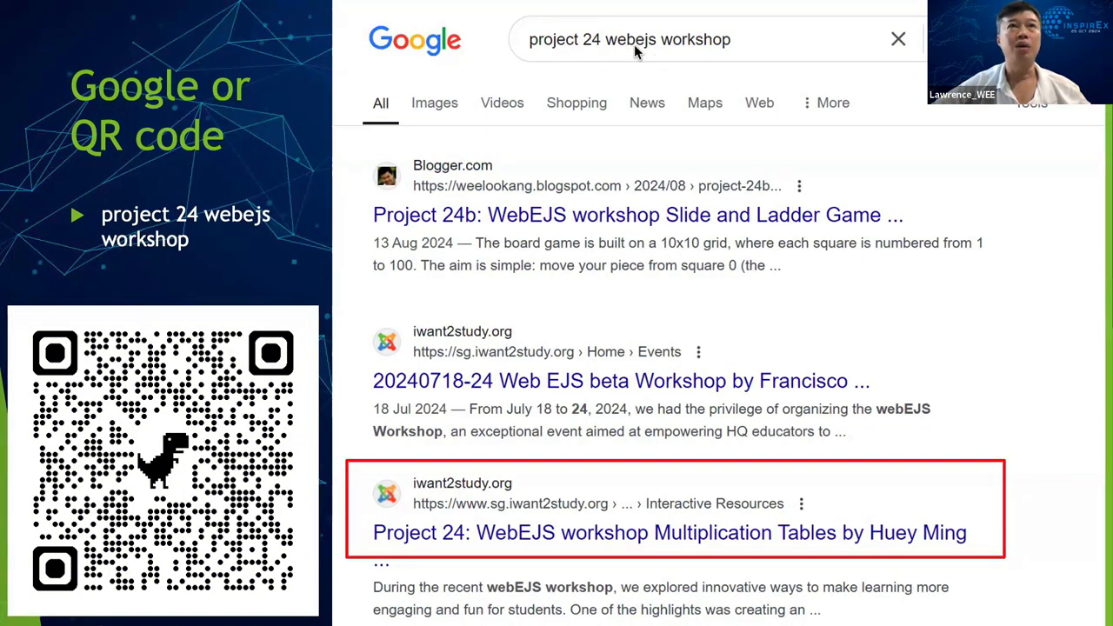
mouse_move(647, 52)
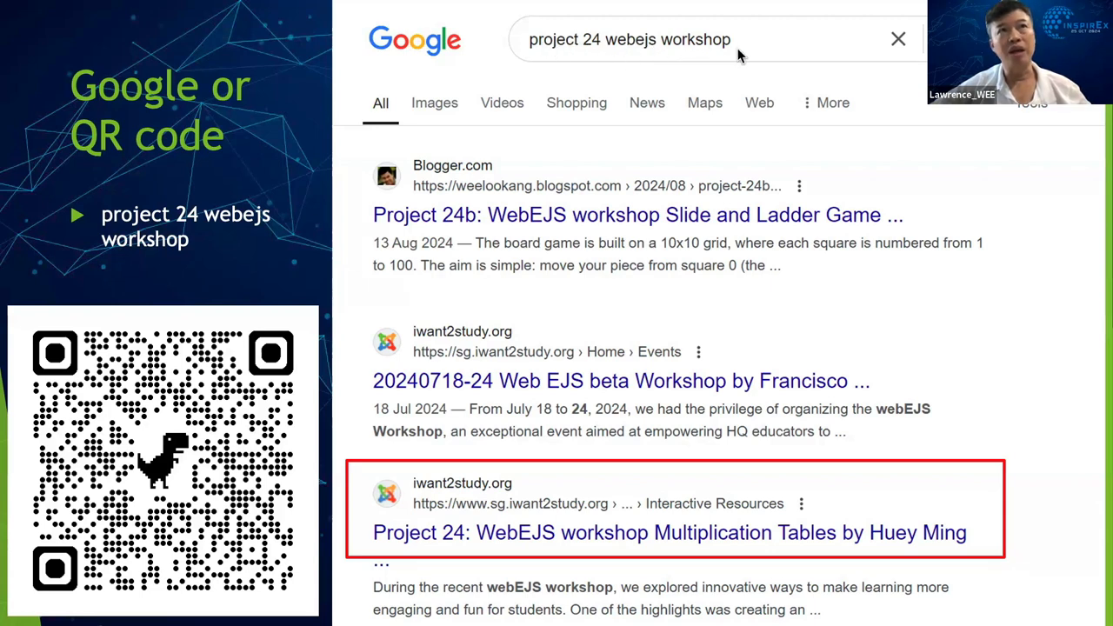
mouse_move(643, 532)
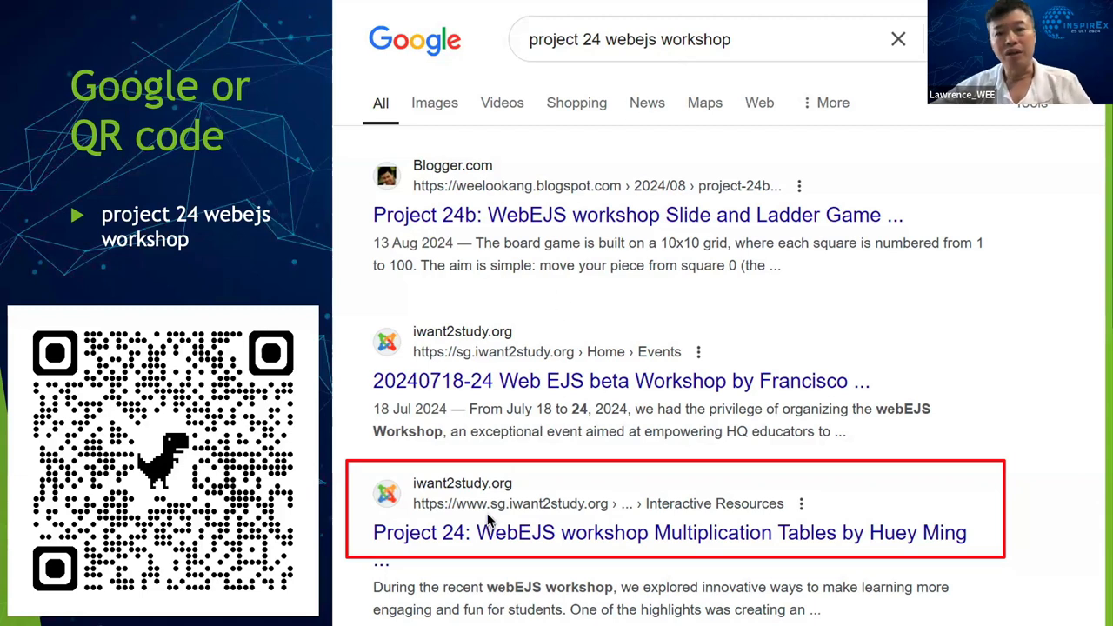
mouse_move(520, 512)
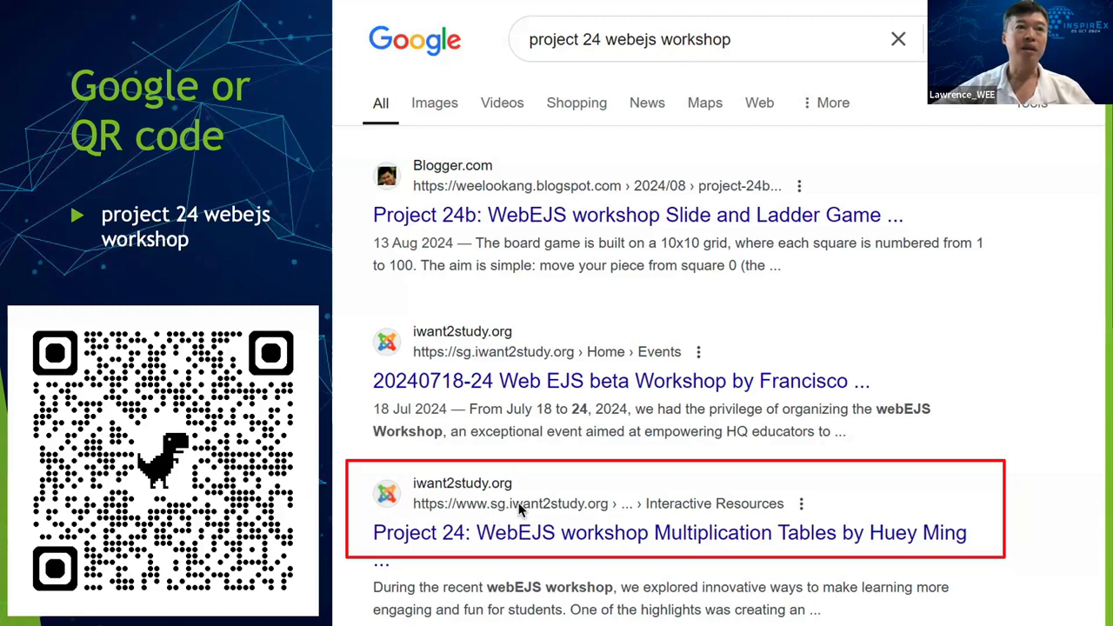
mouse_move(537, 491)
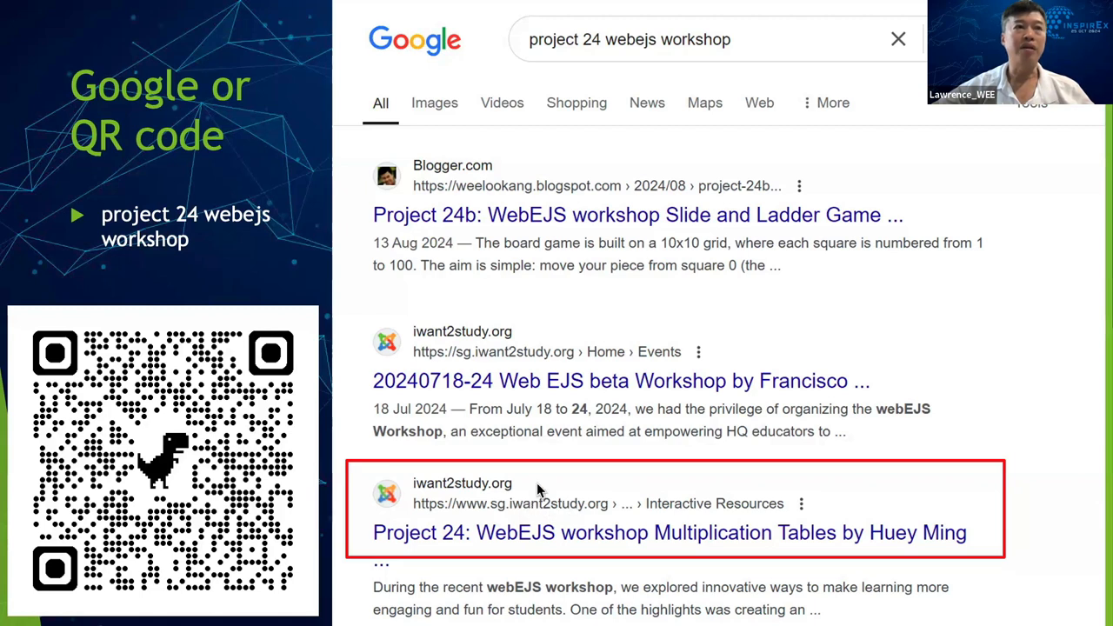
mouse_move(356, 455)
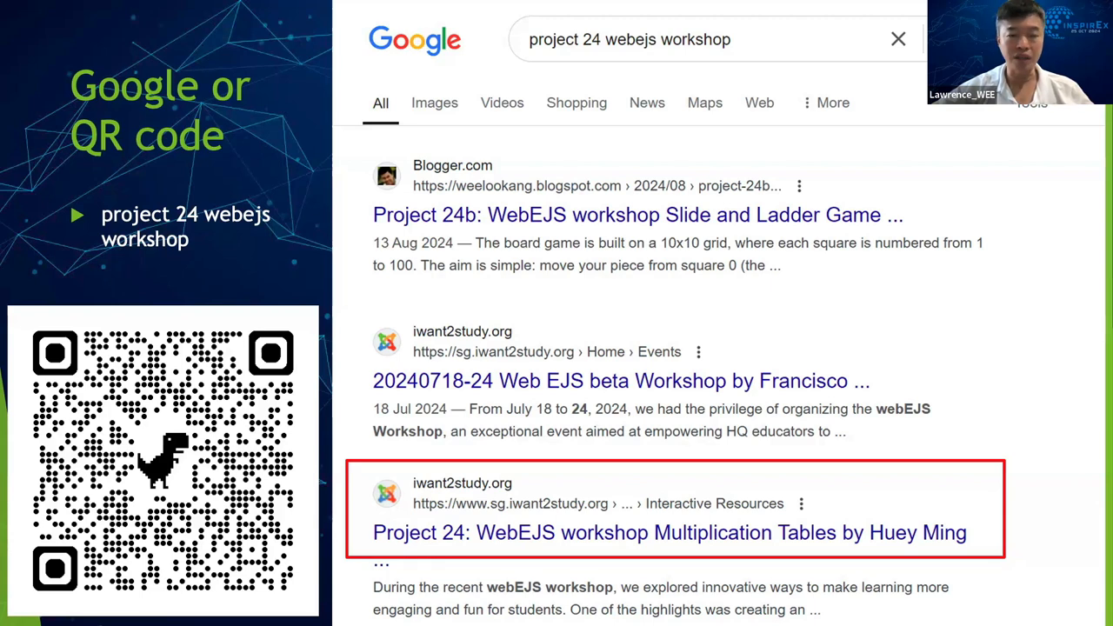
mouse_move(285, 251)
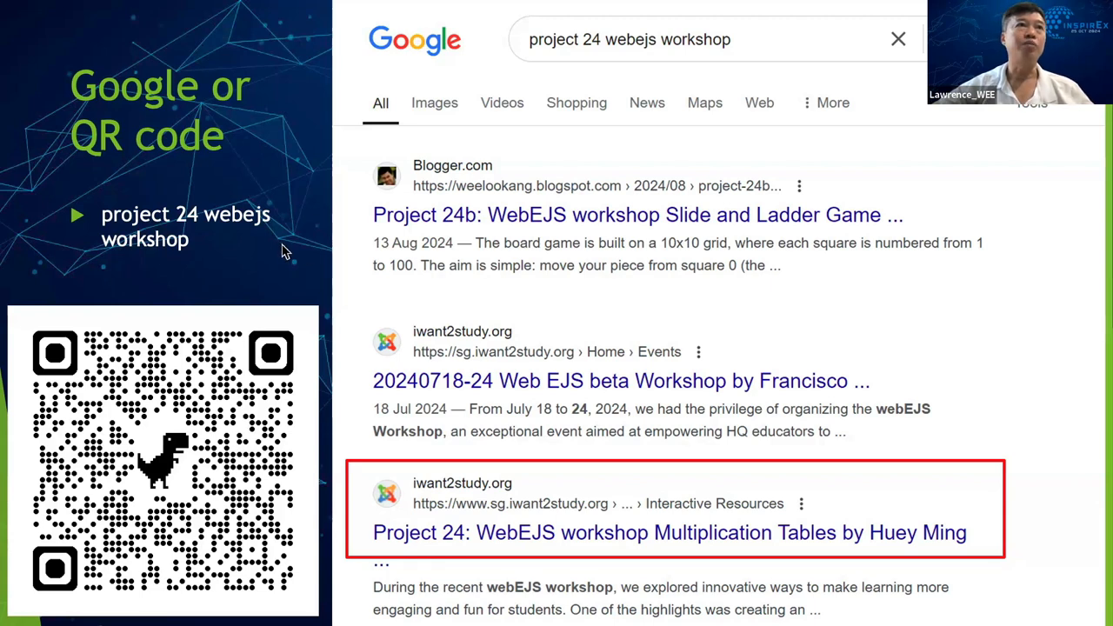
Advance through the 'Click Web EJS button' and server-redirect slides of the deck.
click(668, 532)
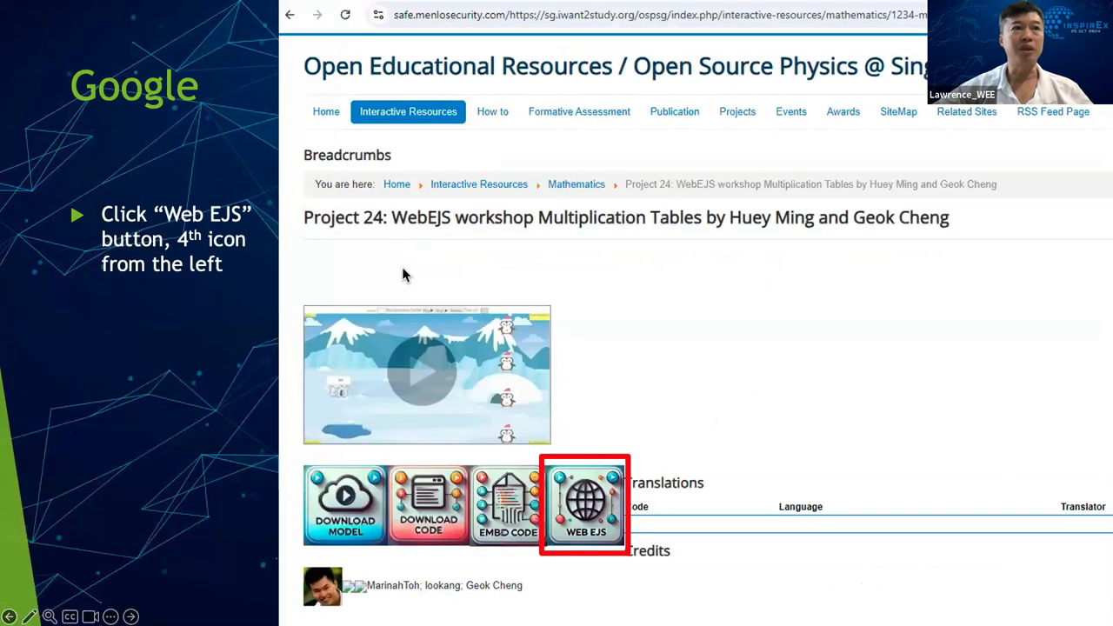
mouse_move(379, 261)
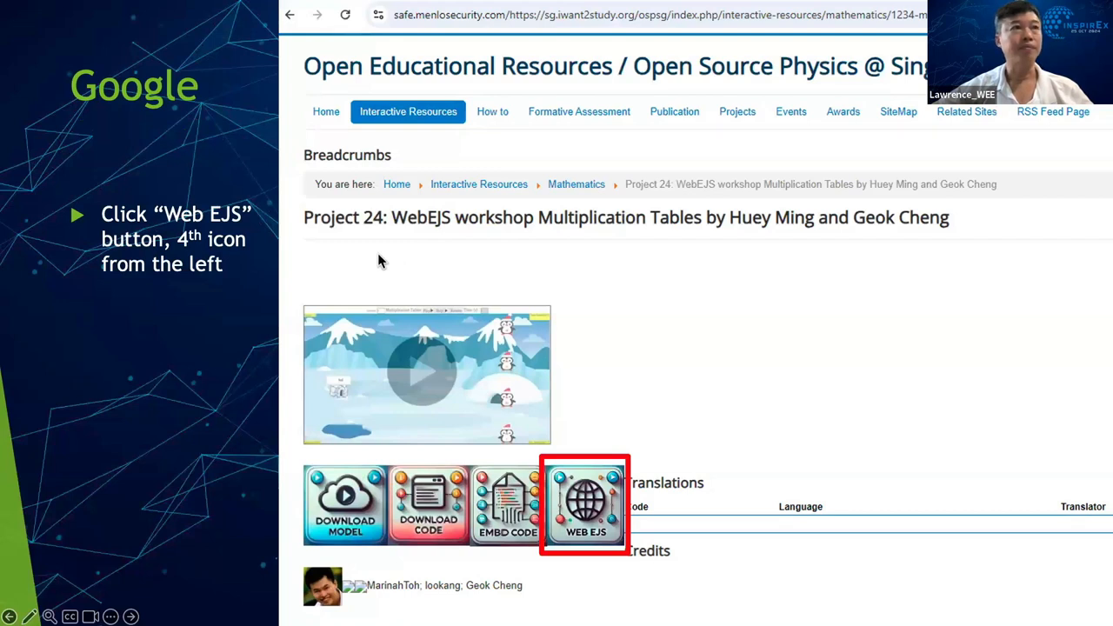
mouse_move(434, 111)
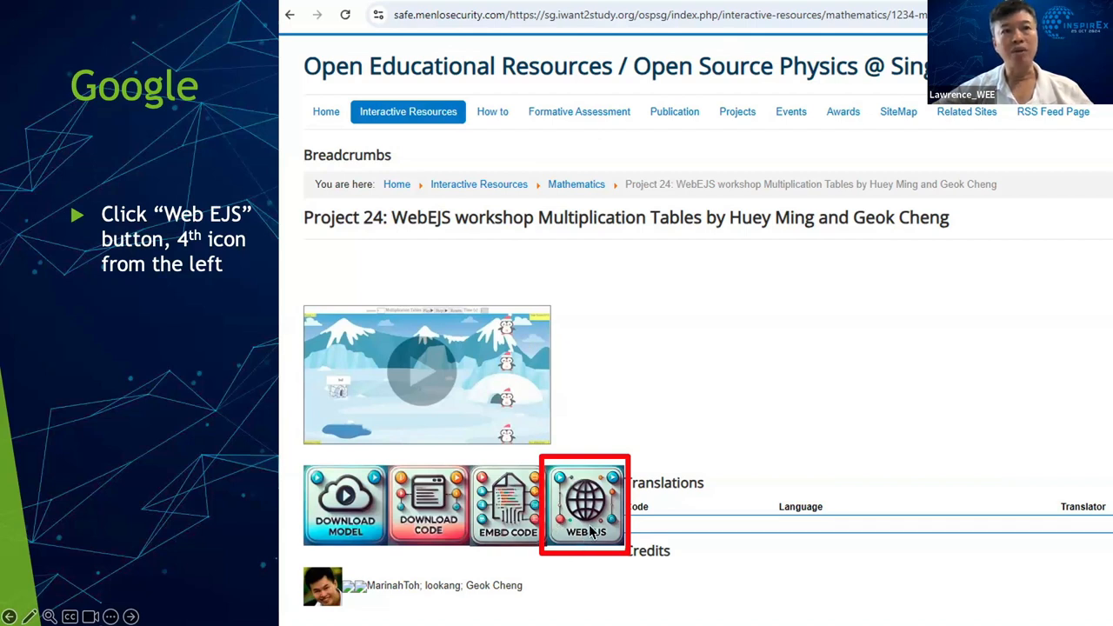
mouse_move(379, 414)
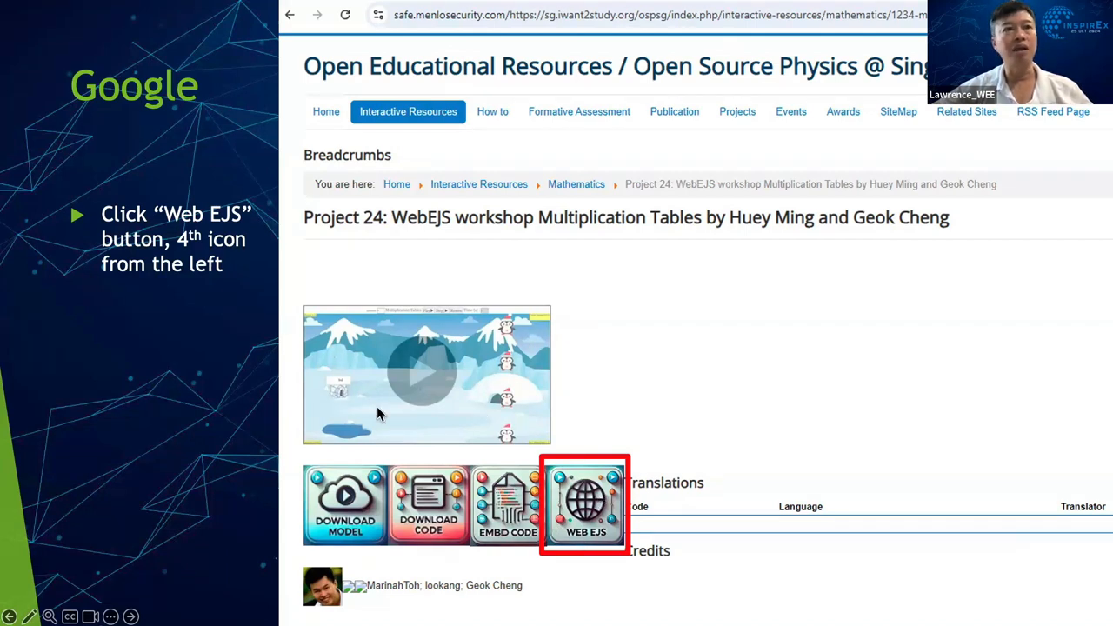
click(584, 504)
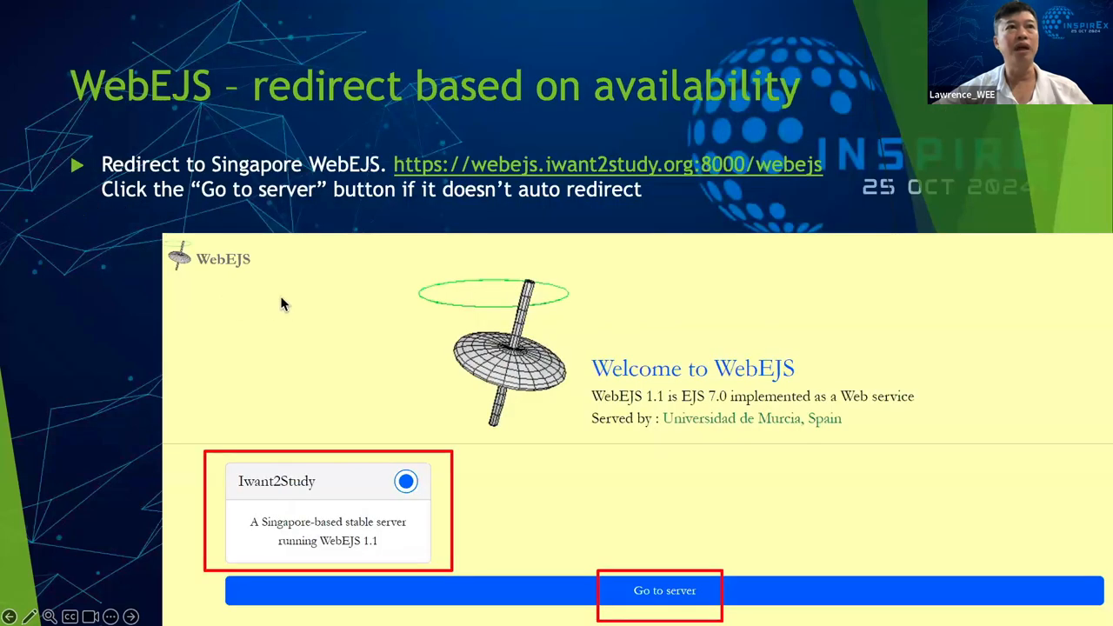
mouse_move(419, 226)
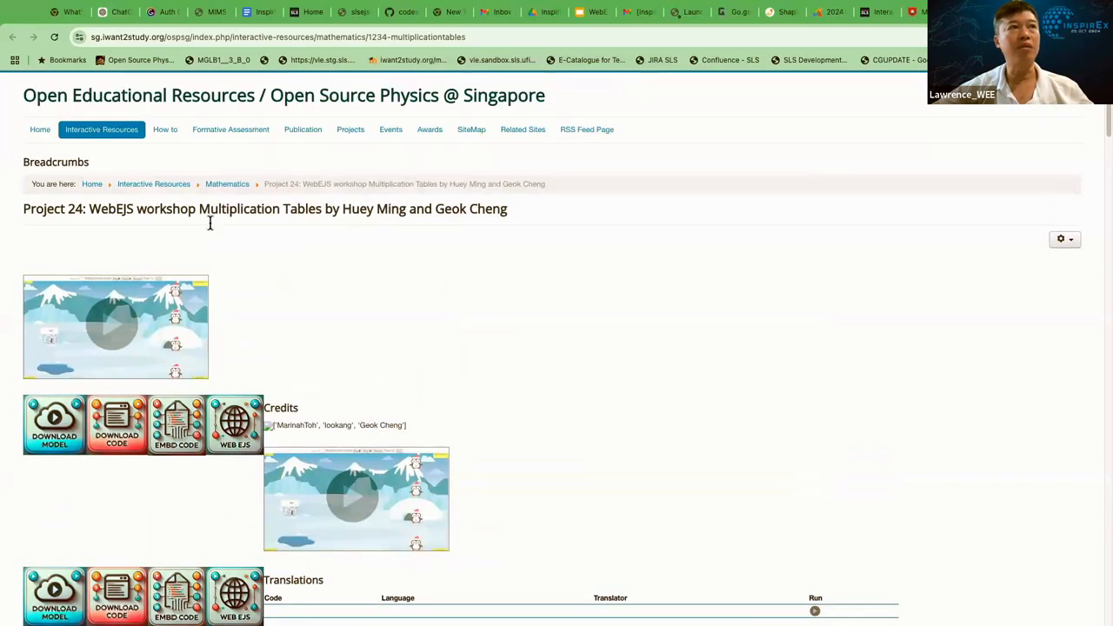
Scroll down the Project 24 page and show its iframe embed code.
scroll(down, 3)
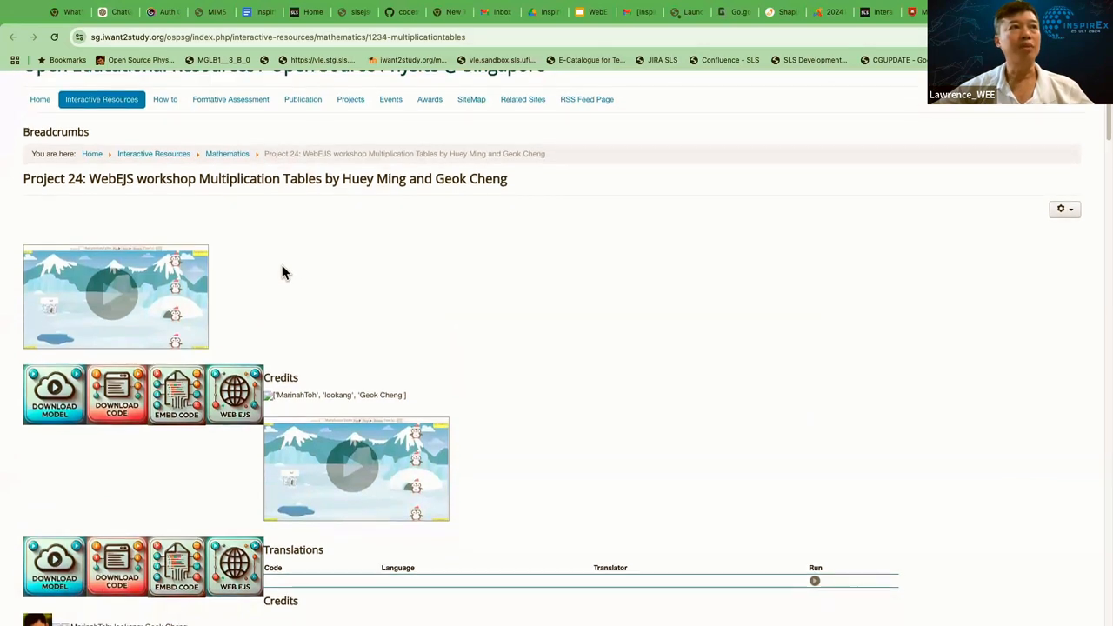
scroll(down, 3)
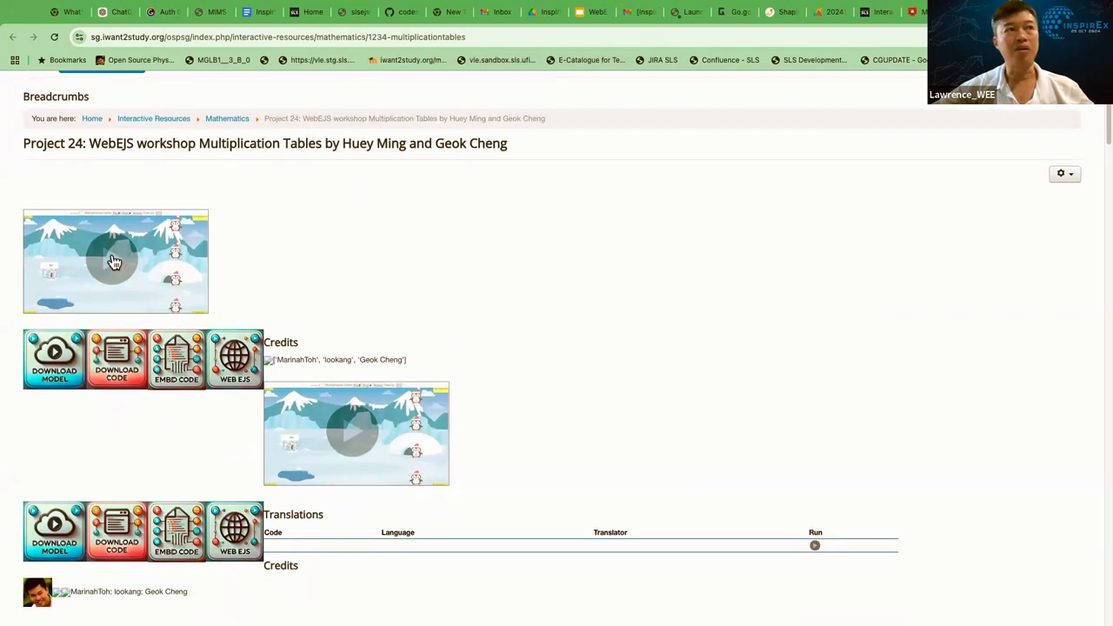
mouse_move(125, 259)
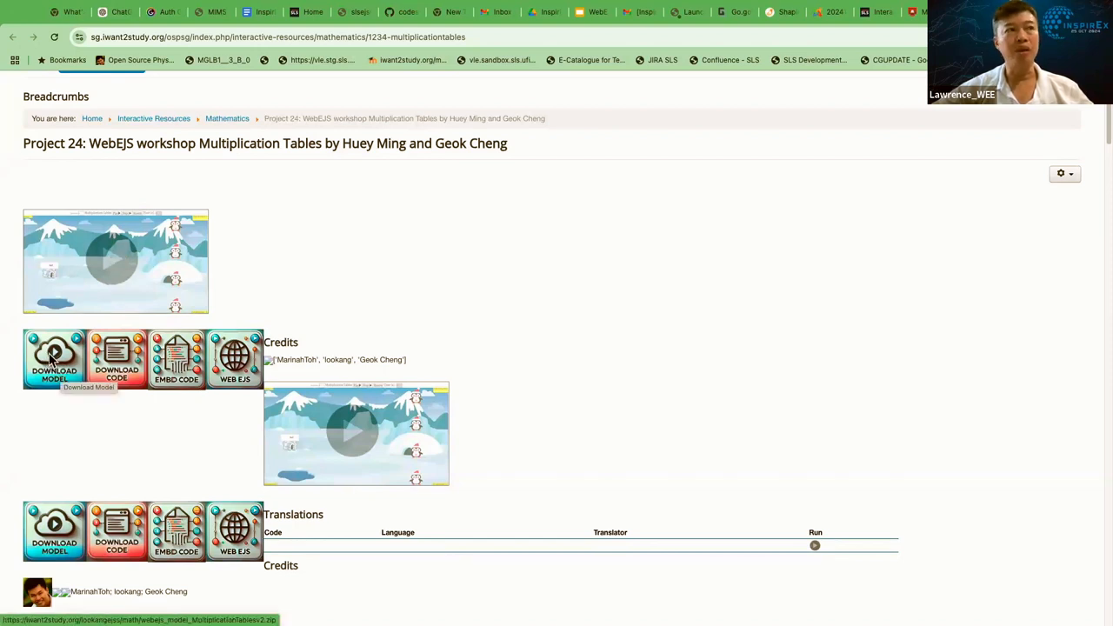
mouse_move(60, 369)
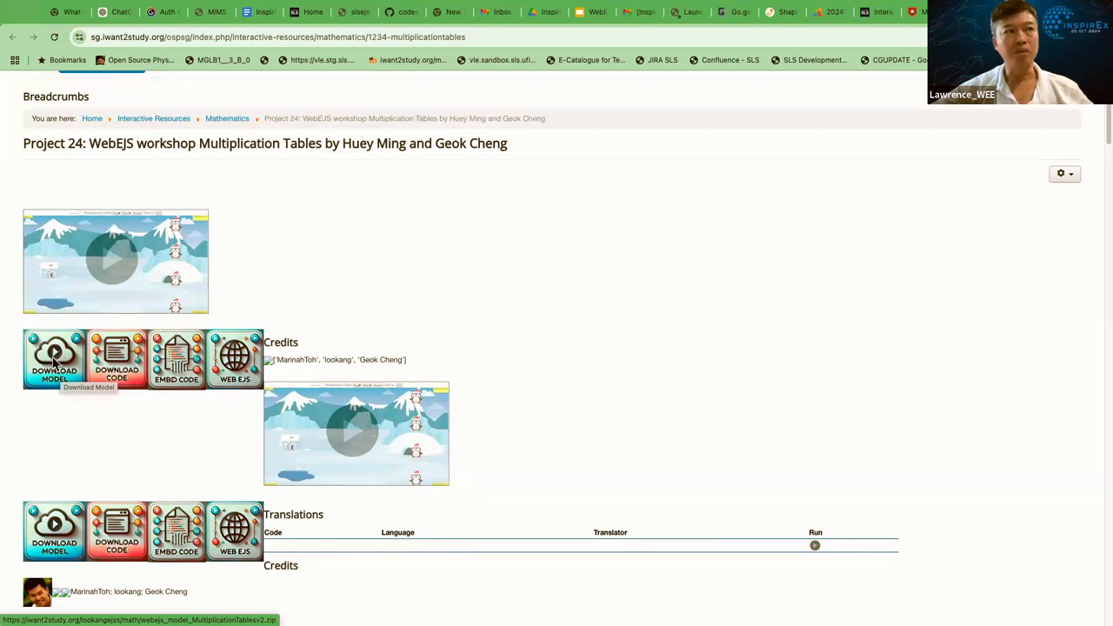
click(176, 356)
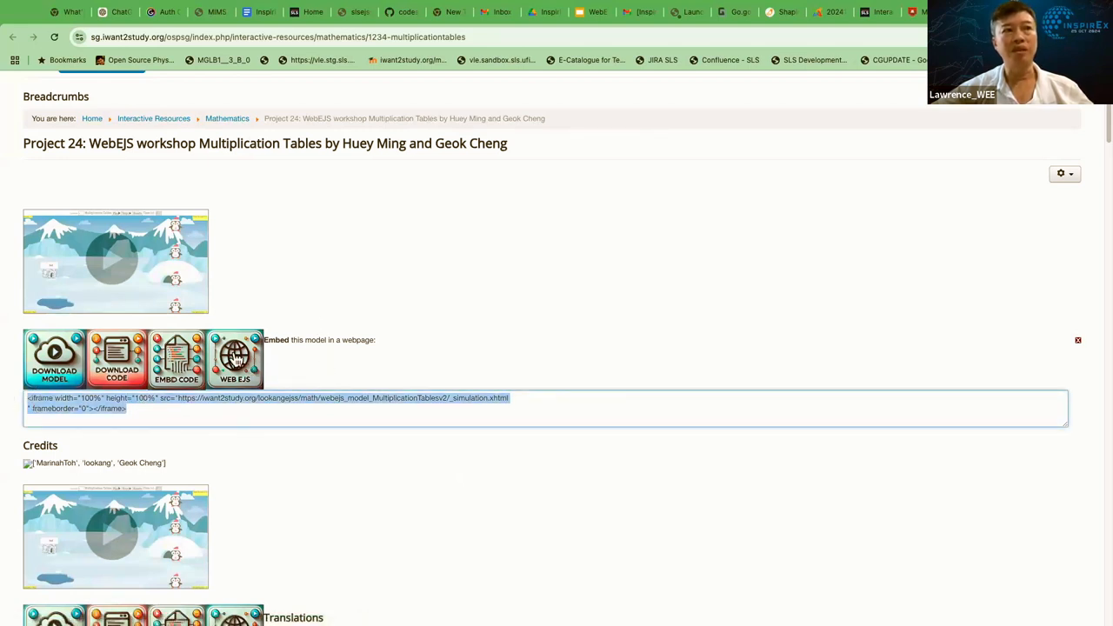
mouse_move(234, 359)
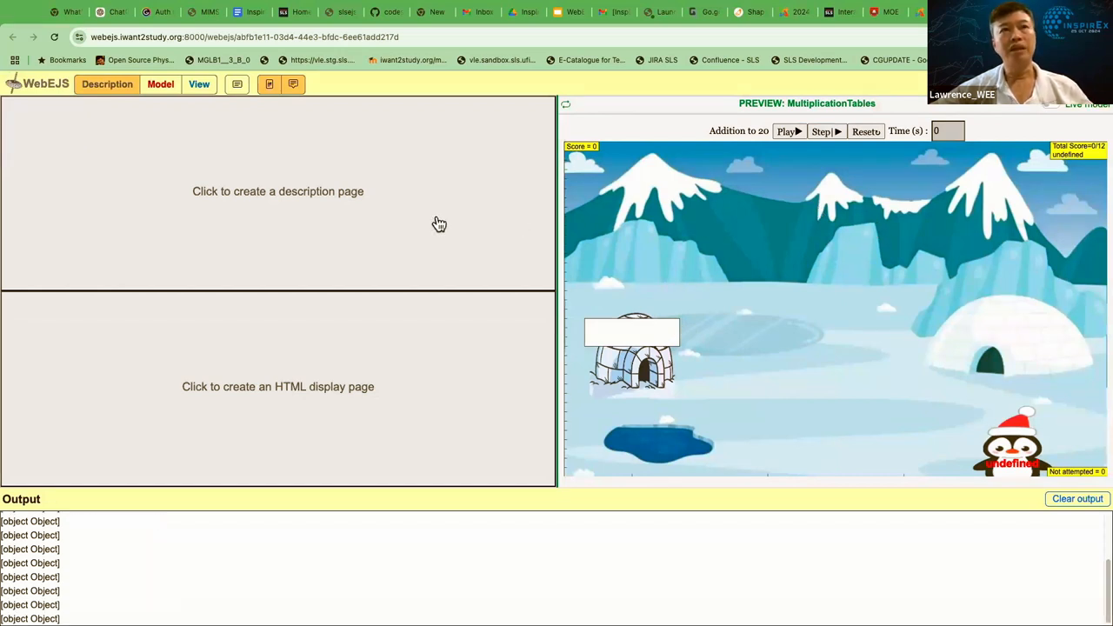
mouse_move(221, 122)
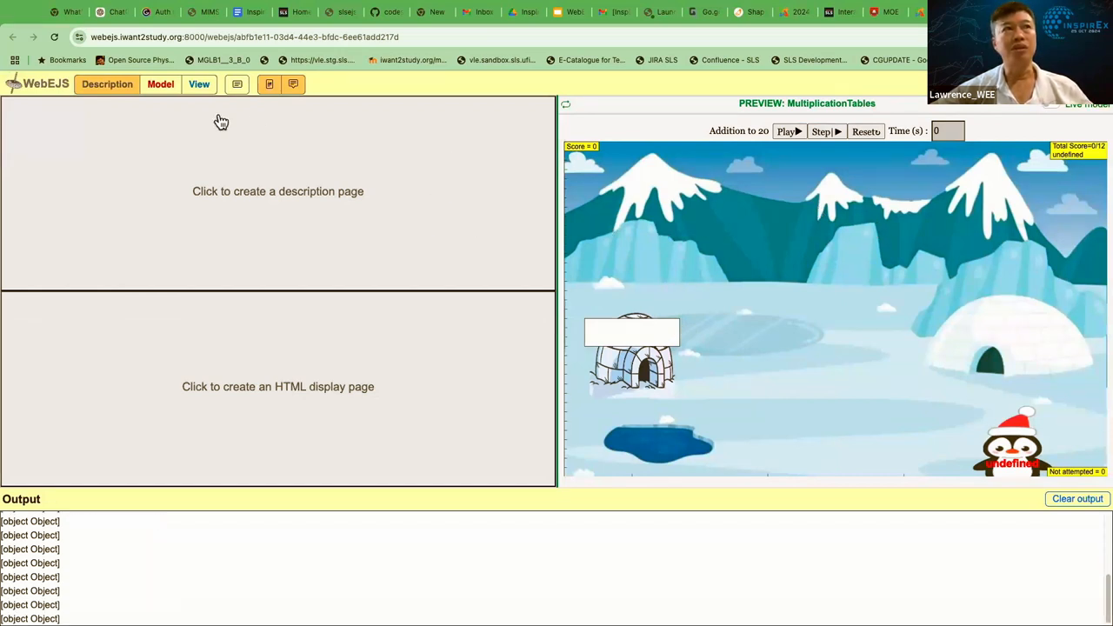
mouse_move(346, 331)
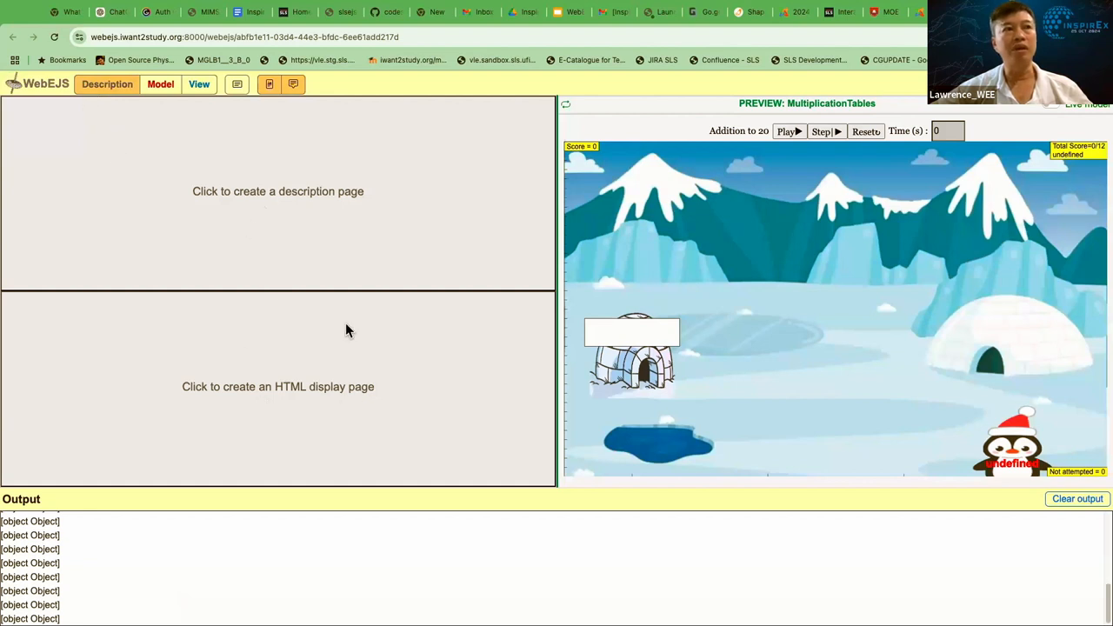
mouse_move(327, 313)
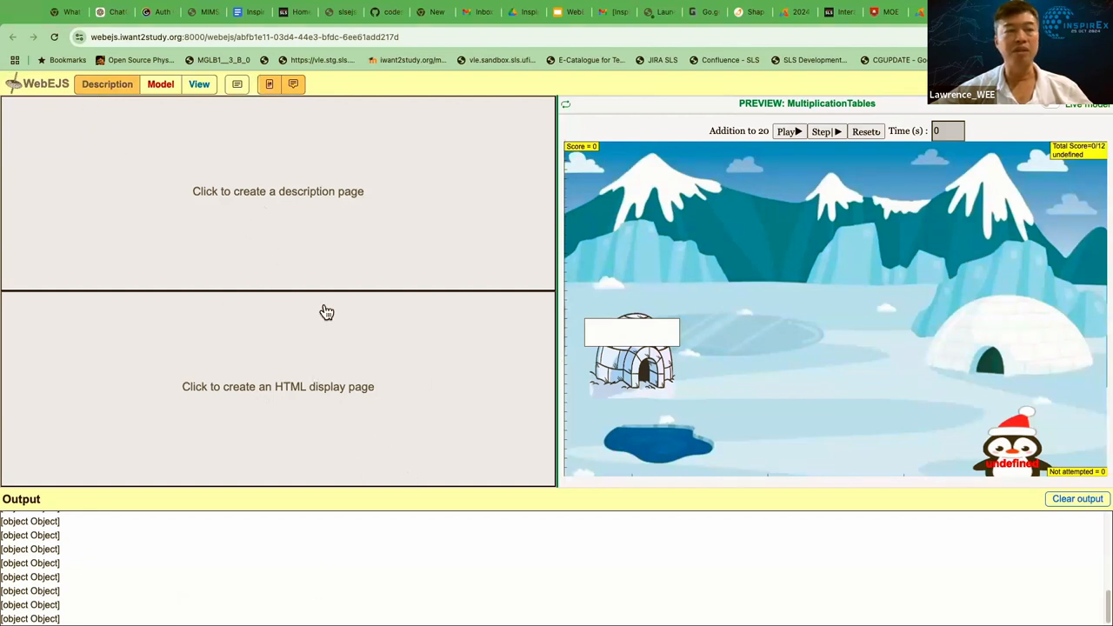
mouse_move(287, 214)
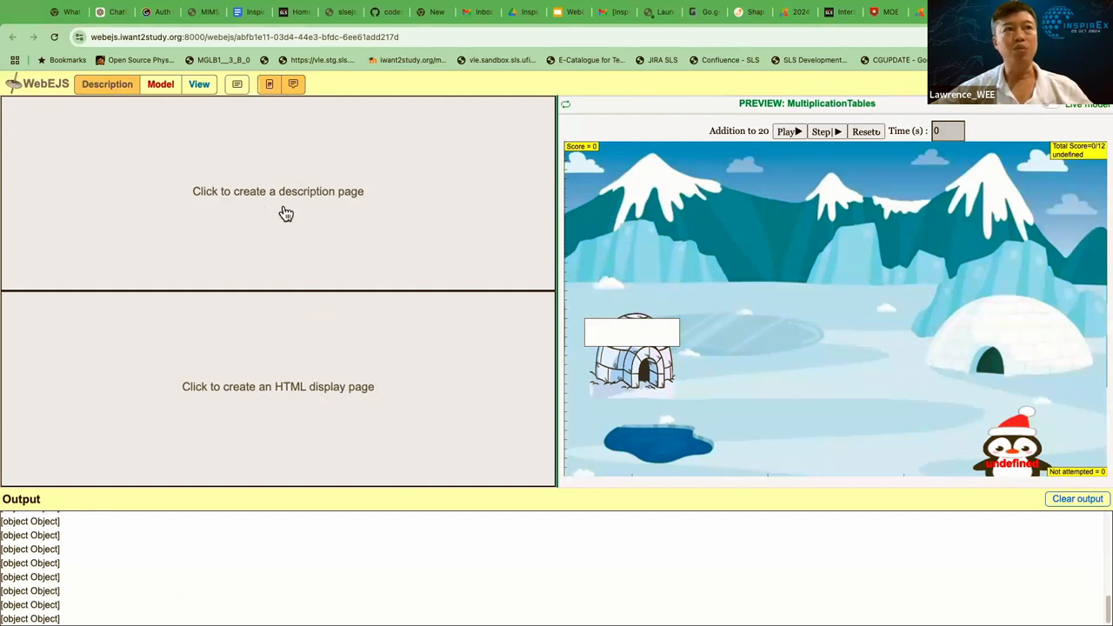
mouse_move(293, 190)
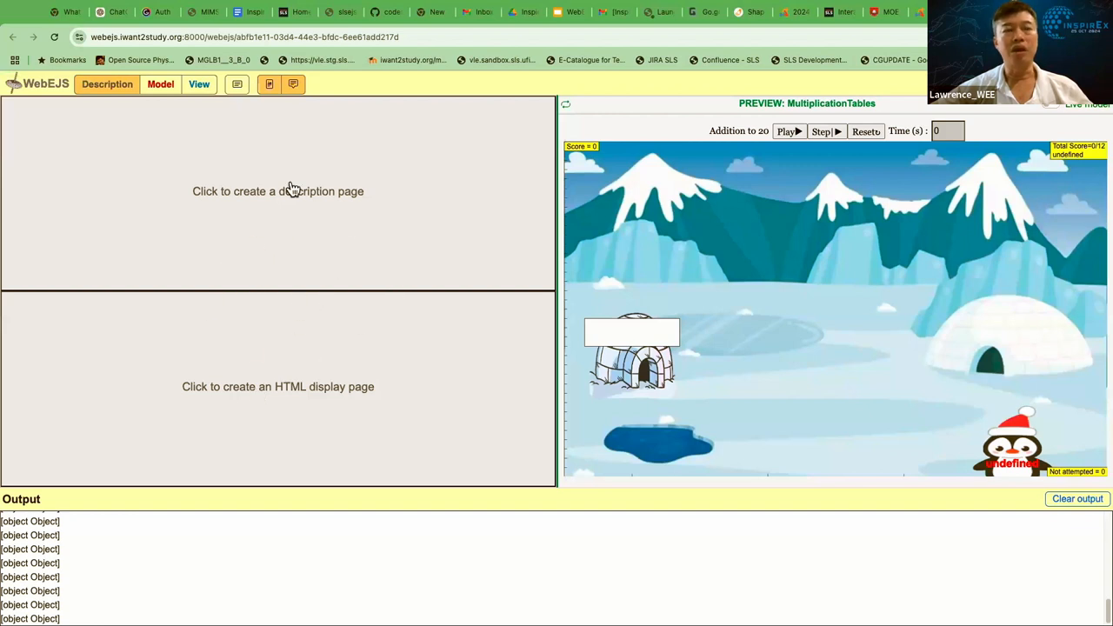
mouse_move(763, 238)
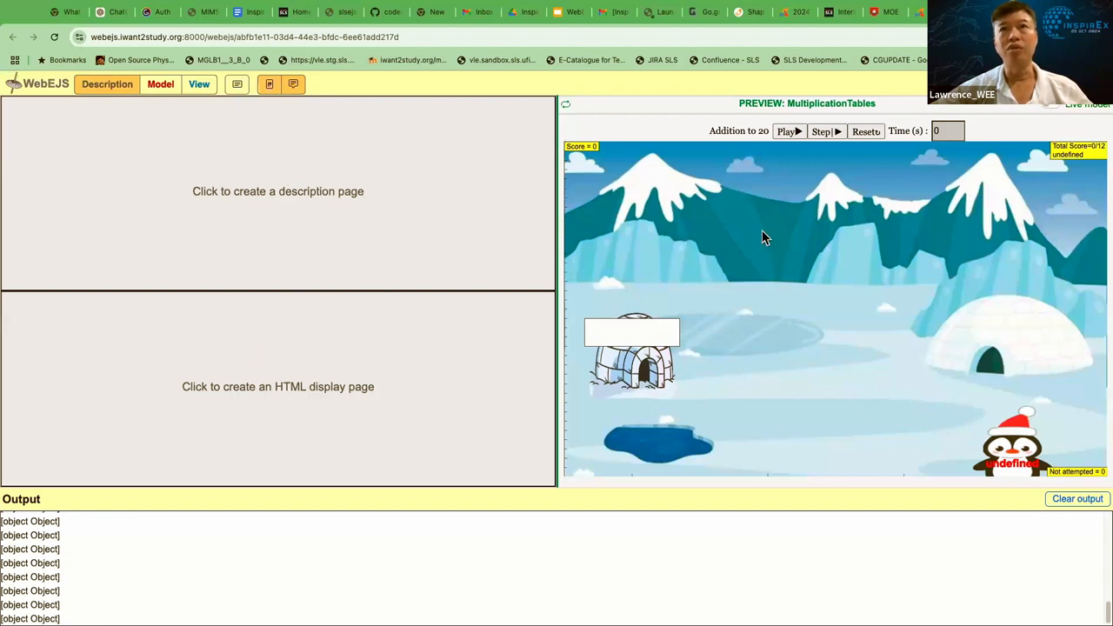
mouse_move(1057, 111)
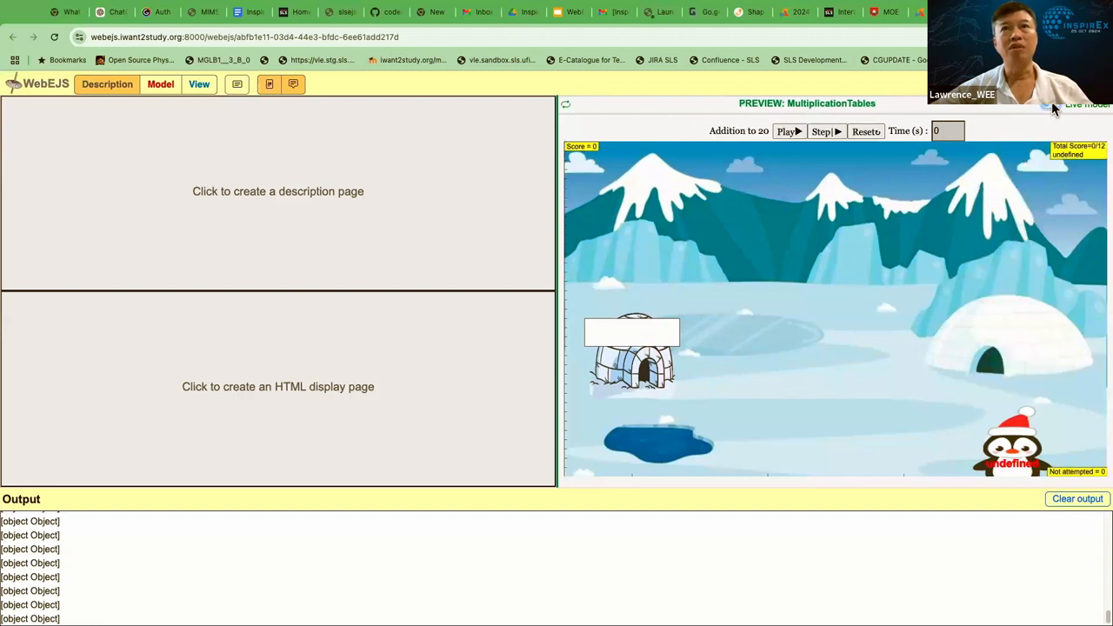
Play the Addition to 20 game, pause to drop the 4 + 6 card onto the igloo, then resume.
click(786, 131)
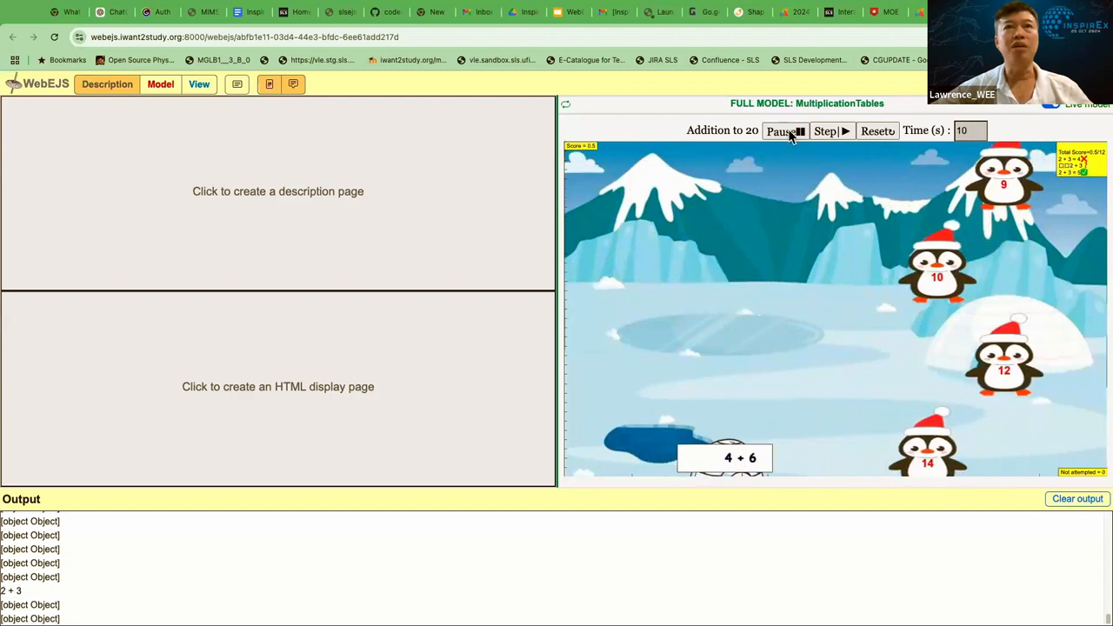
click(783, 131)
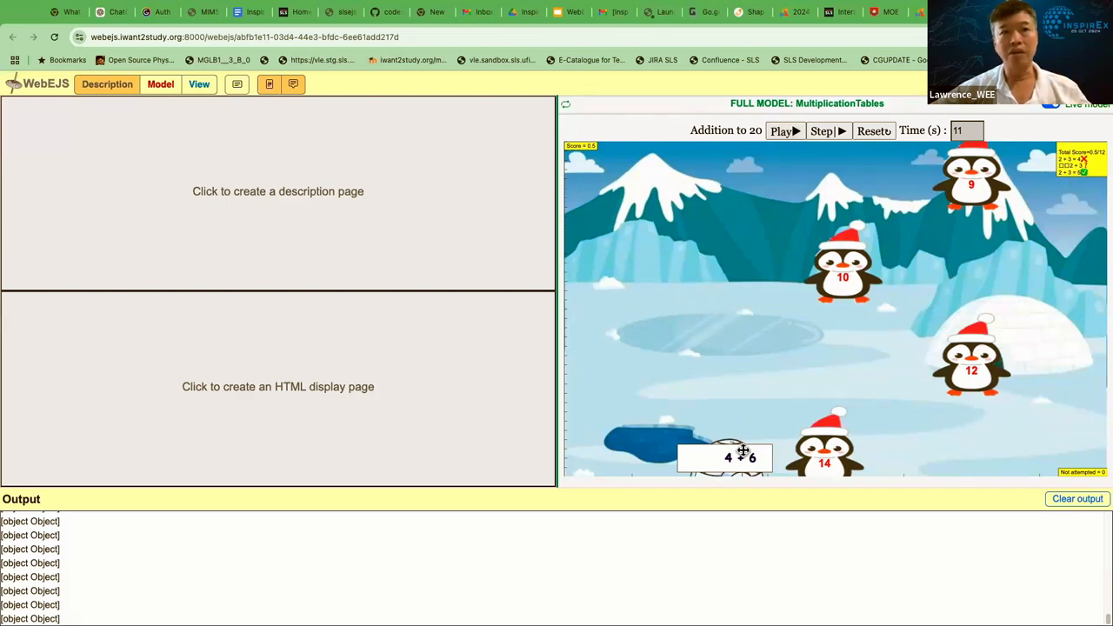
drag(740, 456, 695, 341)
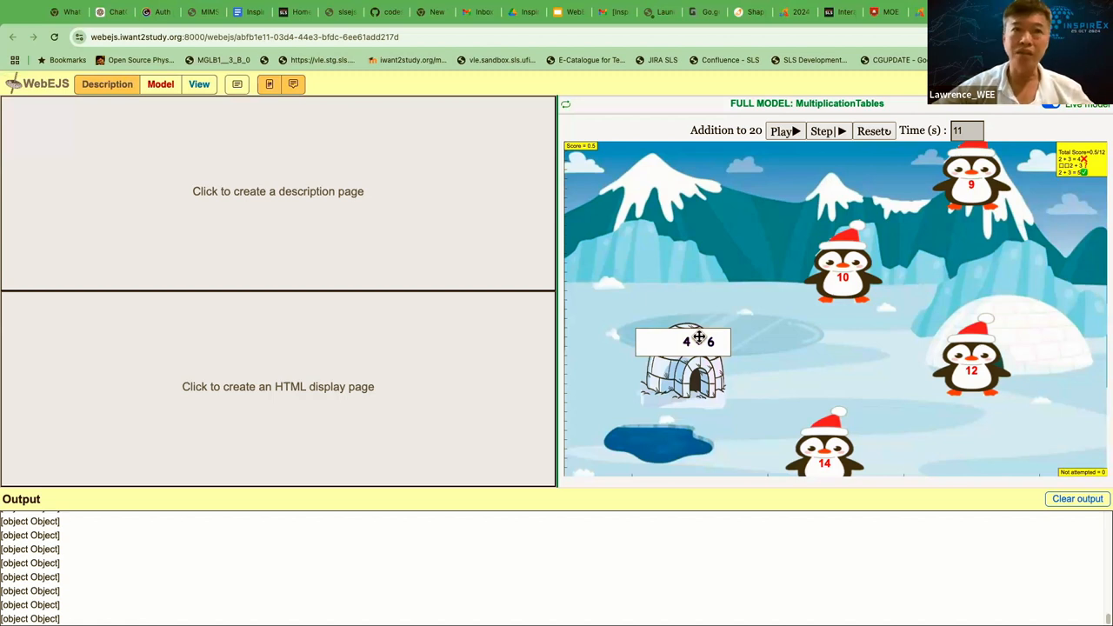
drag(682, 340, 685, 404)
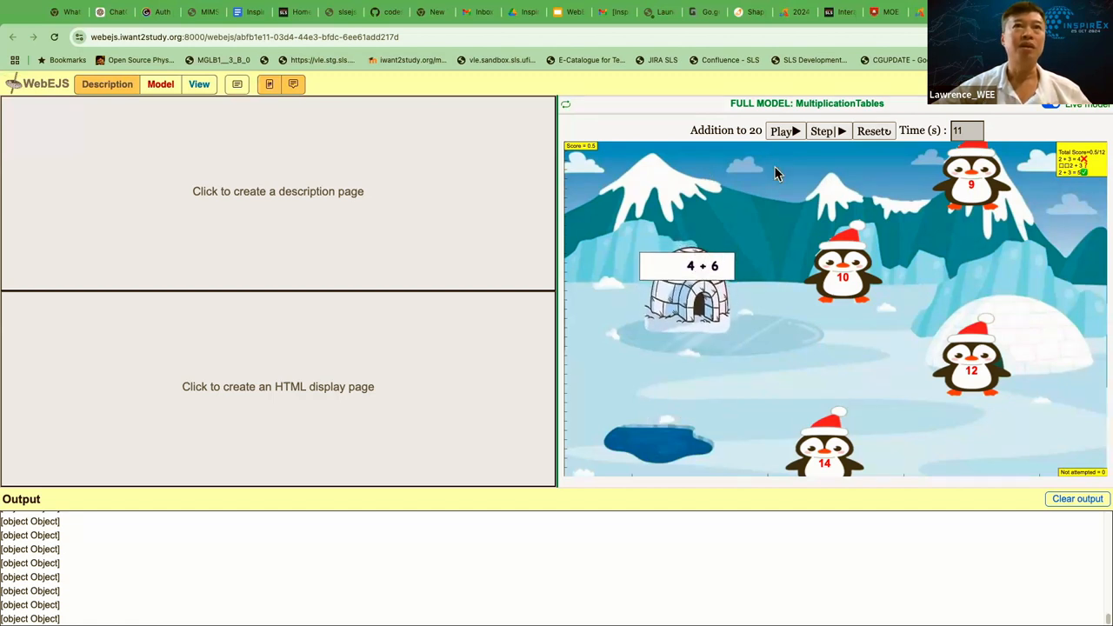
mouse_move(800, 364)
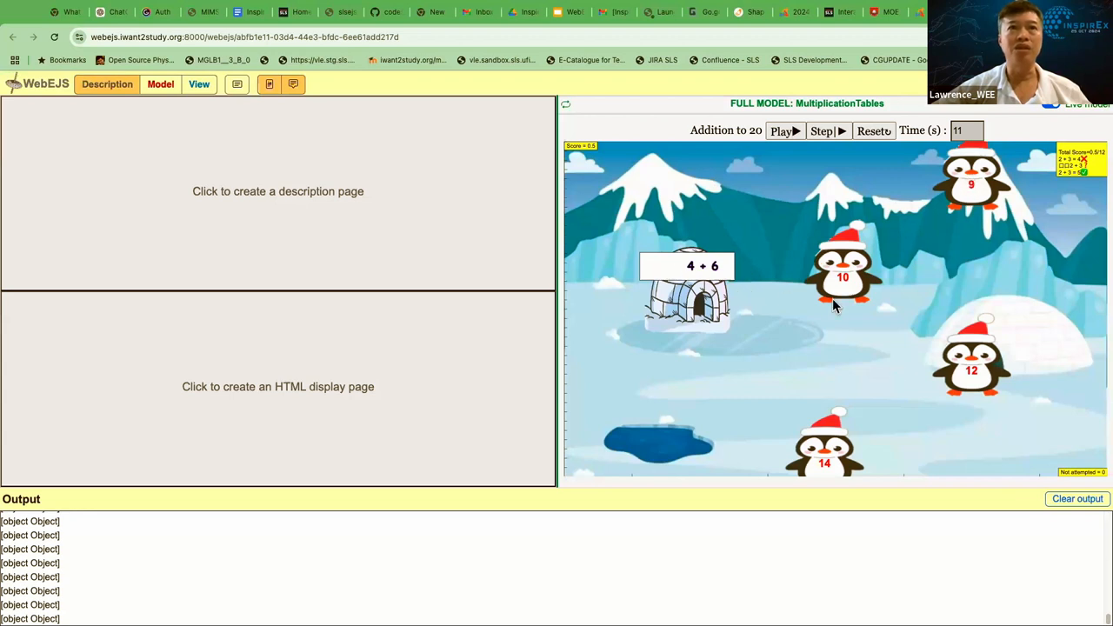
click(782, 130)
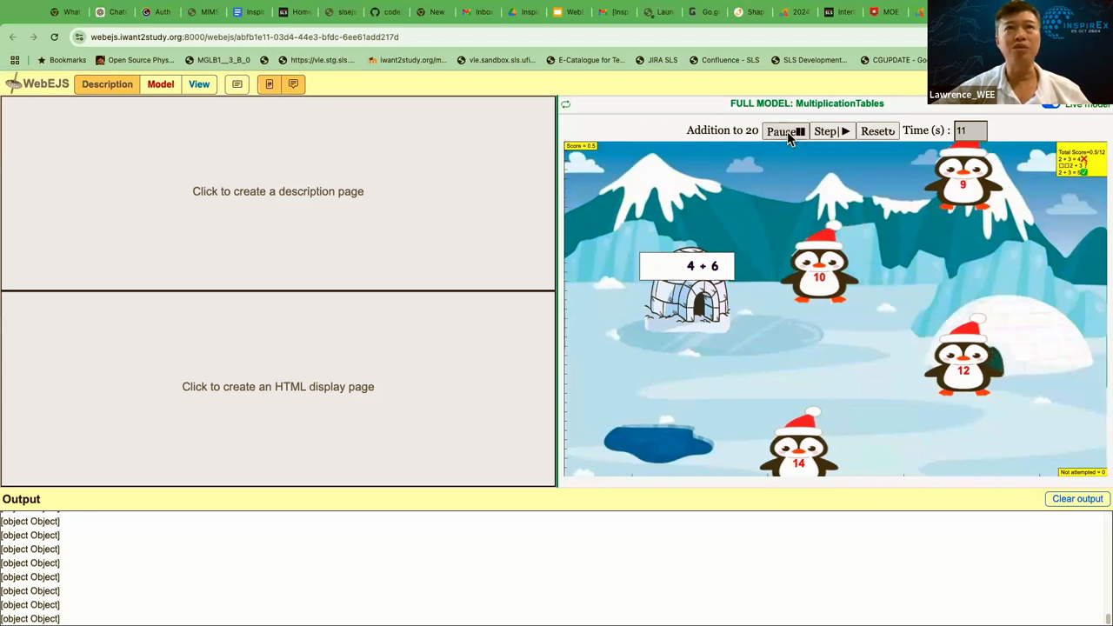
click(782, 131)
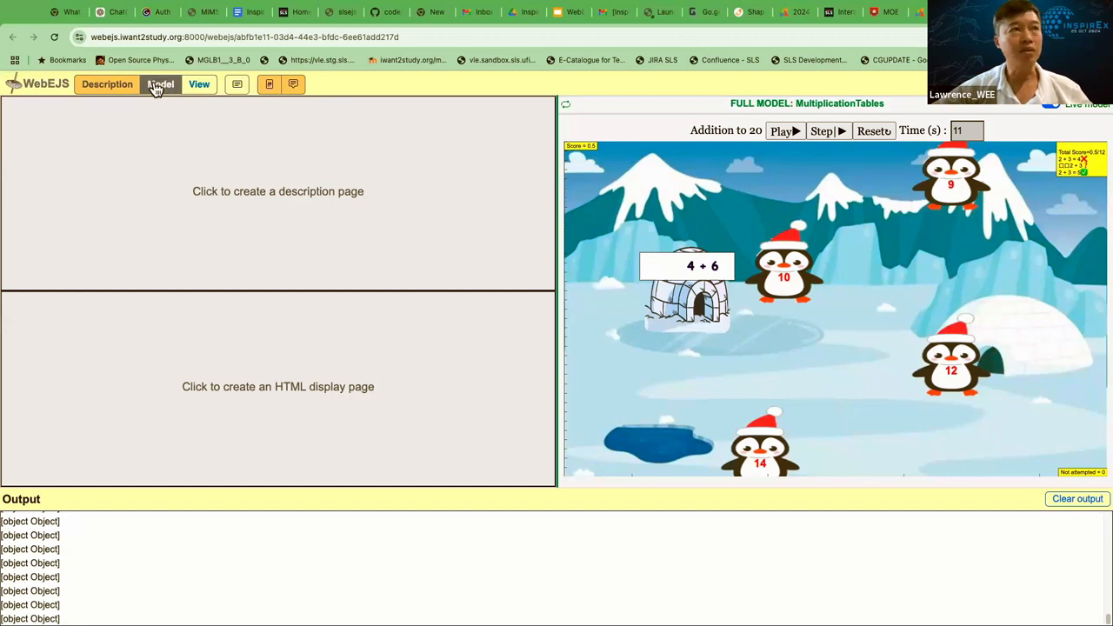
Inspect the answerstringarray question and answer values in Model > Variables, then reset the game.
click(160, 83)
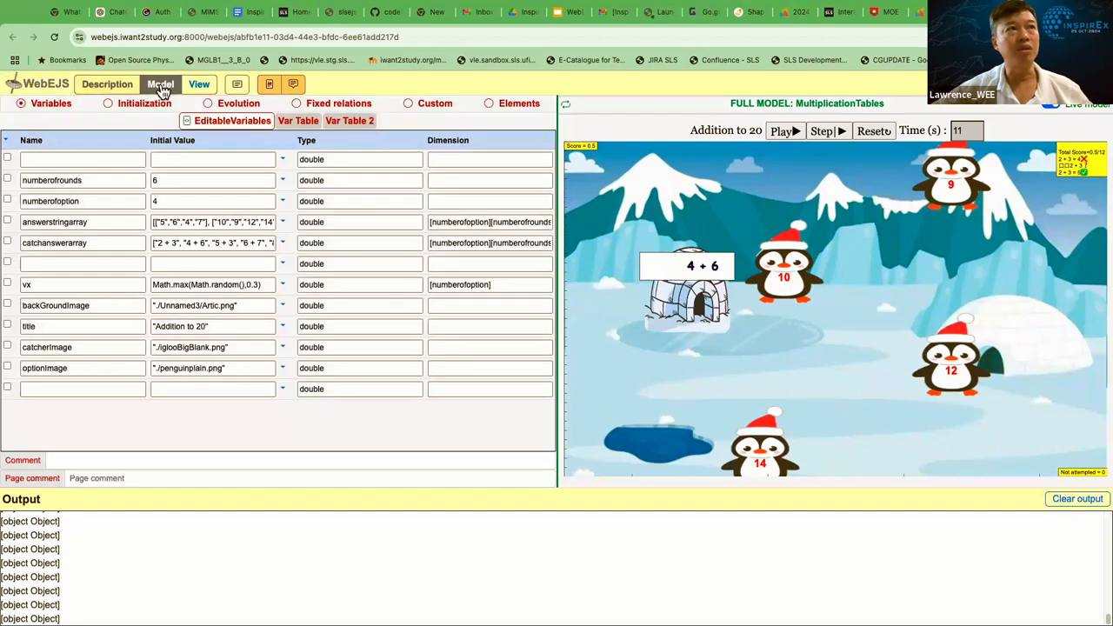
click(160, 83)
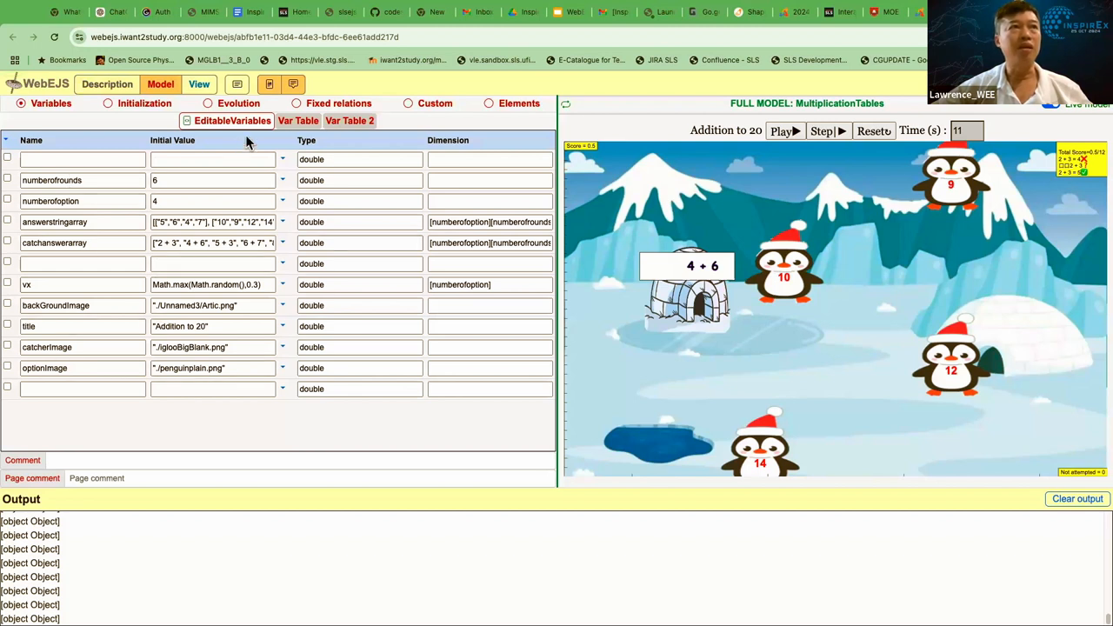
click(219, 122)
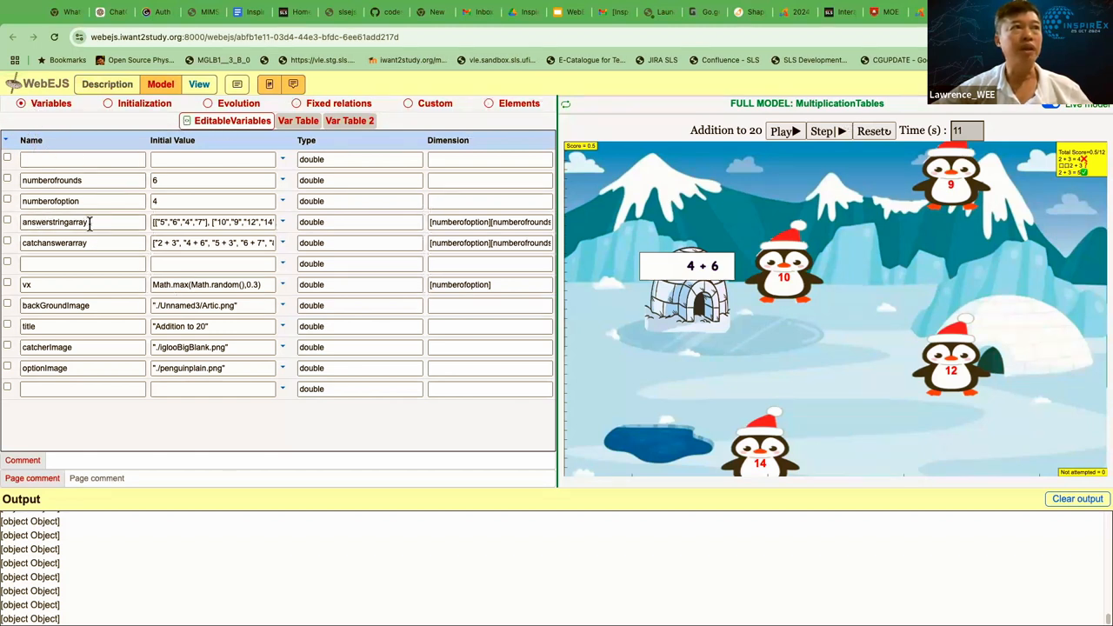
click(212, 222)
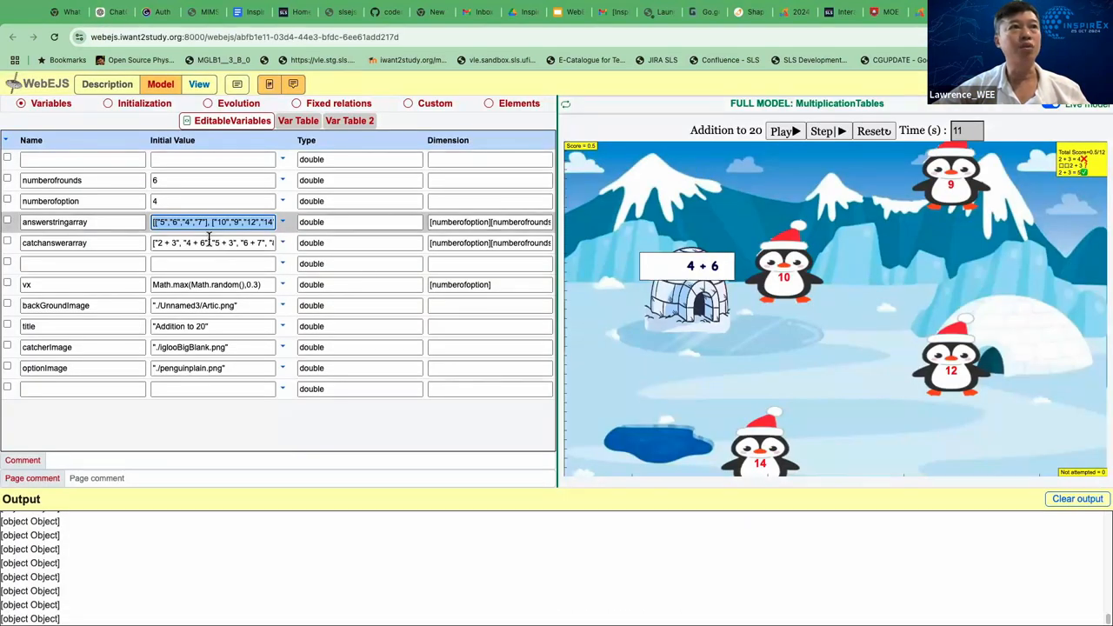
click(212, 243)
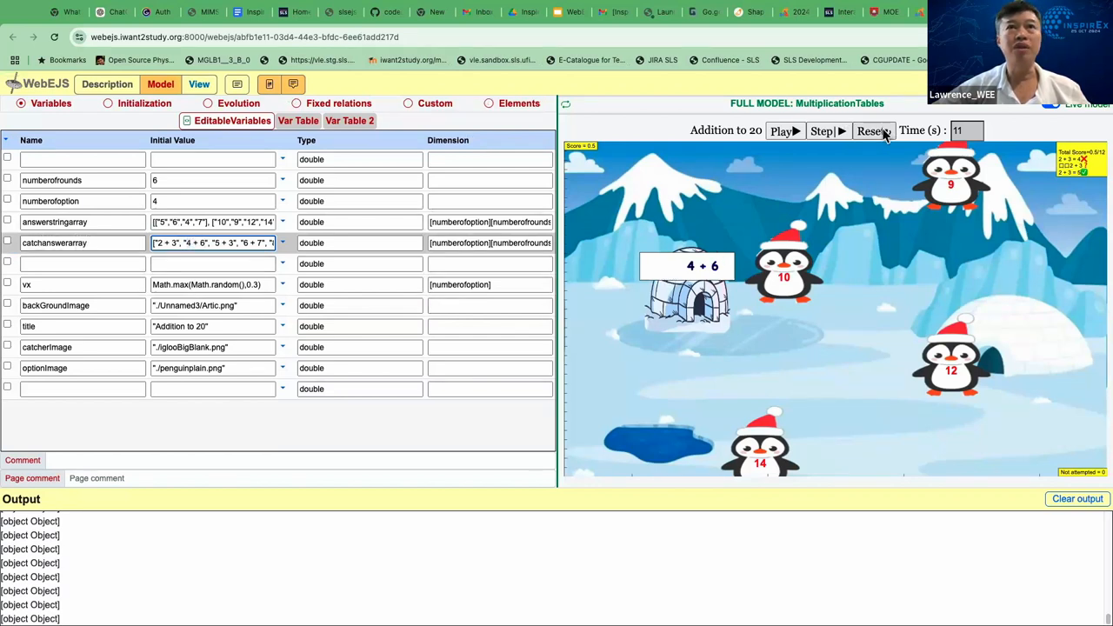
click(873, 130)
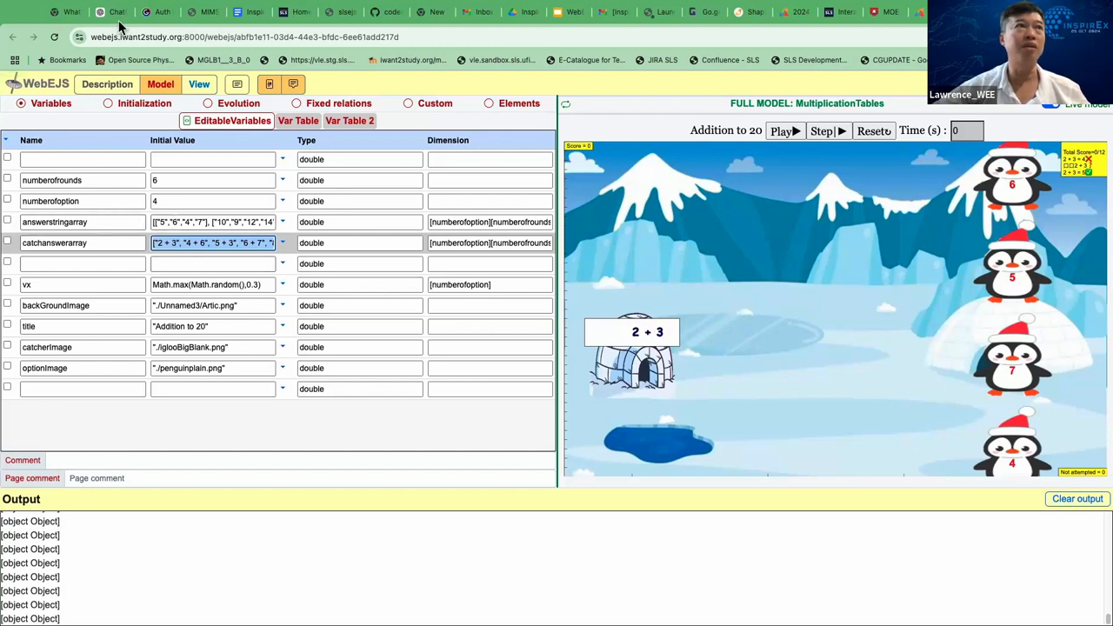
Paste the question array ["2 + 3", "4 + 6", ... "10 + 0"] into the ChatGPT prompt.
click(113, 11)
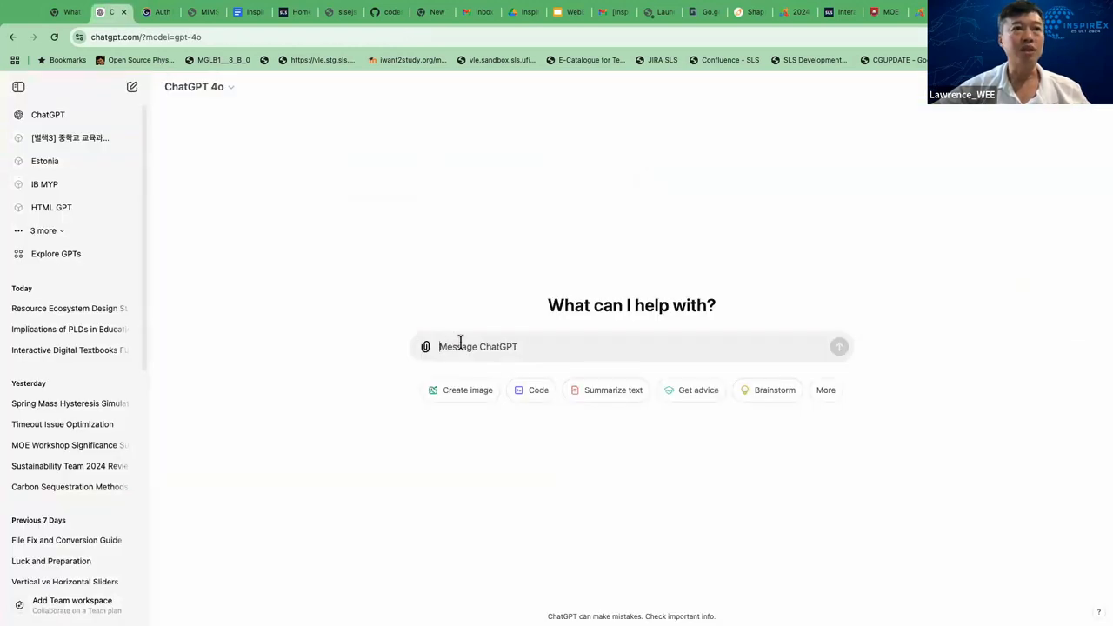
text(["2 + 3", "4 + 6", "5 + 3", "6 + 7", "8 + 9", "10 + 0"])
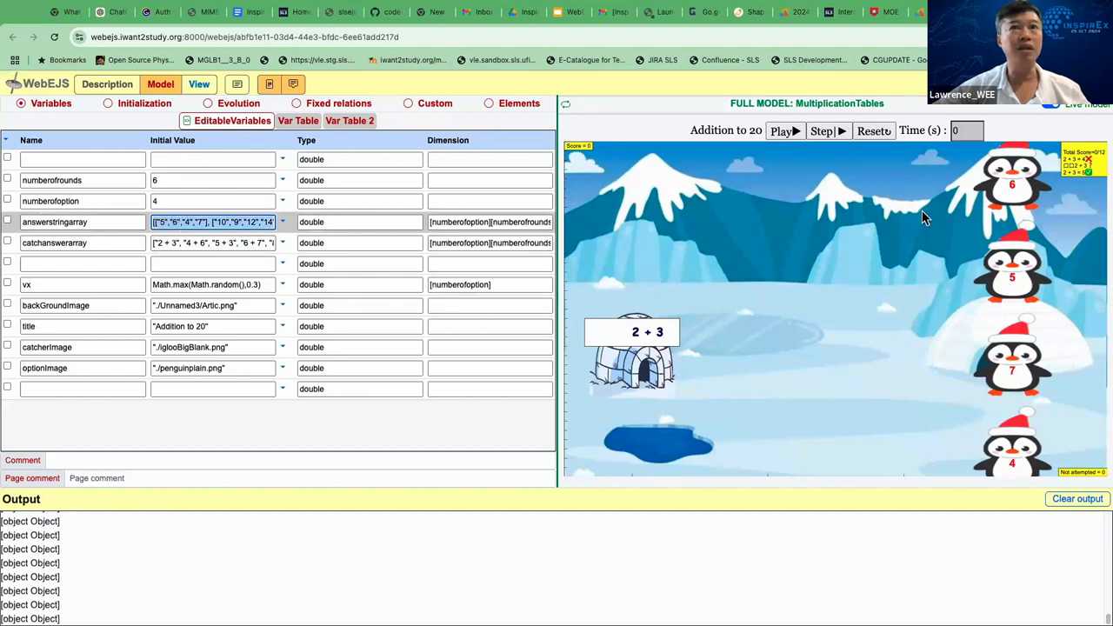
mouse_move(1015, 185)
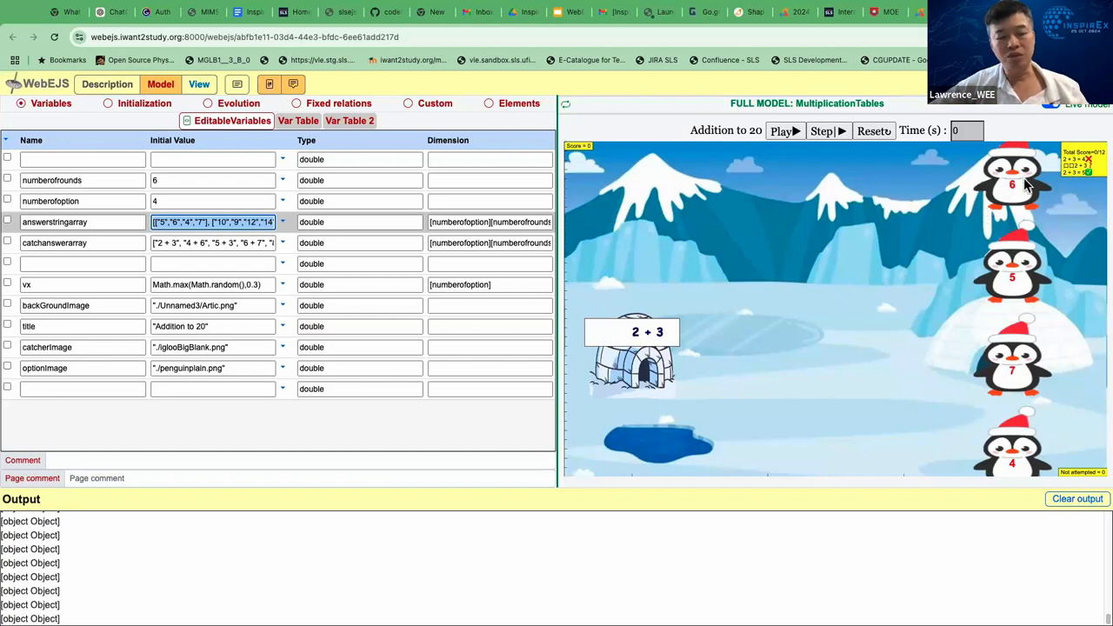
mouse_move(1016, 184)
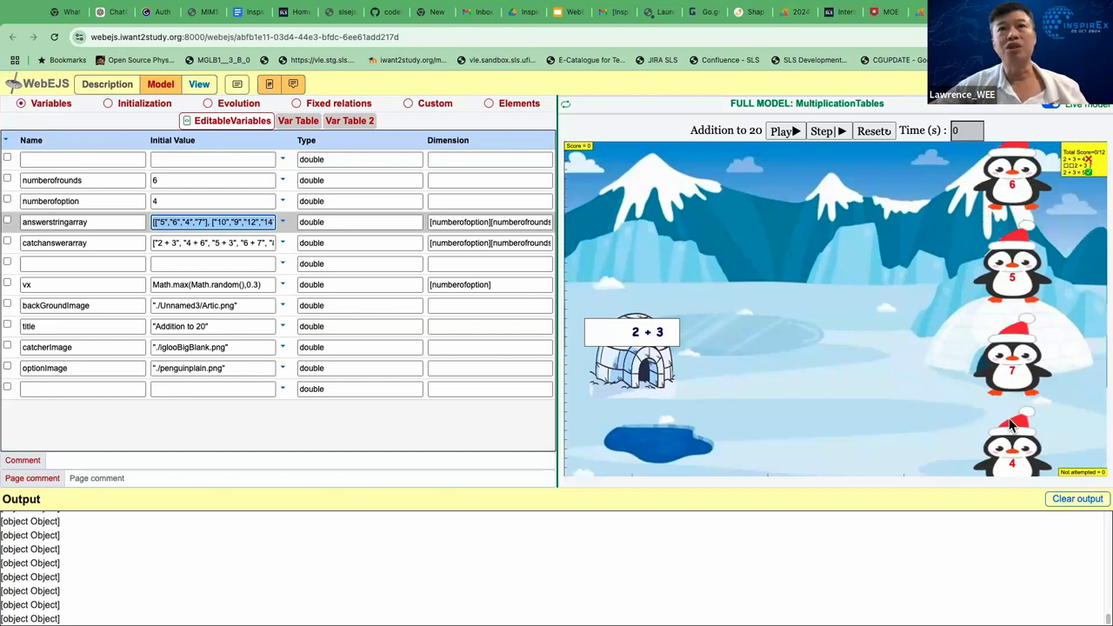
mouse_move(930, 414)
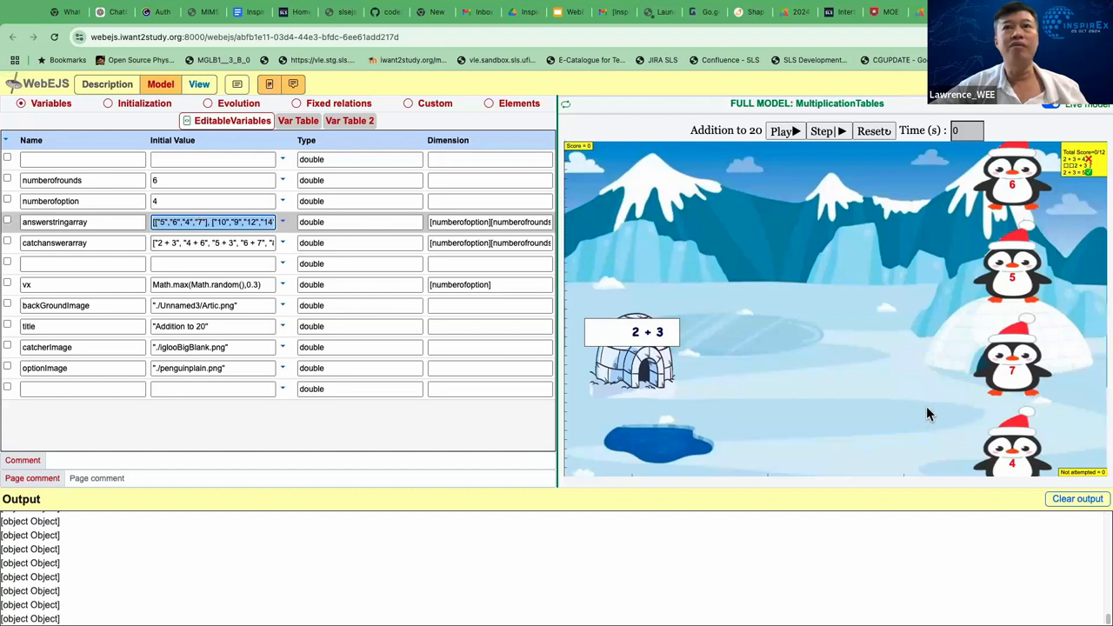
mouse_move(1012, 193)
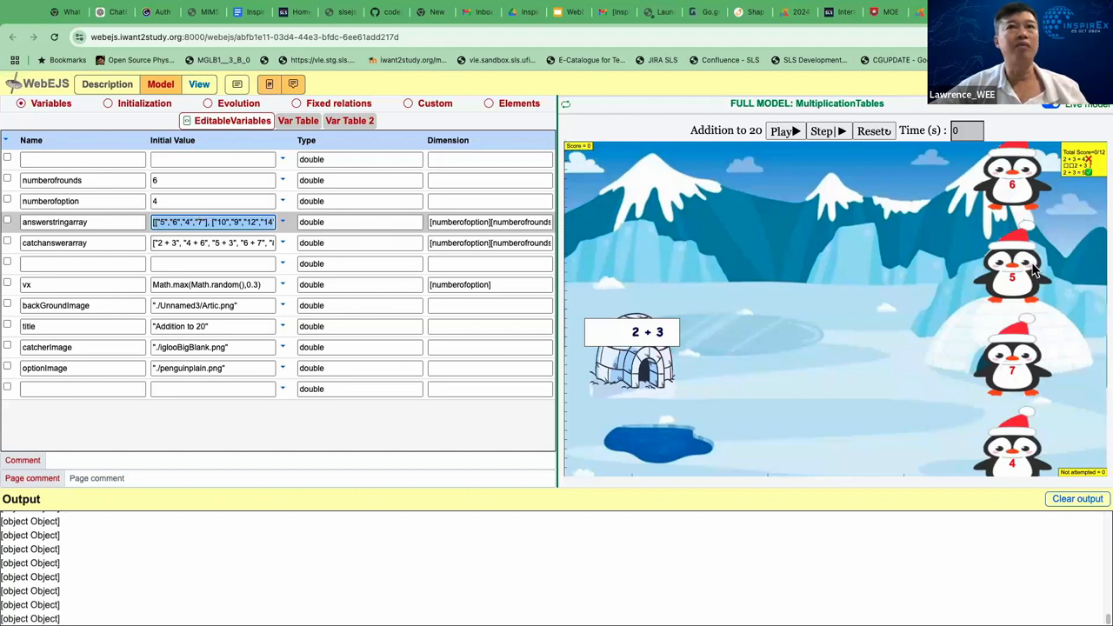
mouse_move(1071, 254)
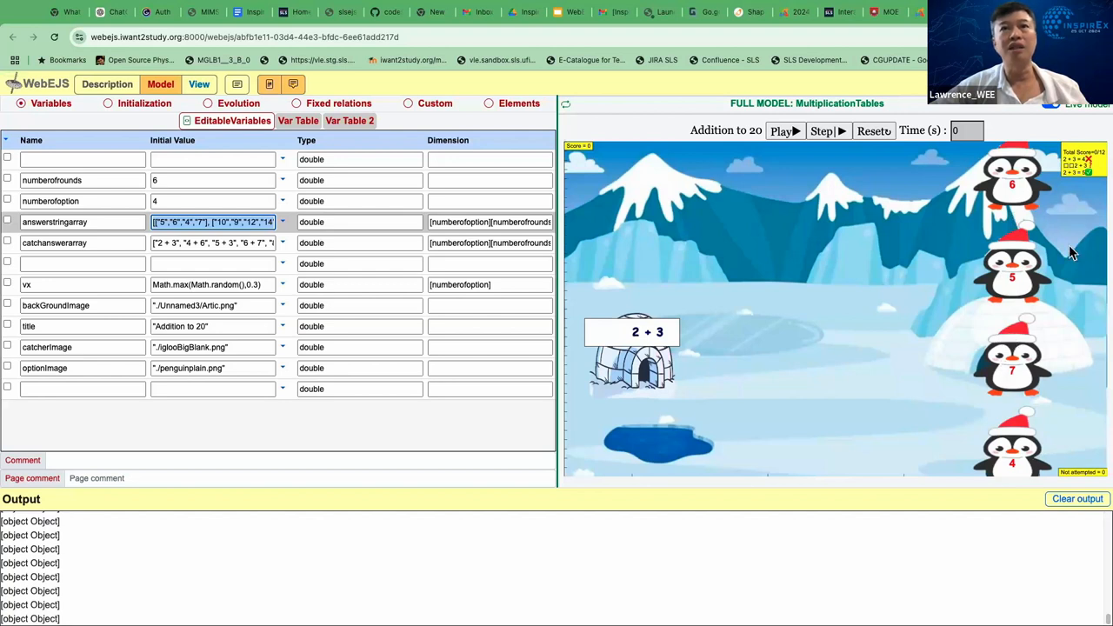
mouse_move(1026, 198)
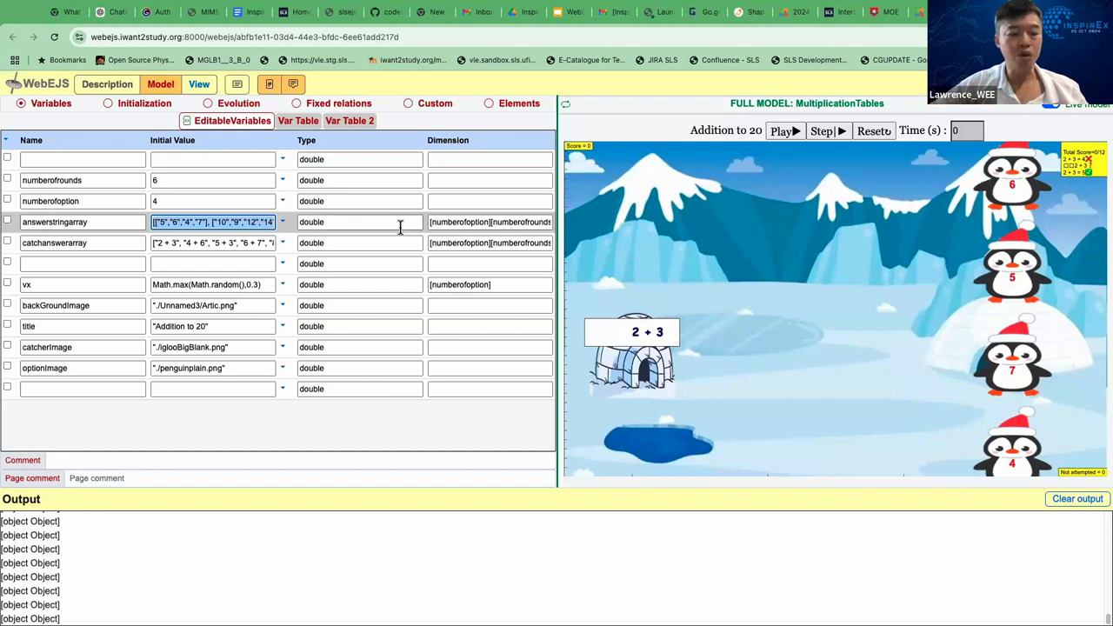
click(113, 10)
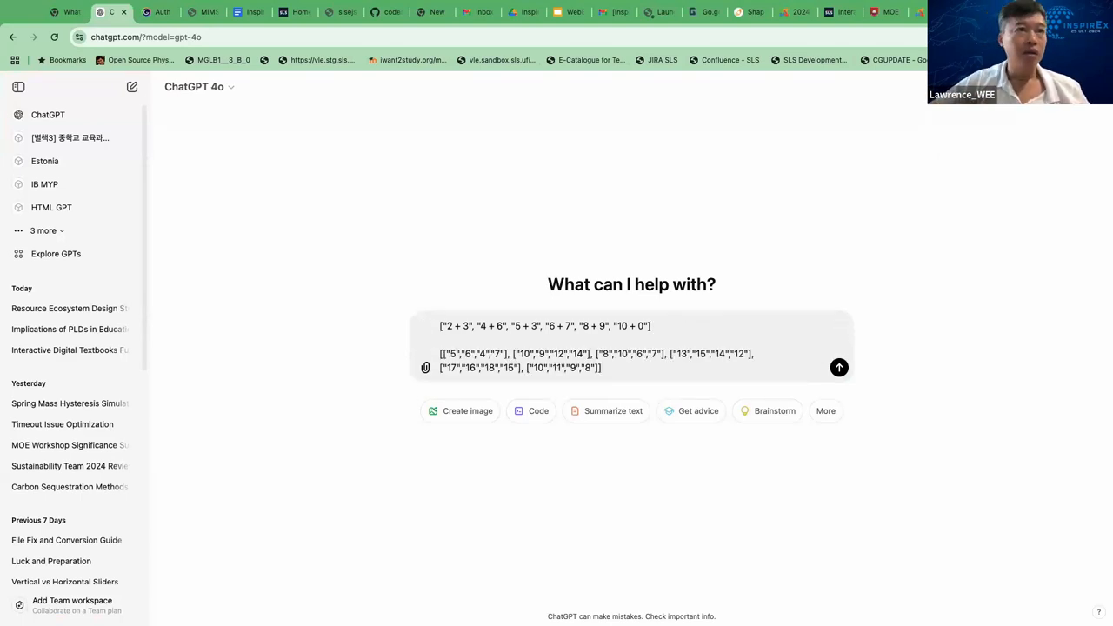
mouse_move(704, 191)
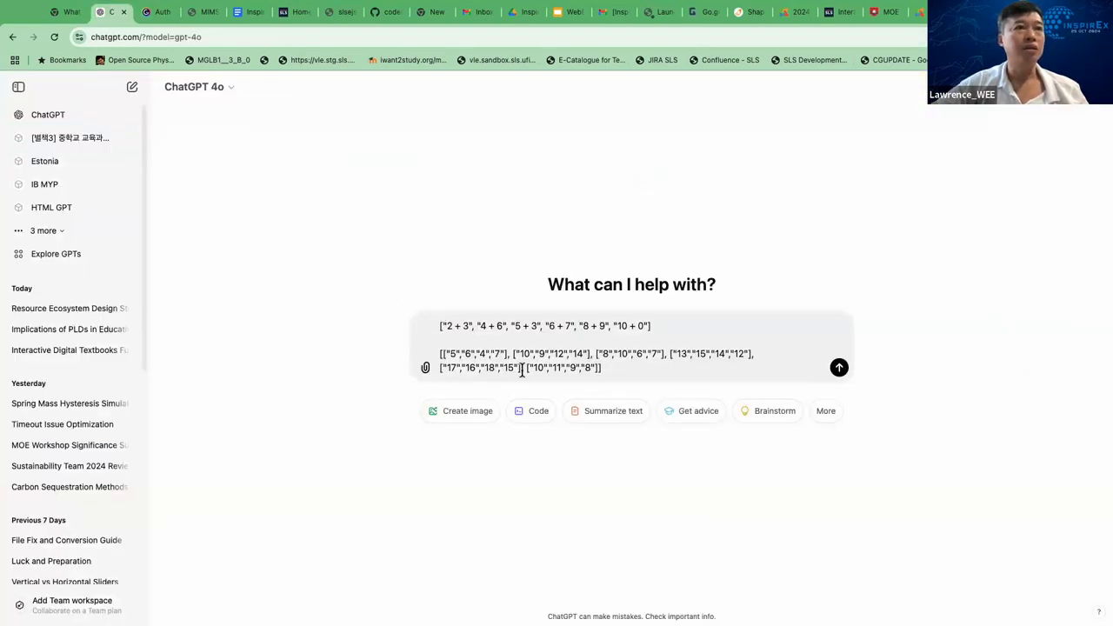
Label the pasted questions with 'answerstringarray =' in the ChatGPT message.
text(answerstringarray =)
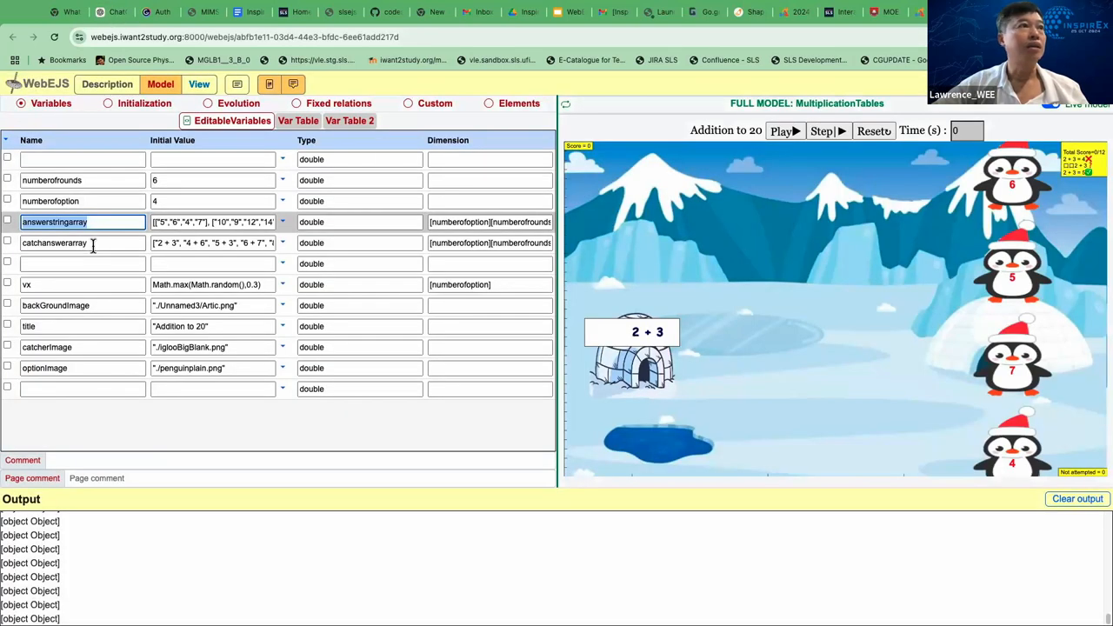
Pick the catchanswerarray name from the variables table and return to ChatGPT.
click(84, 243)
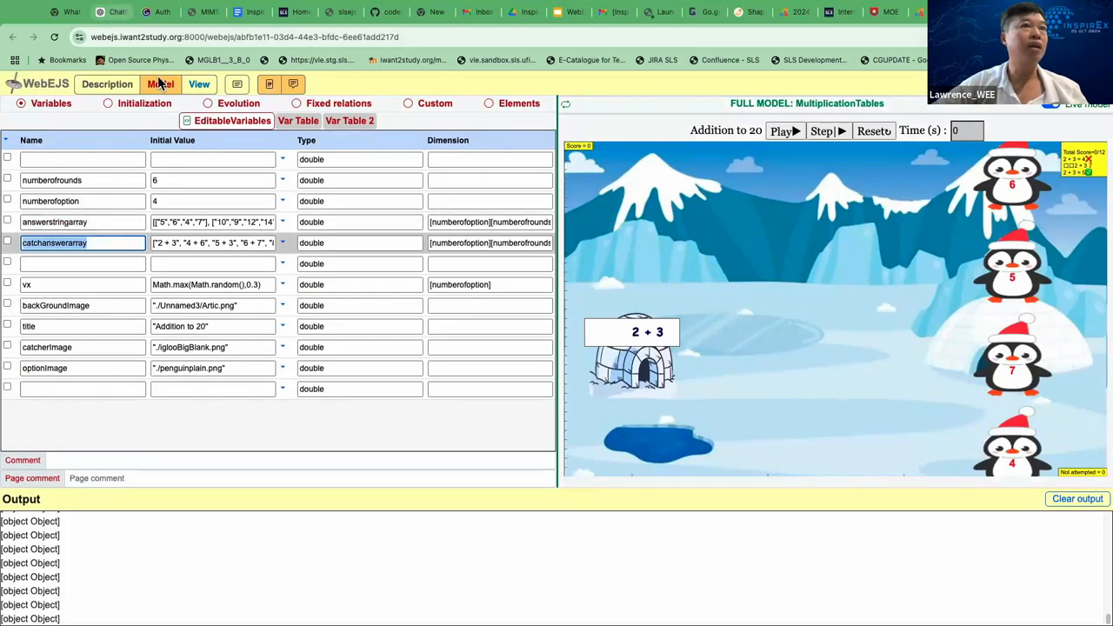
click(113, 11)
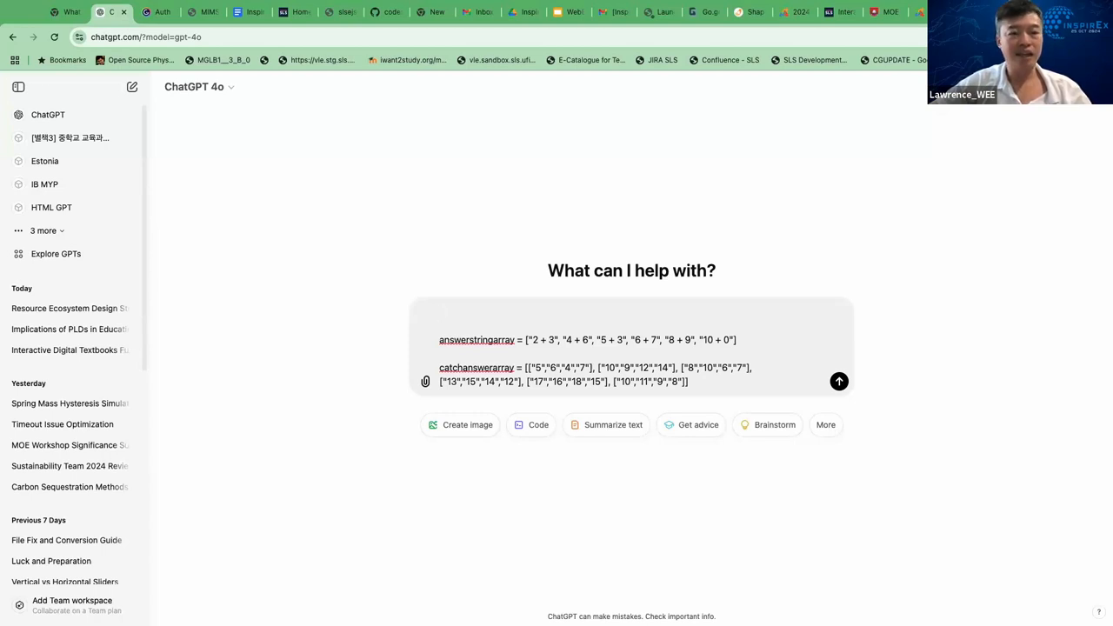
mouse_move(477, 316)
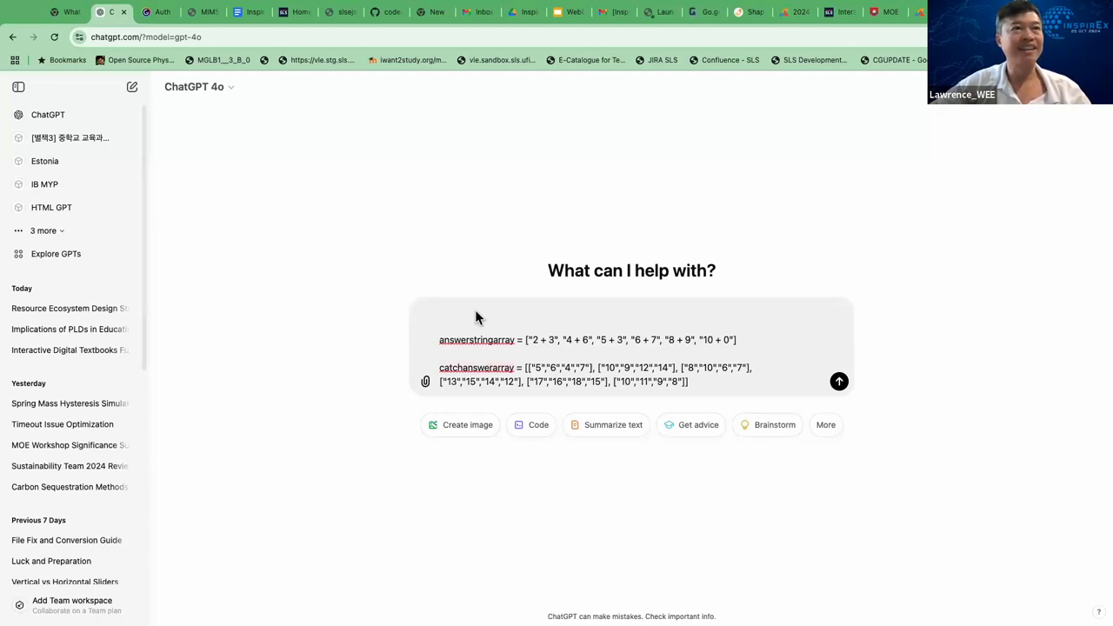
mouse_move(483, 320)
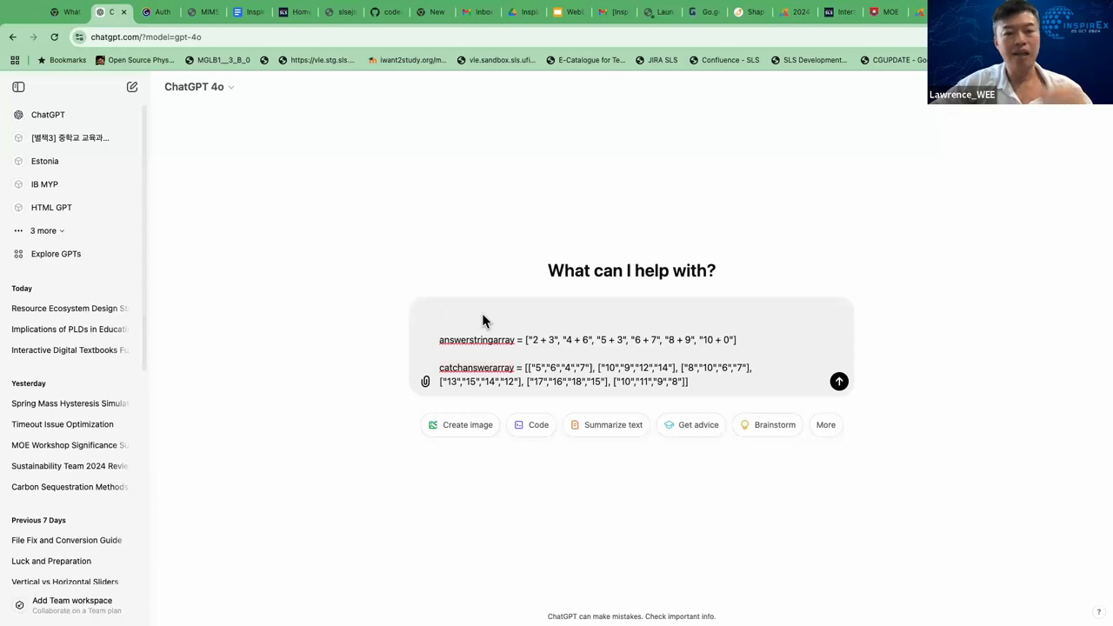
mouse_move(470, 317)
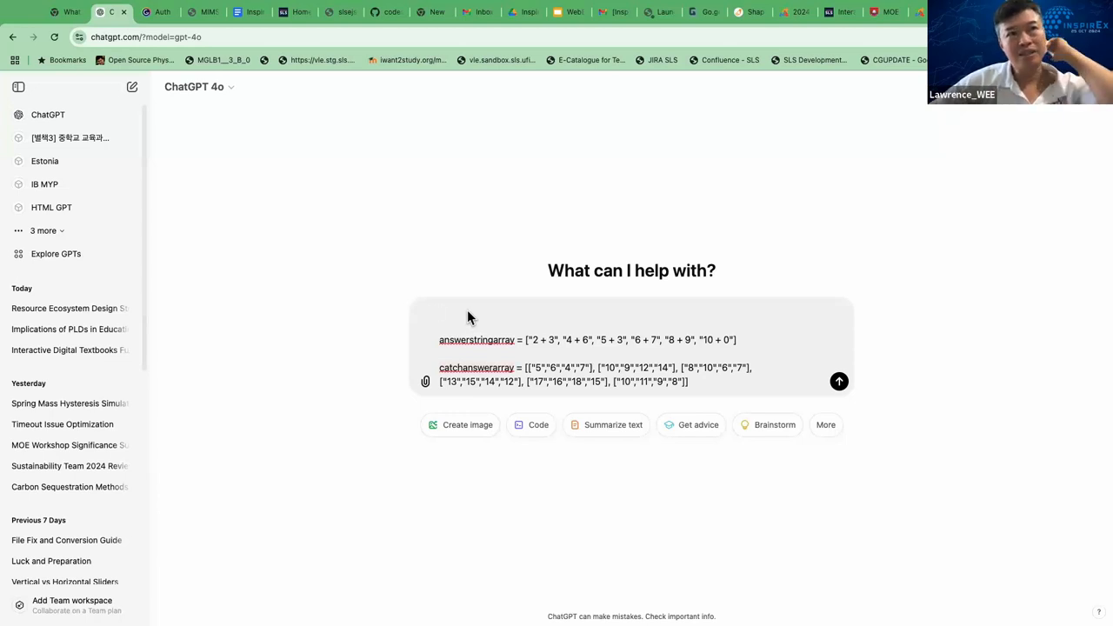
mouse_move(542, 347)
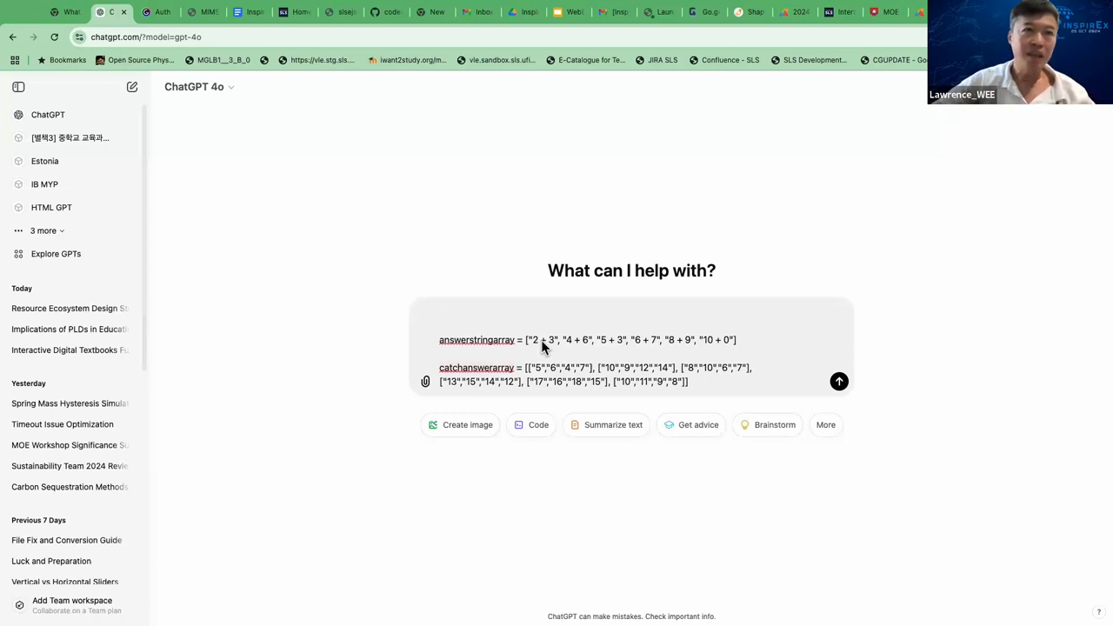
mouse_move(477, 322)
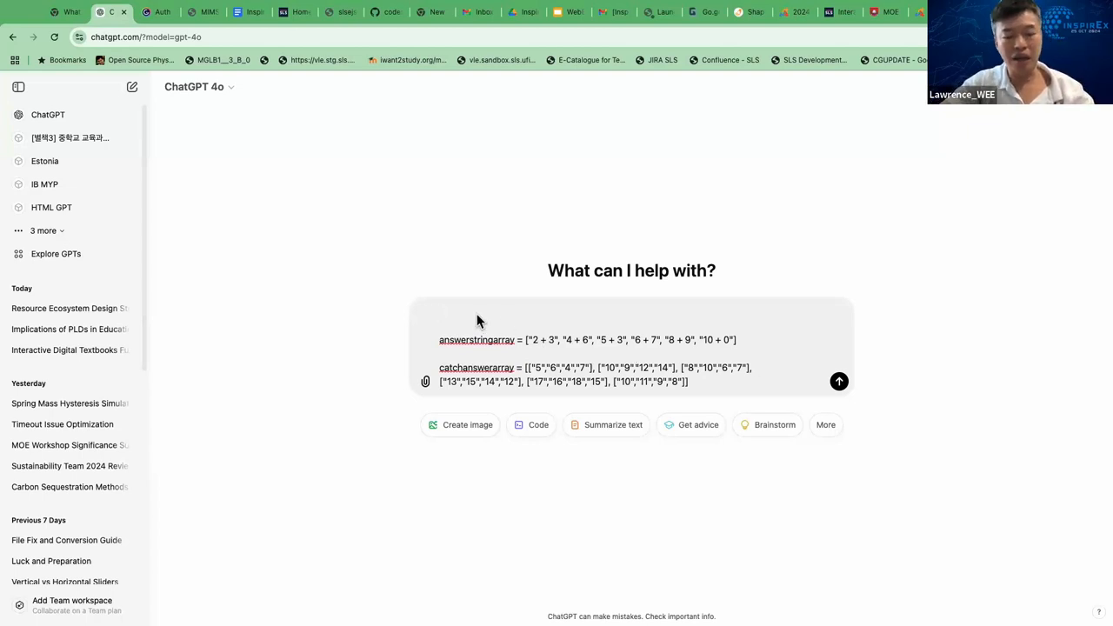
Ask ChatGPT to create similar answerstringarray and catchanswerarray arrays for lower-primary maths subtraction.
text(create)
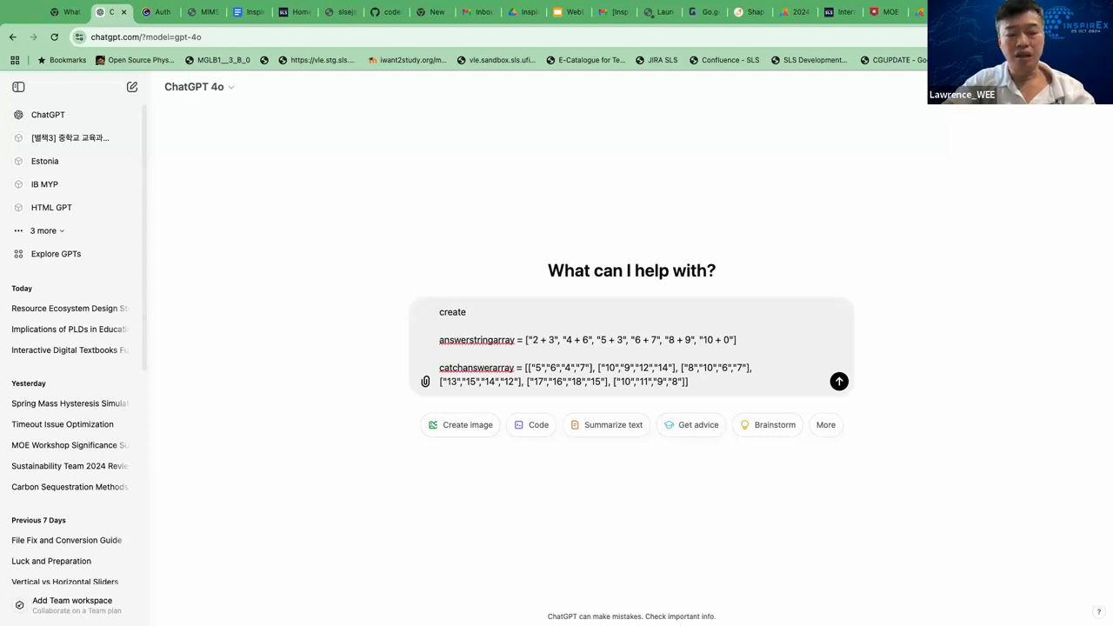
text(same answerstringarray)
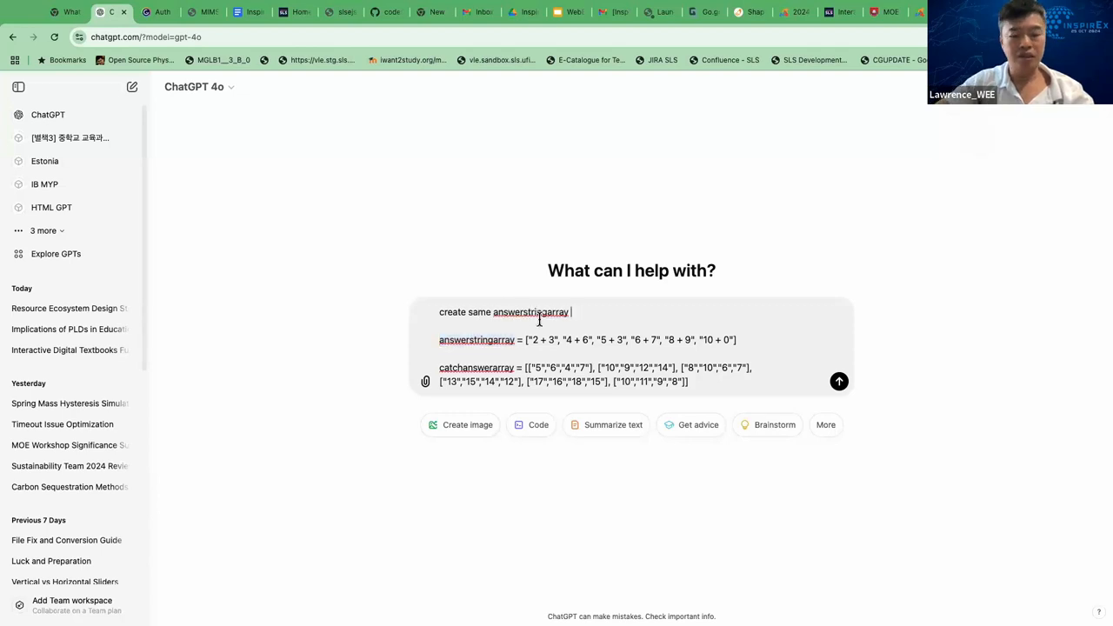
text(and)
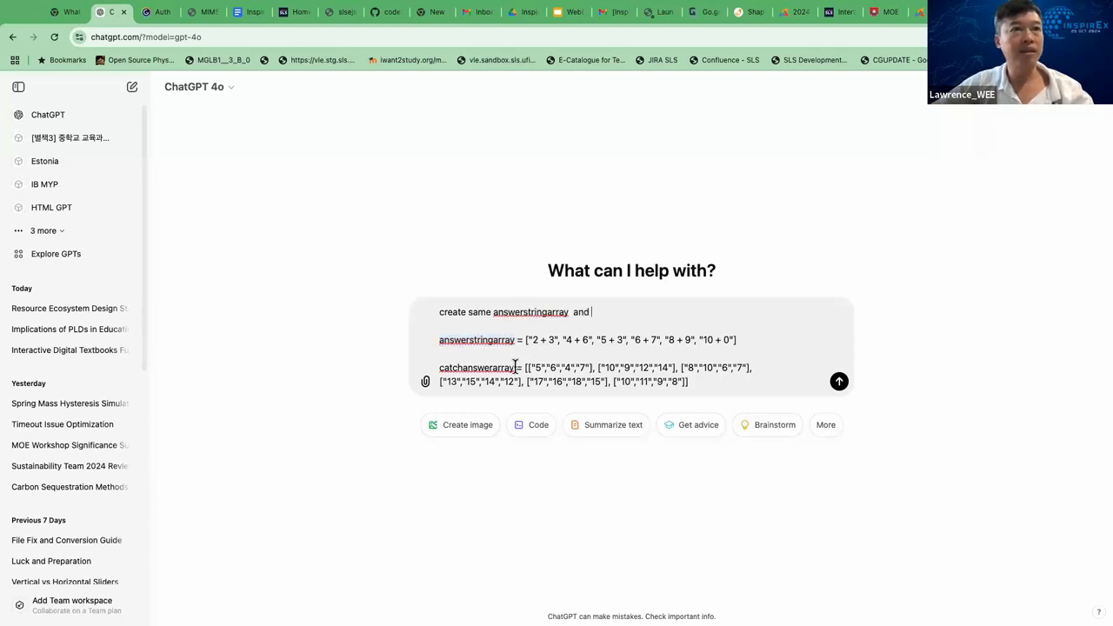
text(catchanswerarray)
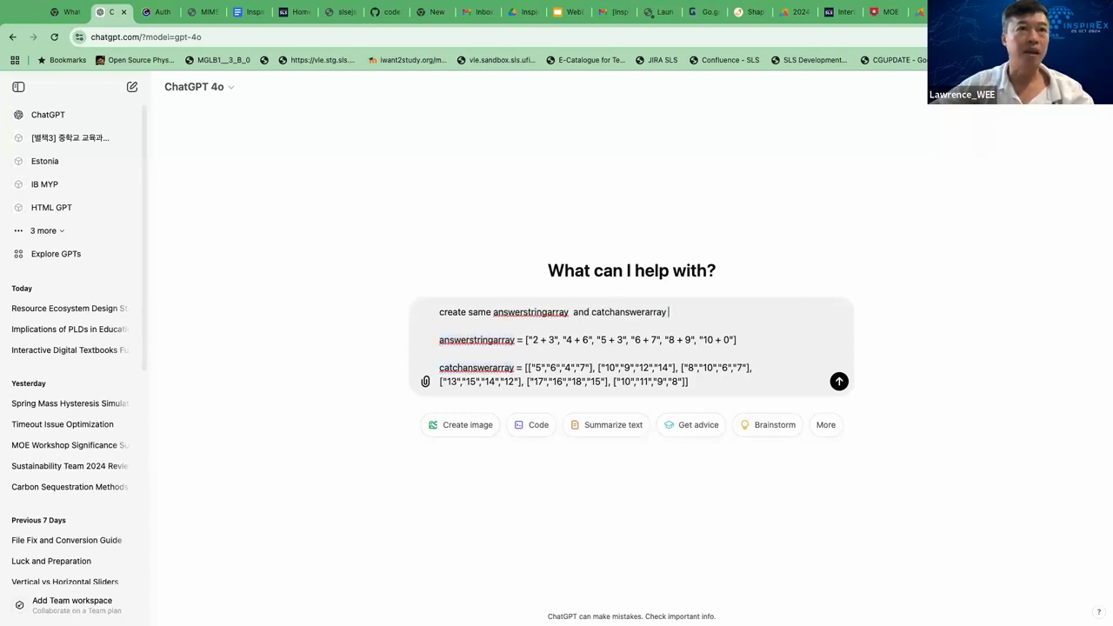
text(butr for)
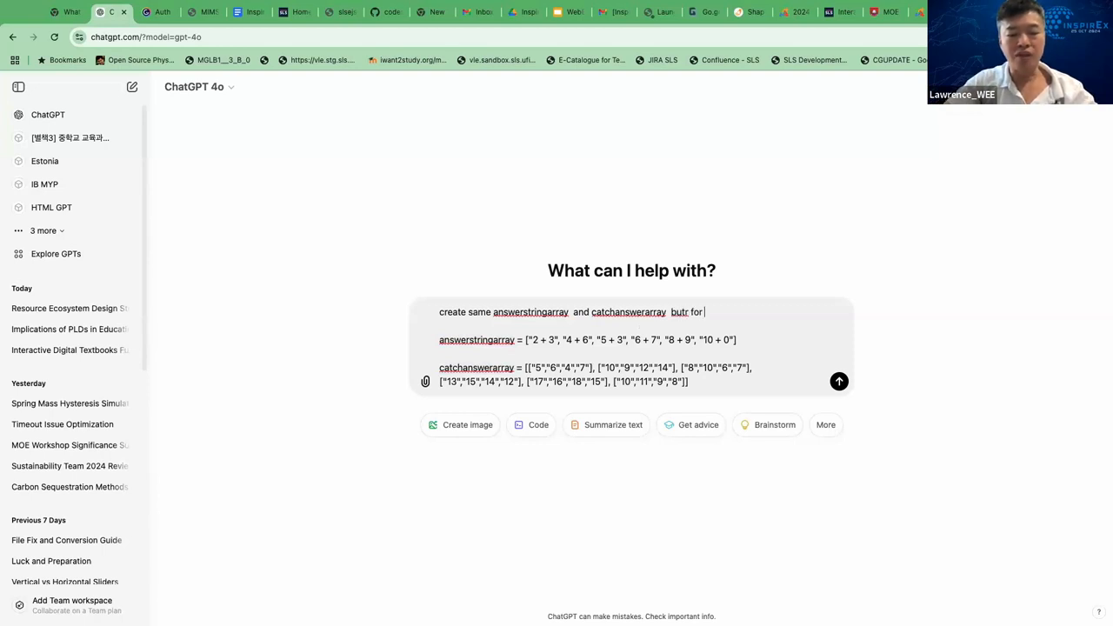
text(the subject)
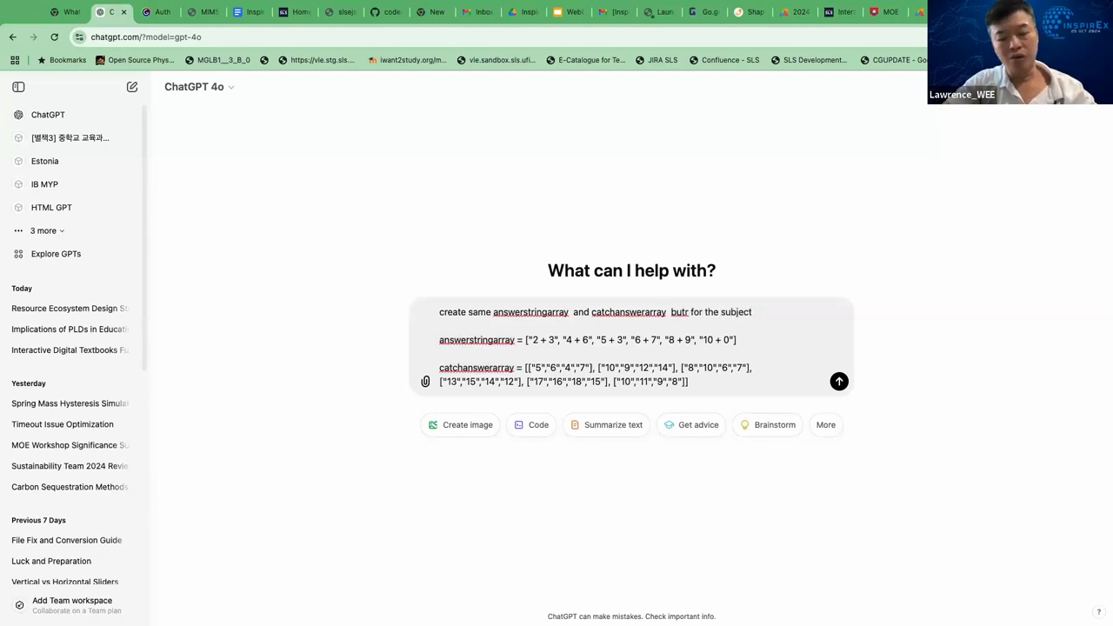
text(of maths)
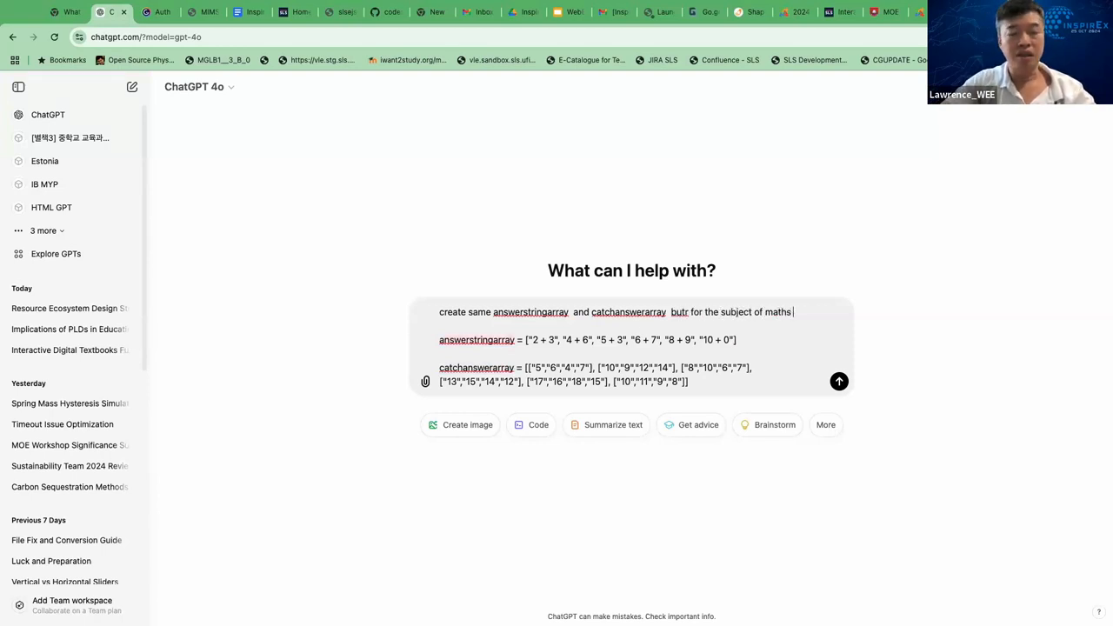
text(primary)
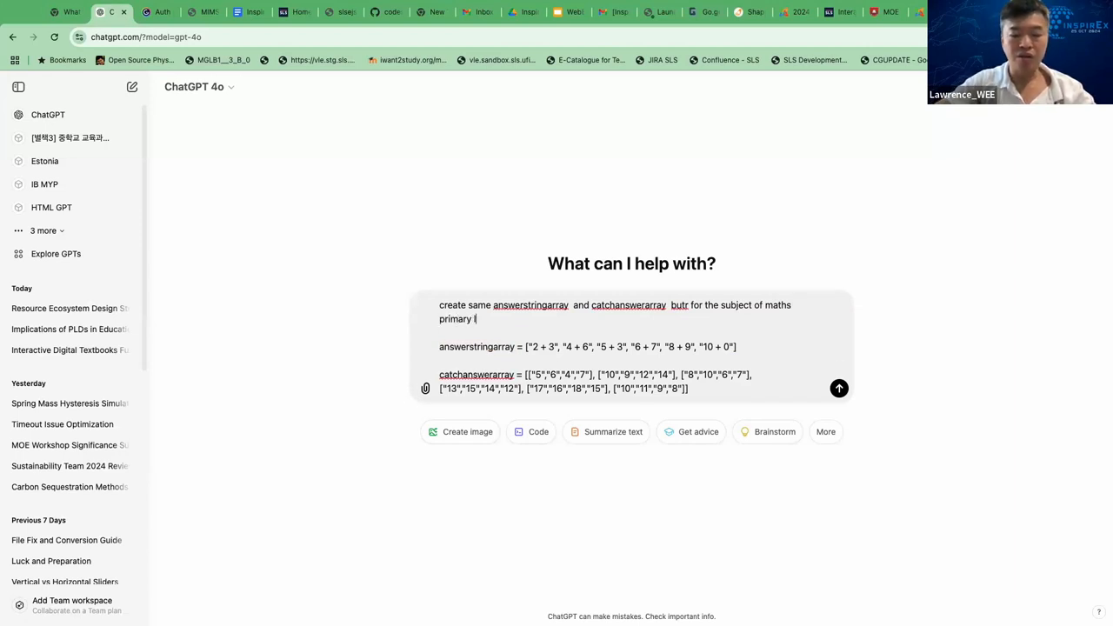
text(lower)
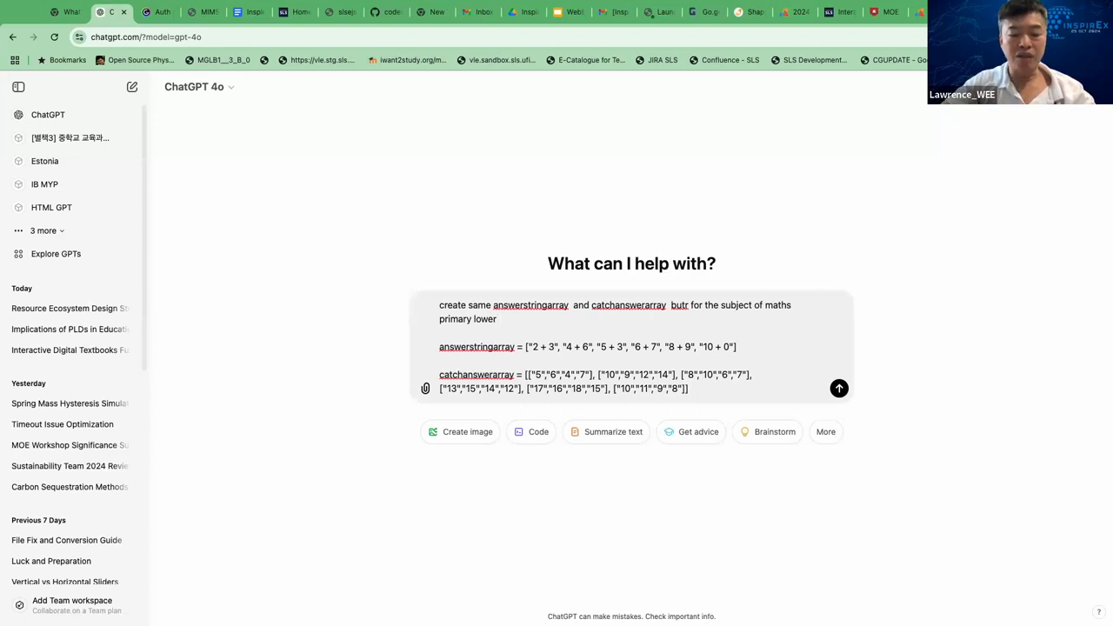
text(substrac)
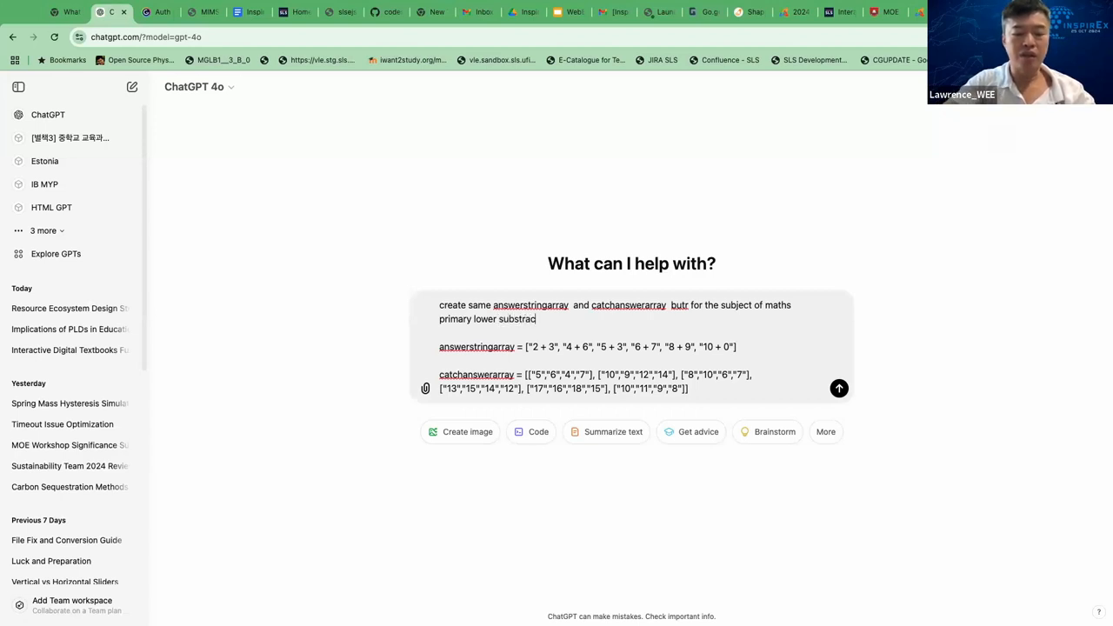
text(tion.)
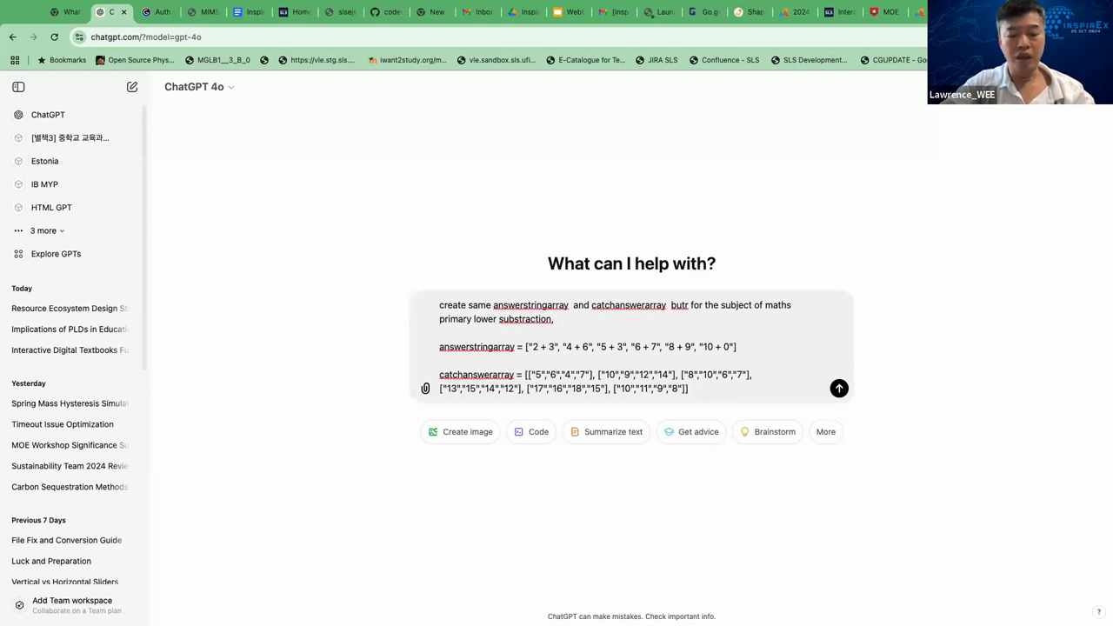
text(create the)
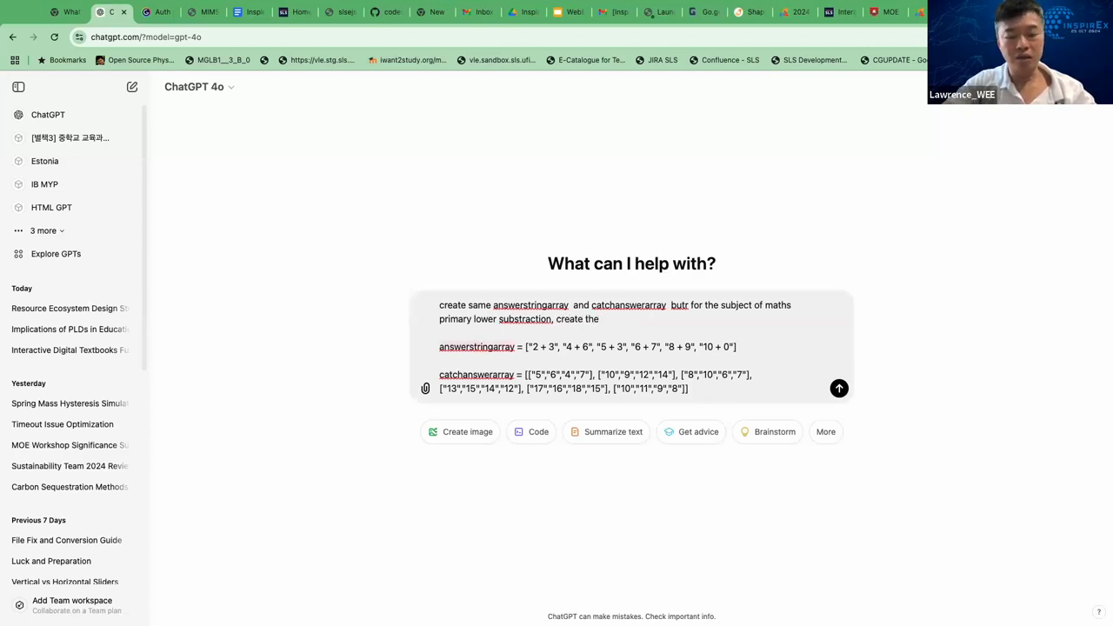
text(similar)
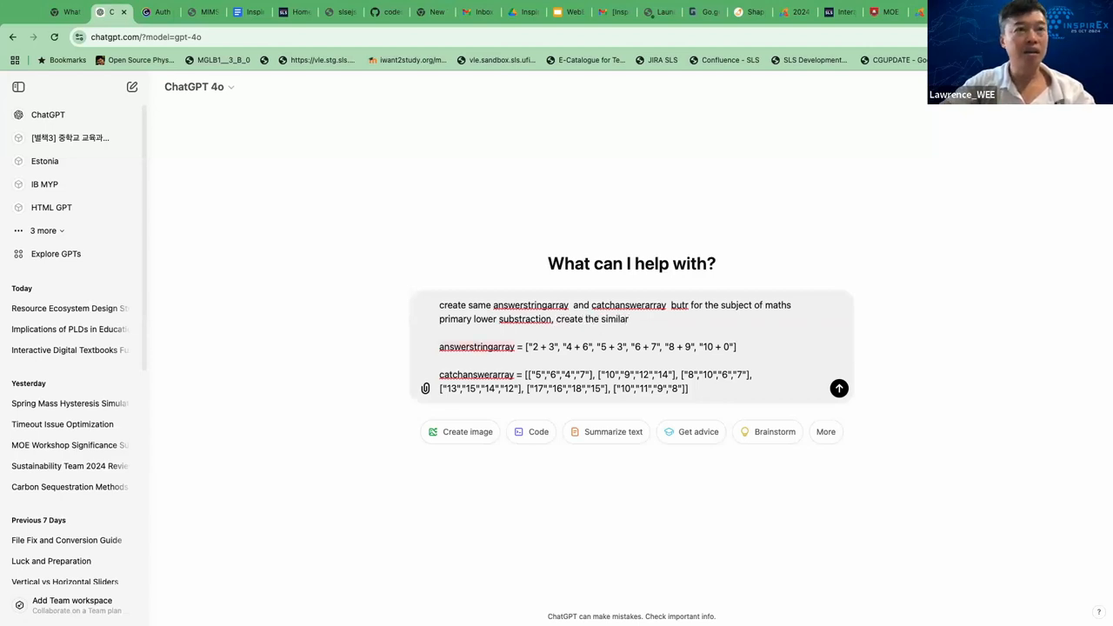
text(arrays)
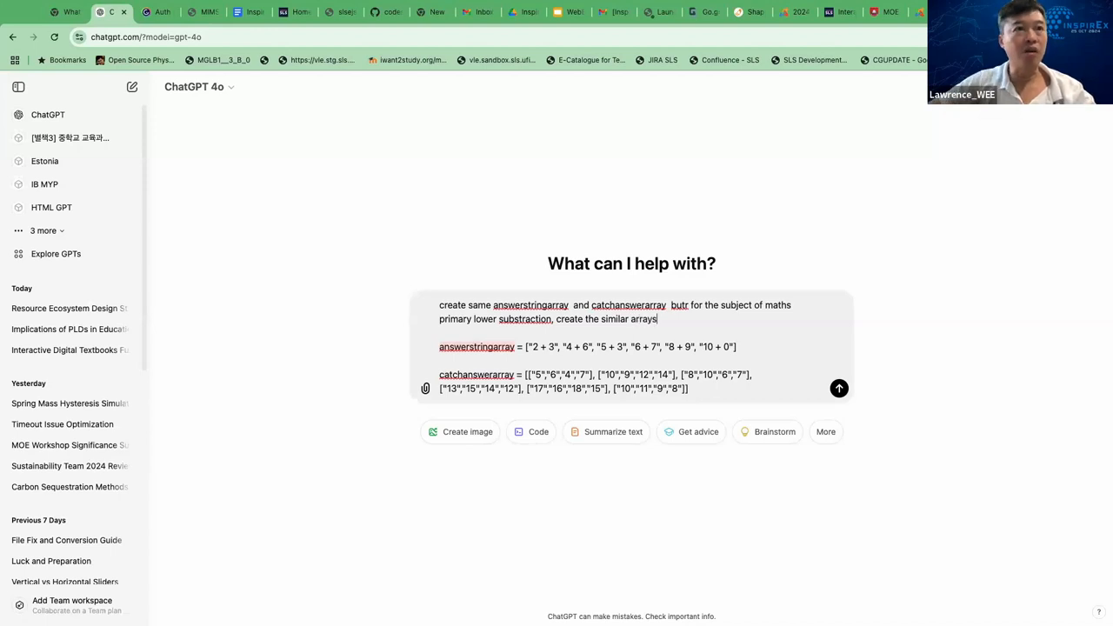
Add the single-digit, no-negative-results condition and send the subtraction request.
double_click(579, 348)
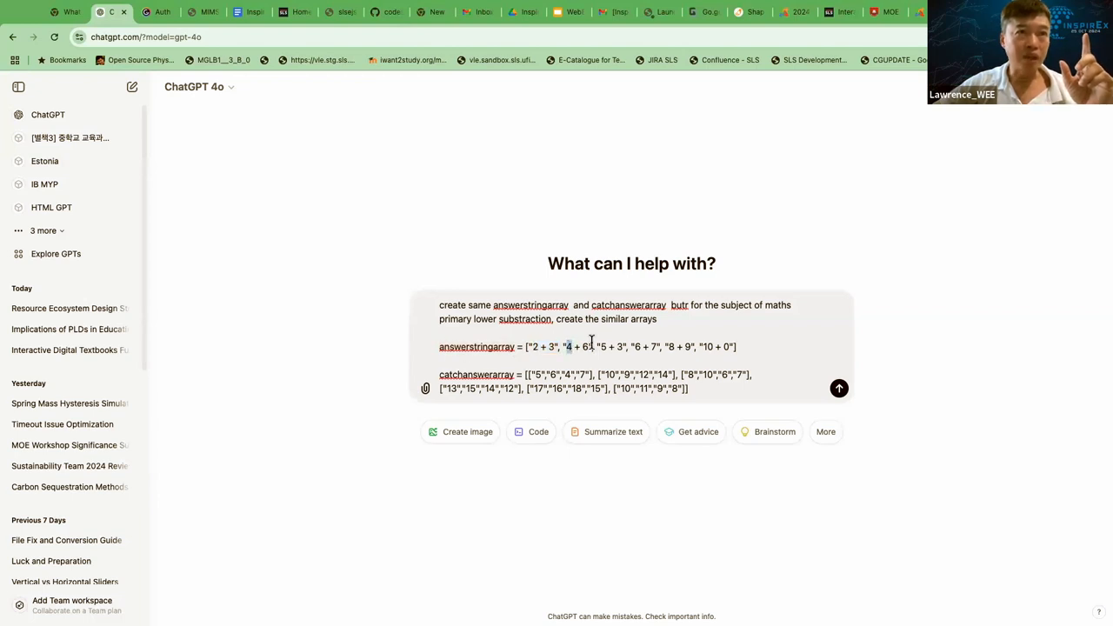
drag(565, 346, 593, 346)
text( of single digits )
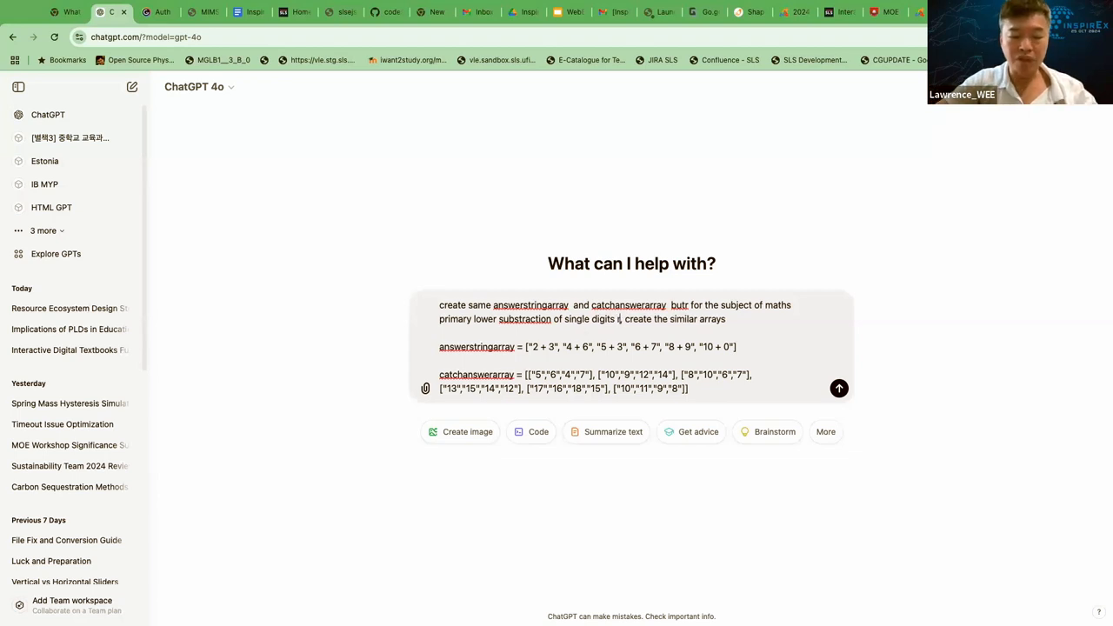
text(resulting in)
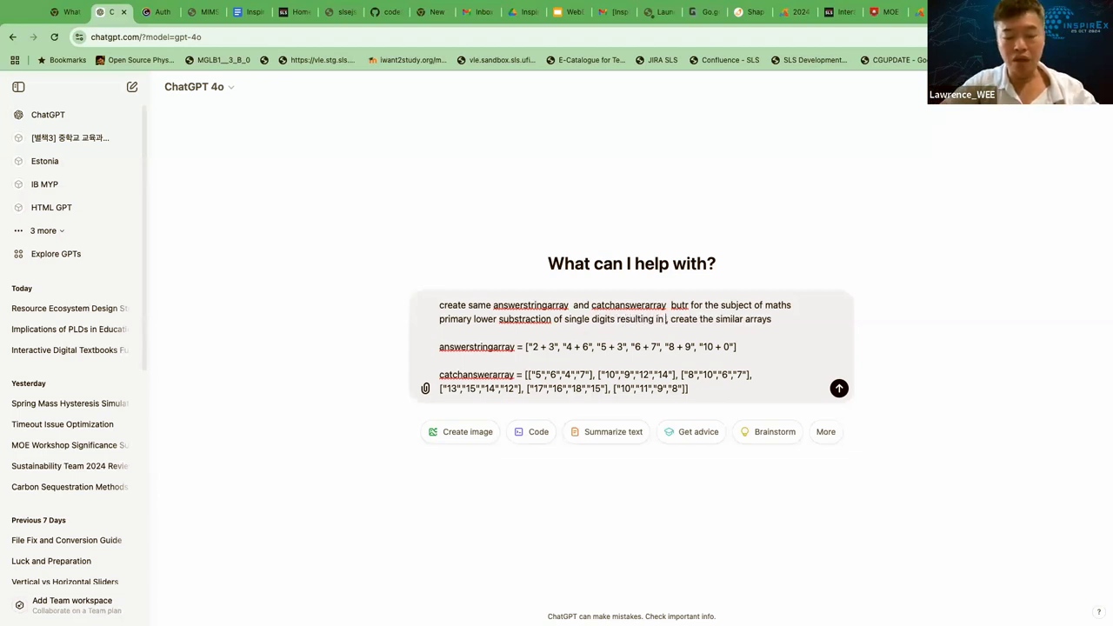
text(no n)
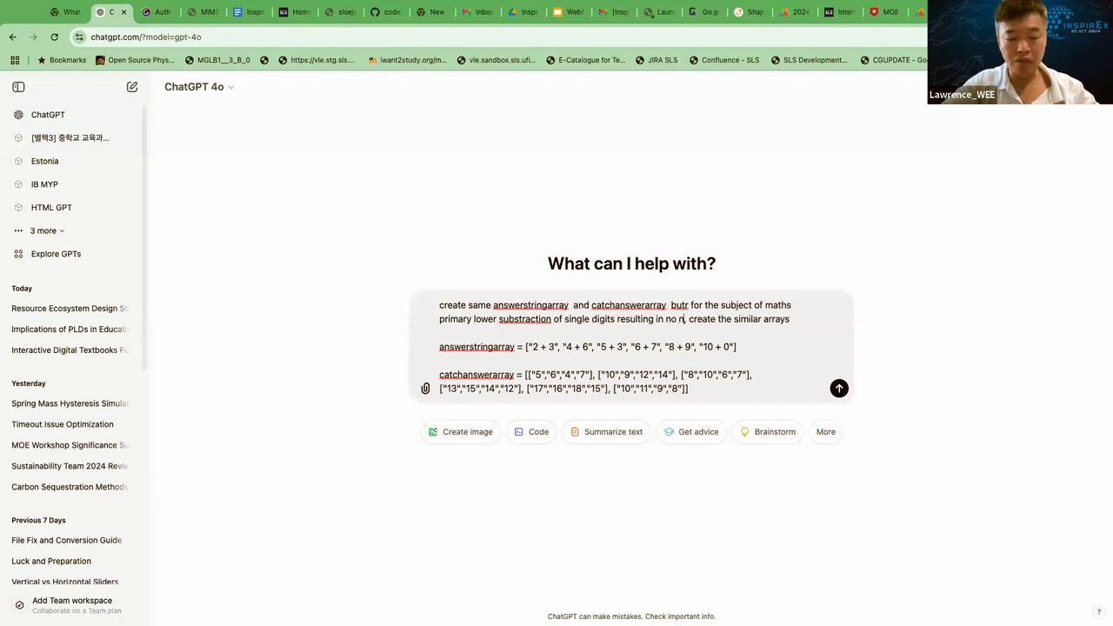
text(egative values)
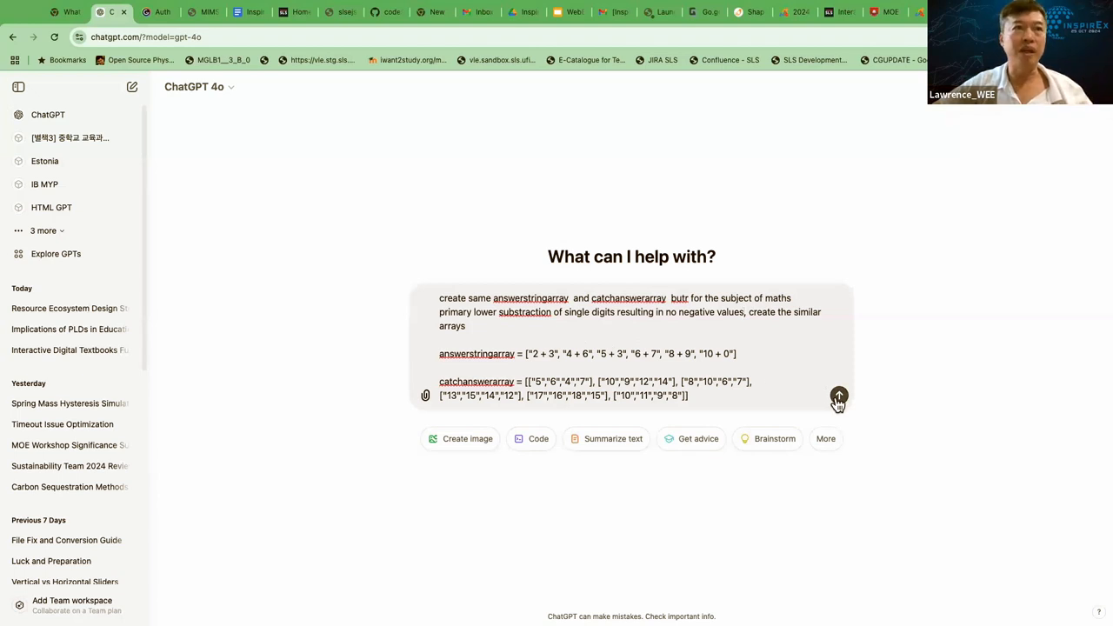
click(838, 397)
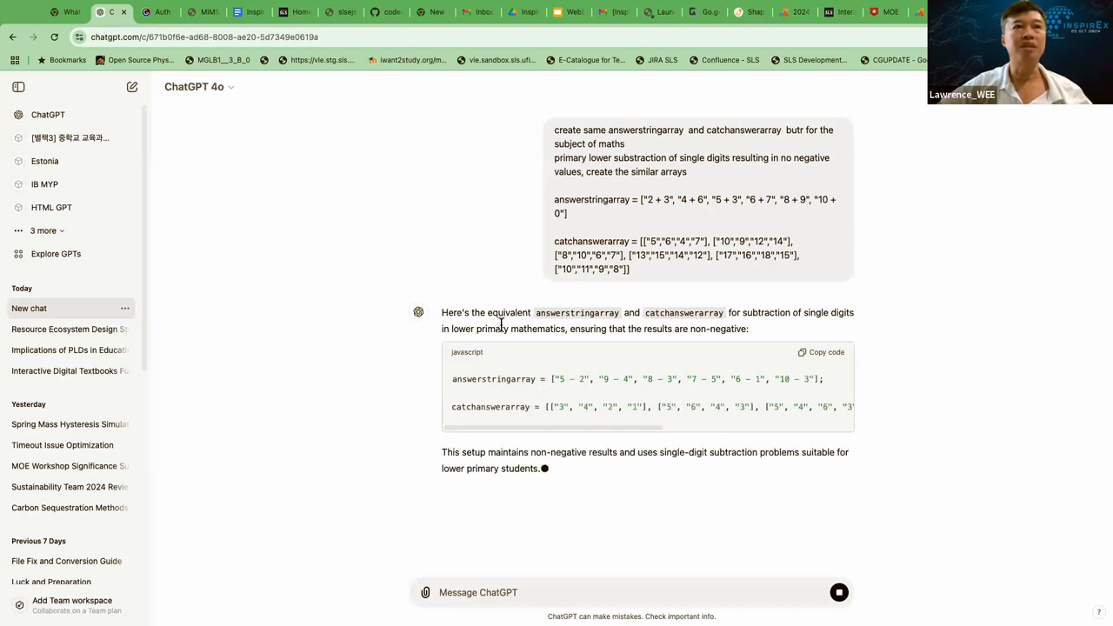
mouse_move(417, 268)
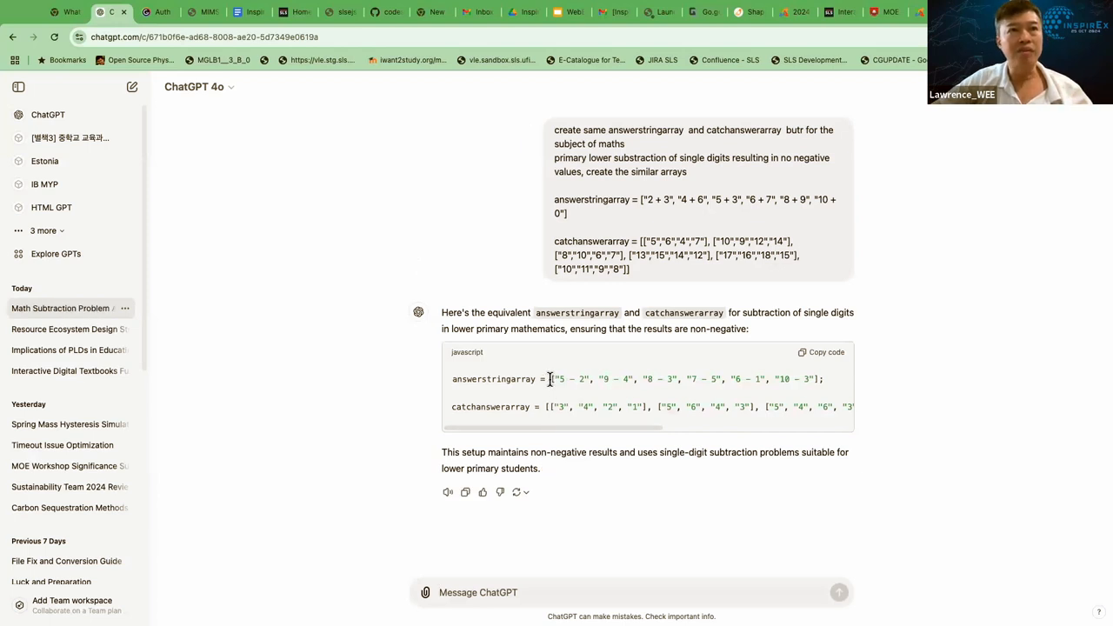
Select the generated subtraction answerstringarray values in ChatGPT's code block for copying.
drag(553, 379, 815, 379)
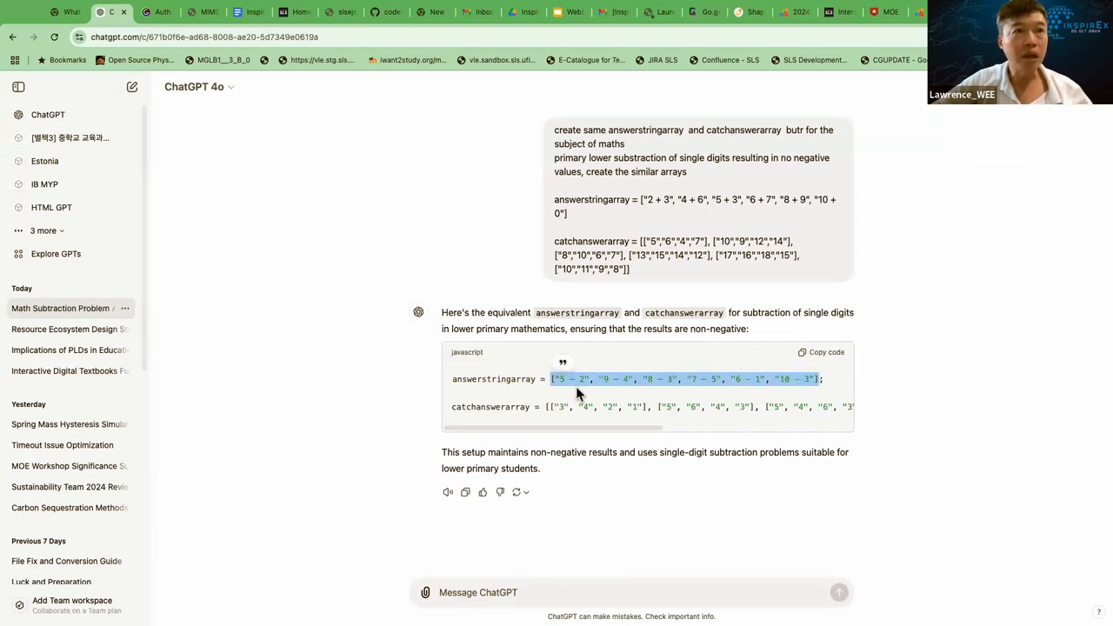
mouse_move(834, 384)
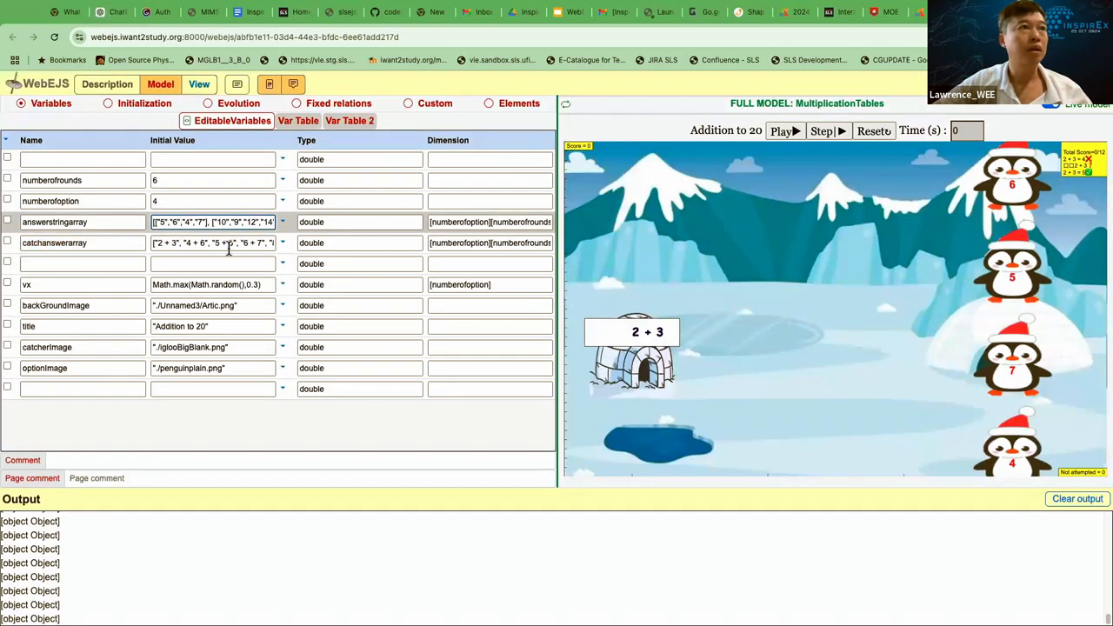
Paste the subtraction questions like "5 - 2" into the answerstringarray Initial Value field.
click(113, 10)
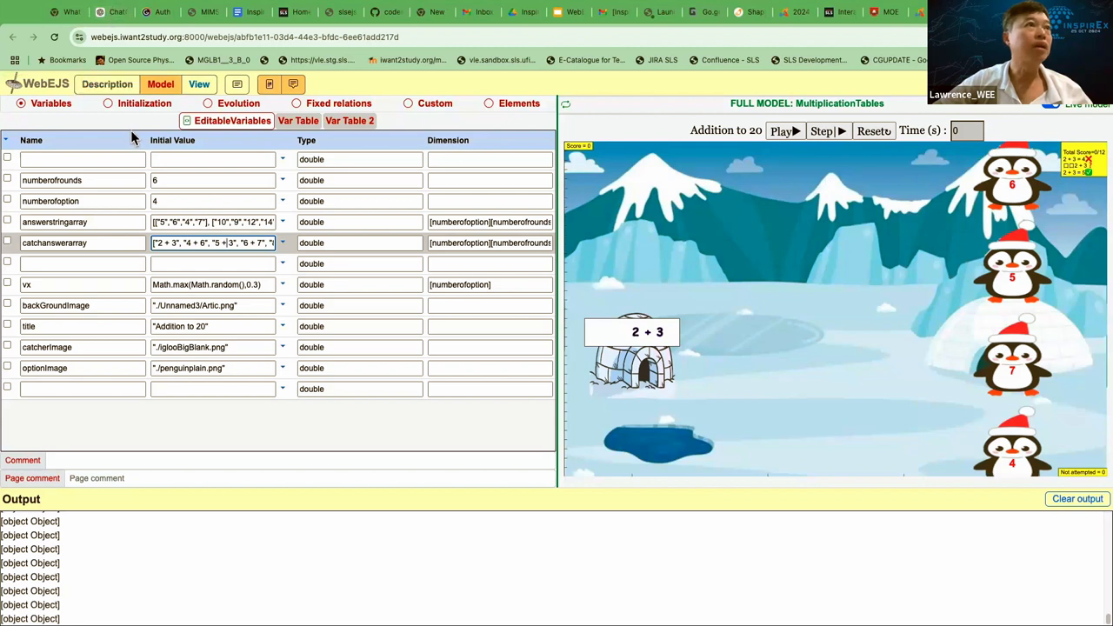
click(212, 223)
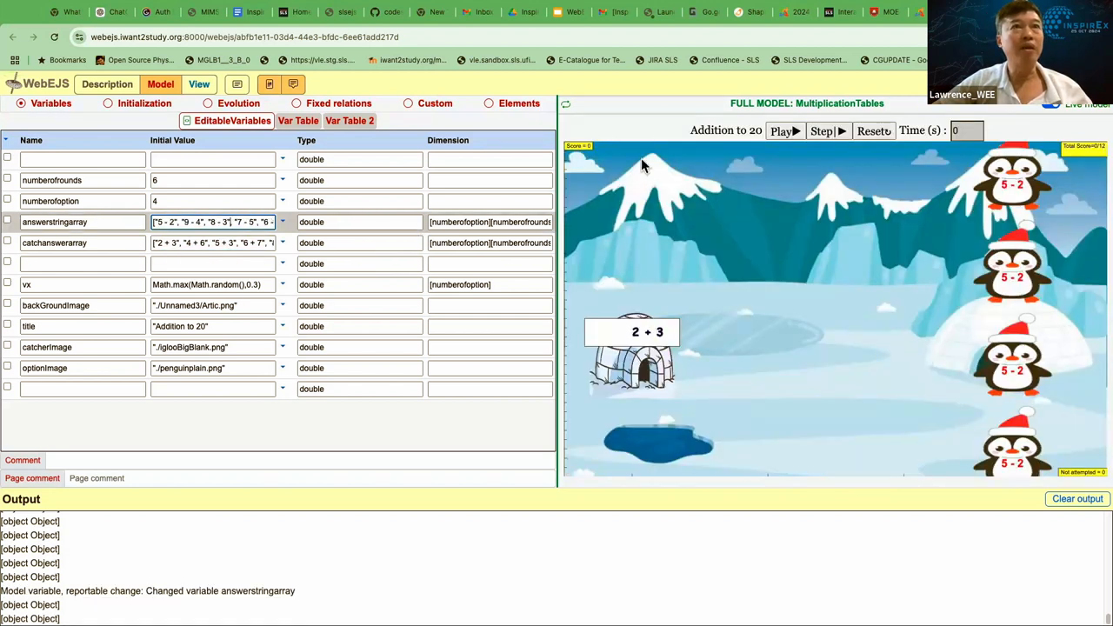
click(113, 12)
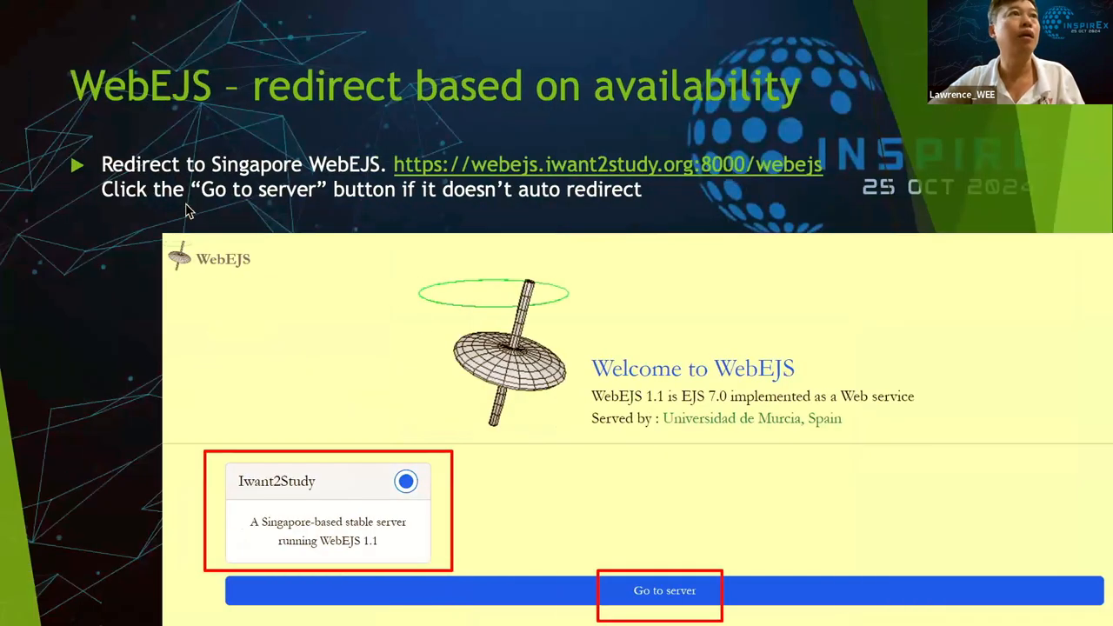
Step back to the Web EJS button slide, then forward past the redirect slide to Editable Variables.
click(659, 591)
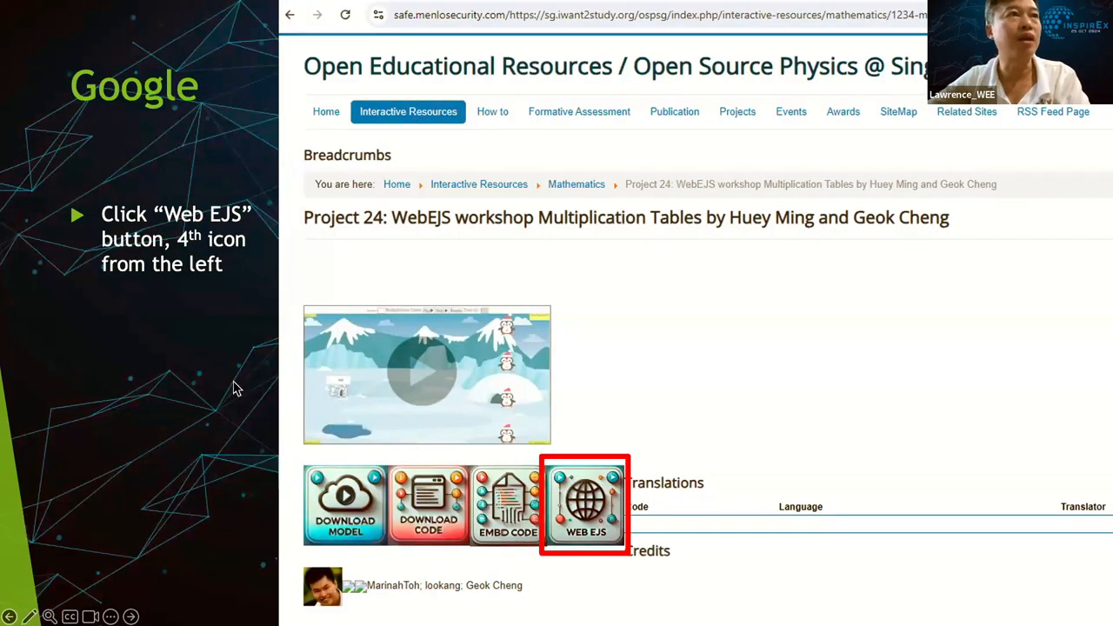
click(584, 504)
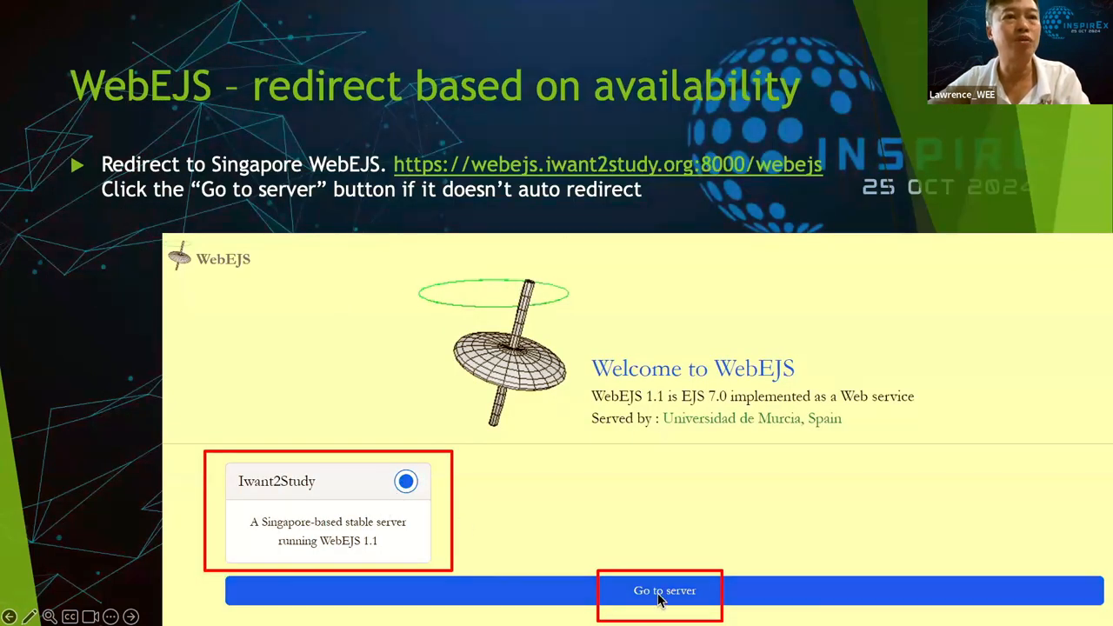
mouse_move(459, 498)
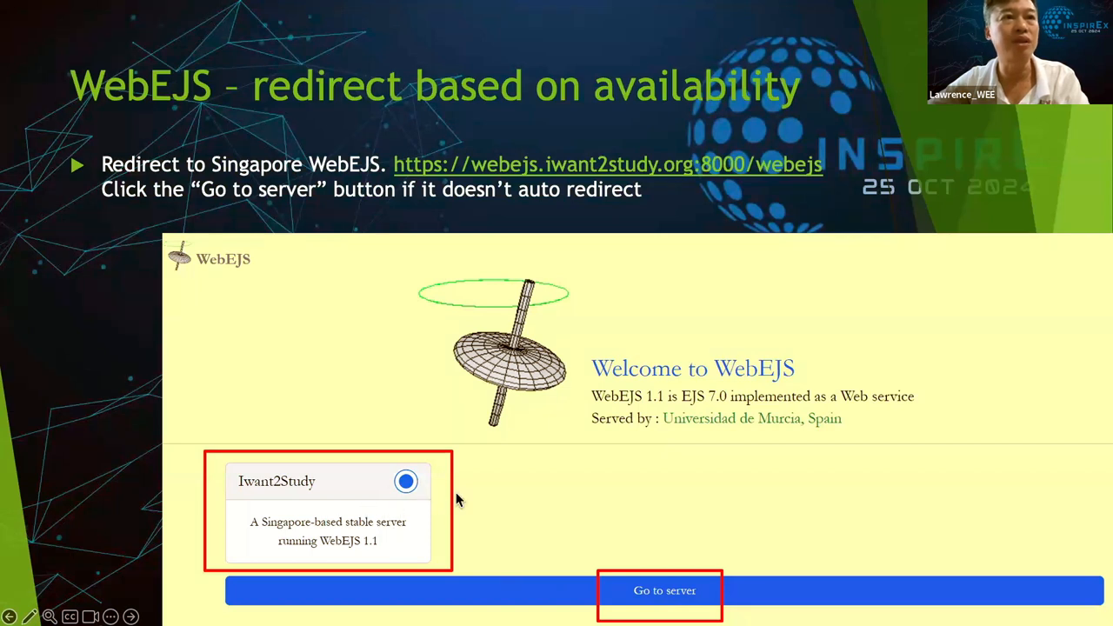
mouse_move(39, 229)
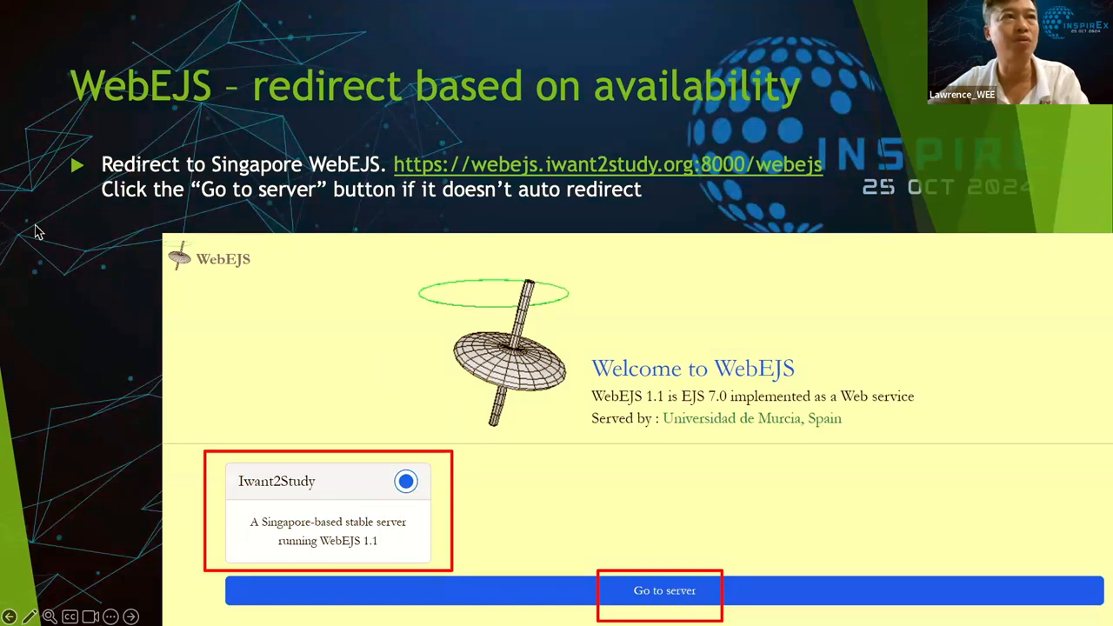
click(659, 591)
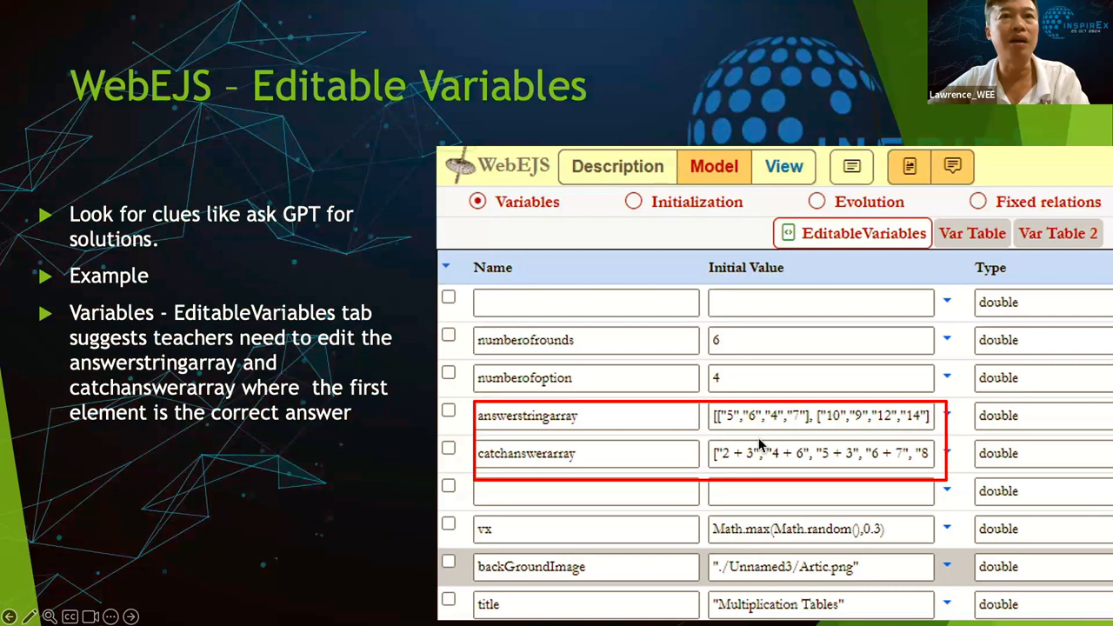
mouse_move(218, 230)
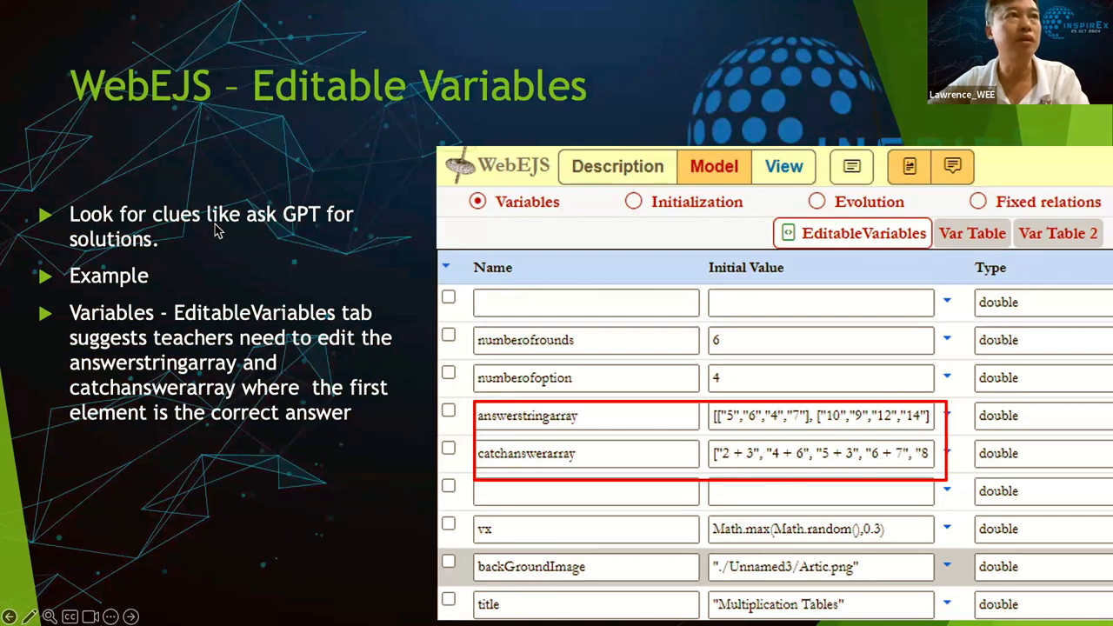
mouse_move(306, 227)
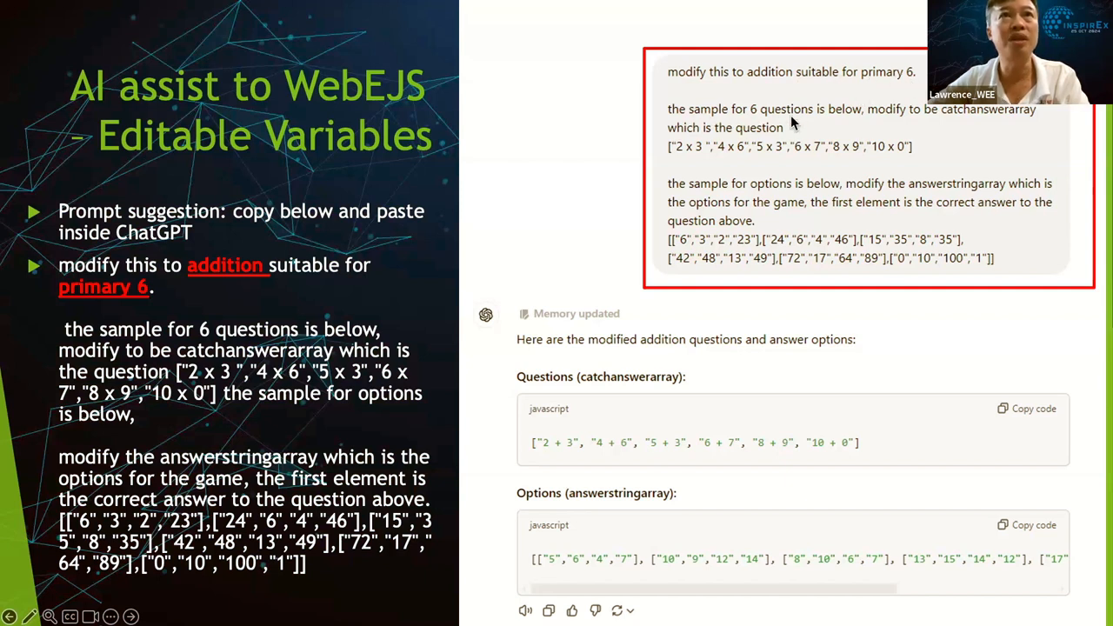
mouse_move(757, 135)
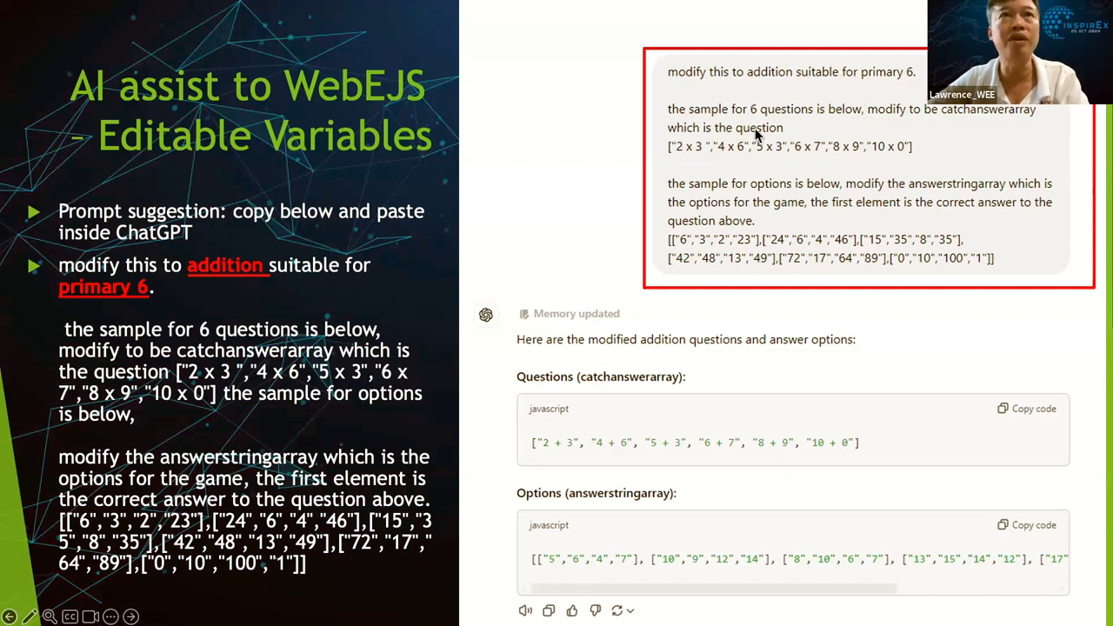
mouse_move(925, 153)
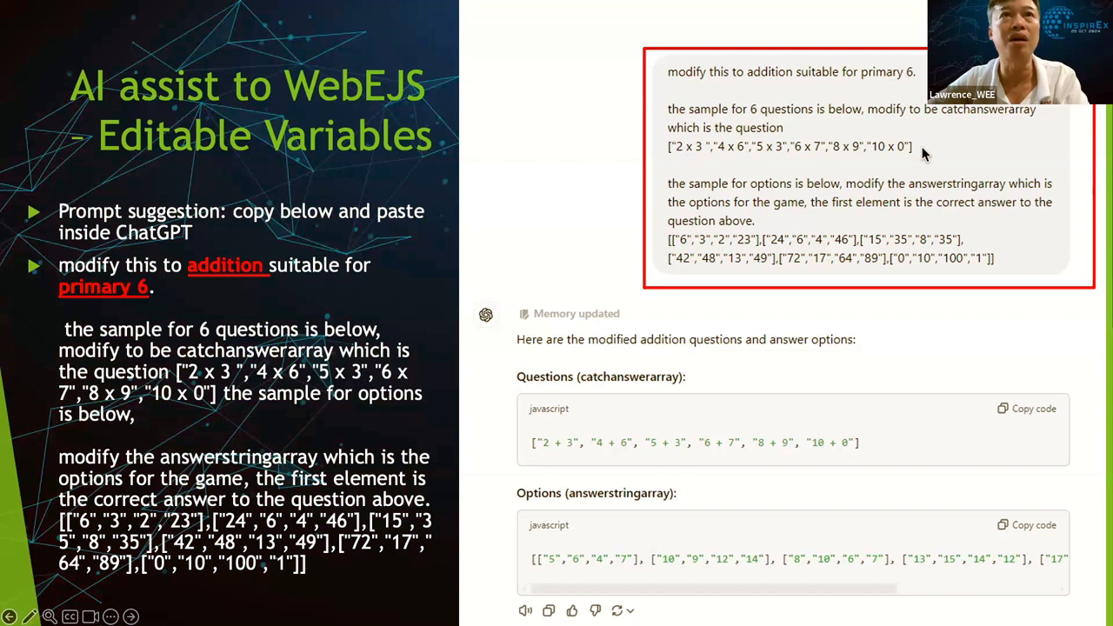
mouse_move(692, 205)
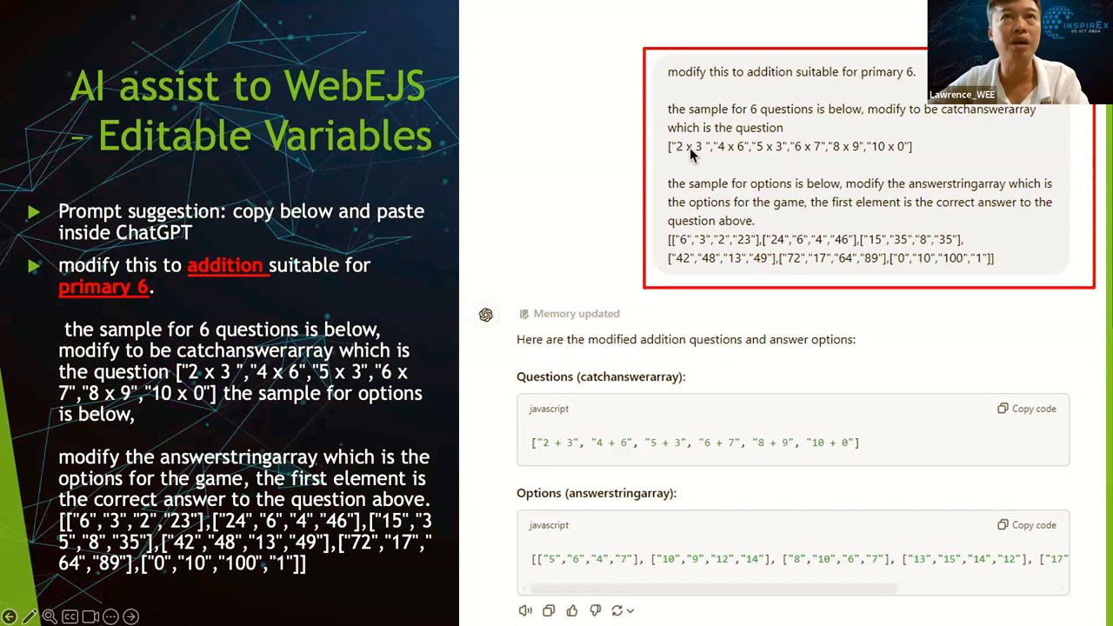
mouse_move(869, 199)
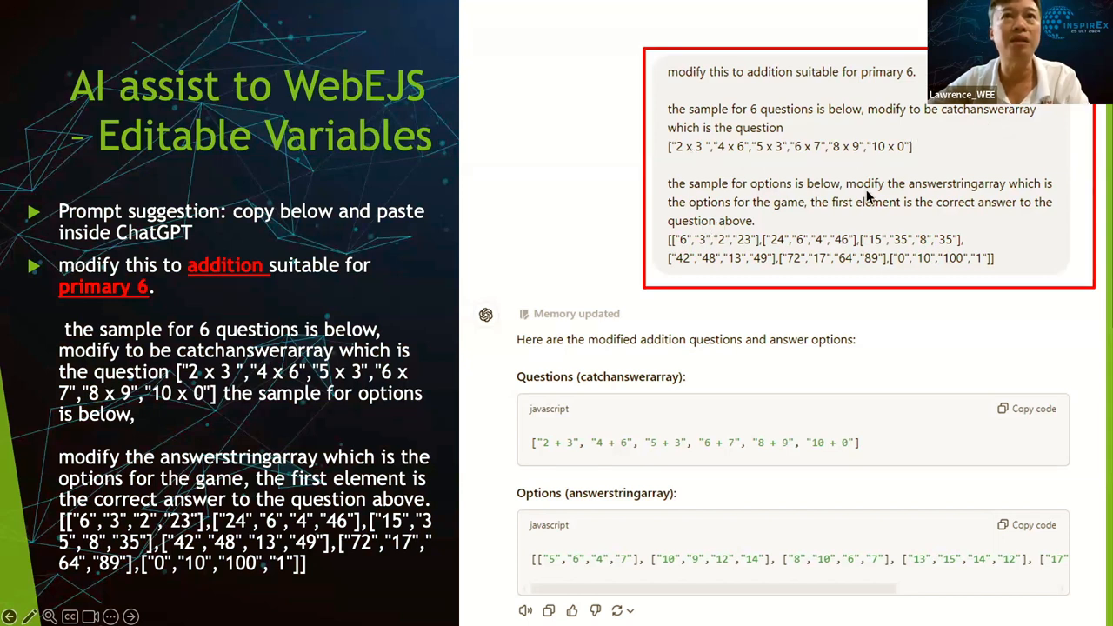
mouse_move(754, 244)
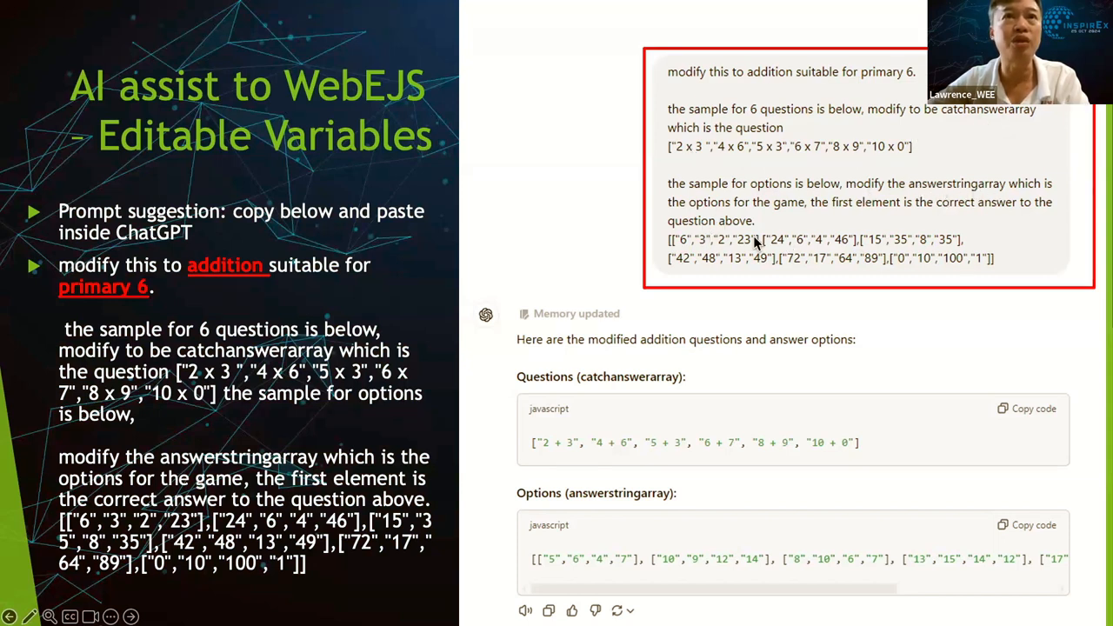
mouse_move(577, 448)
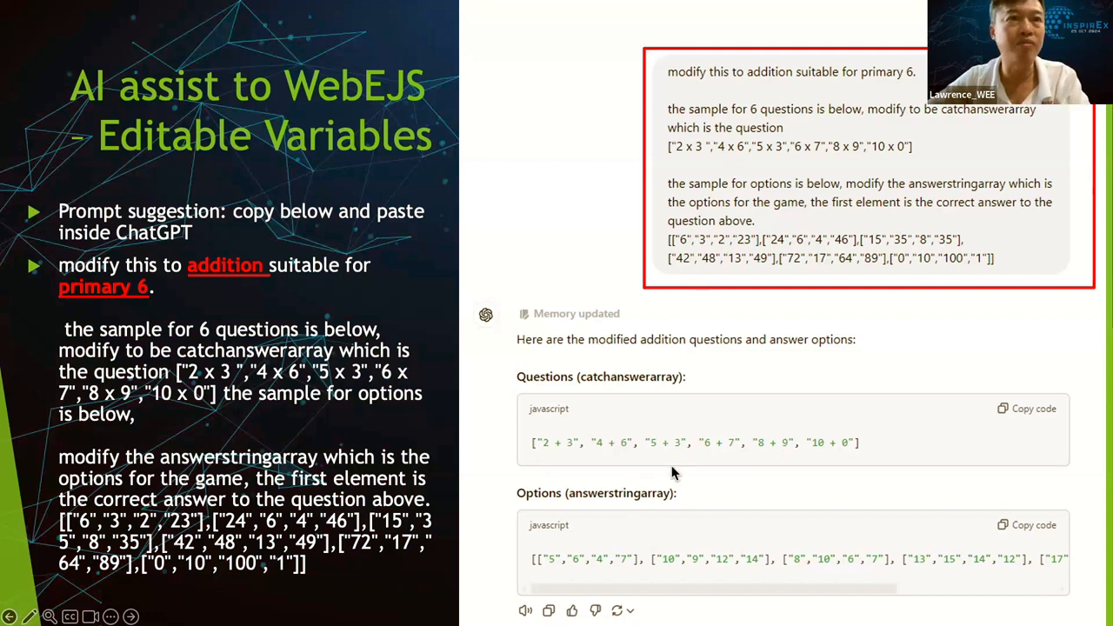
mouse_move(798, 452)
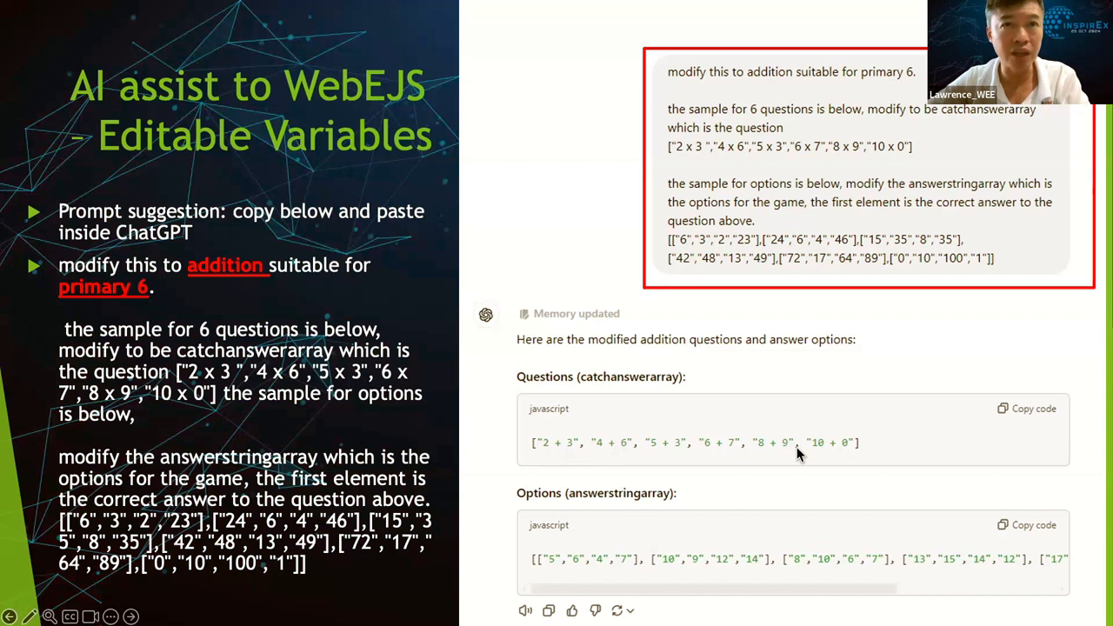
mouse_move(758, 188)
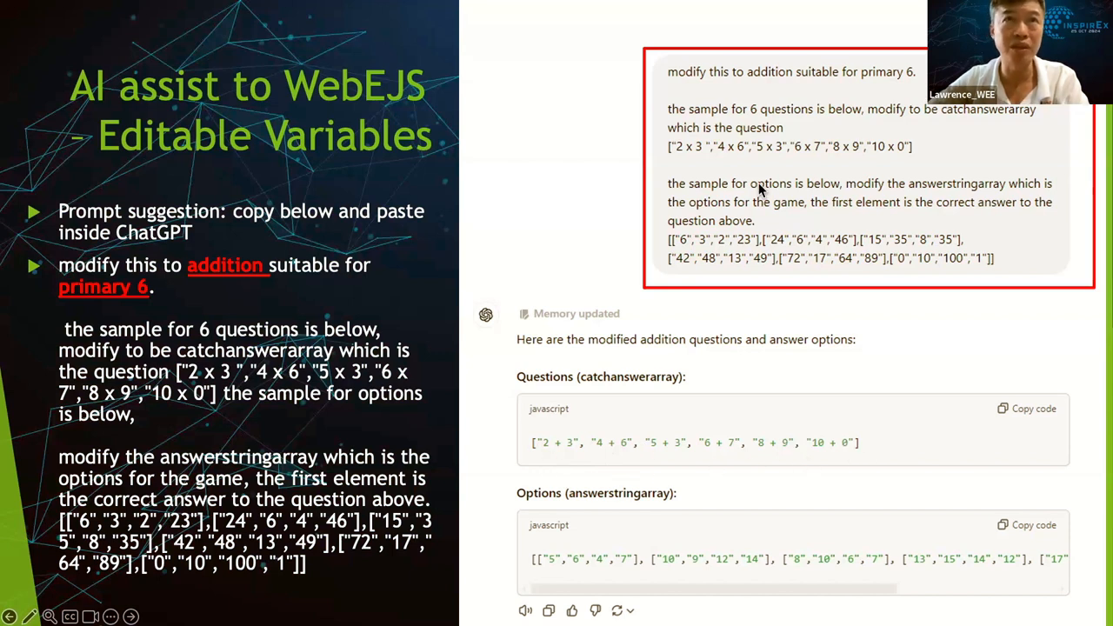
mouse_move(687, 155)
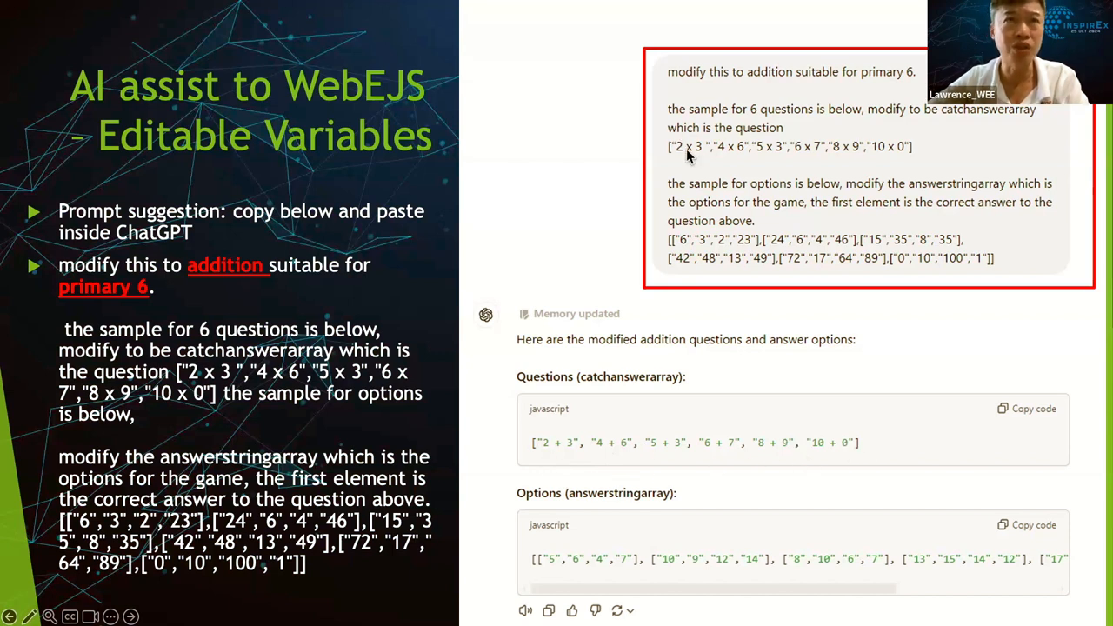
mouse_move(699, 211)
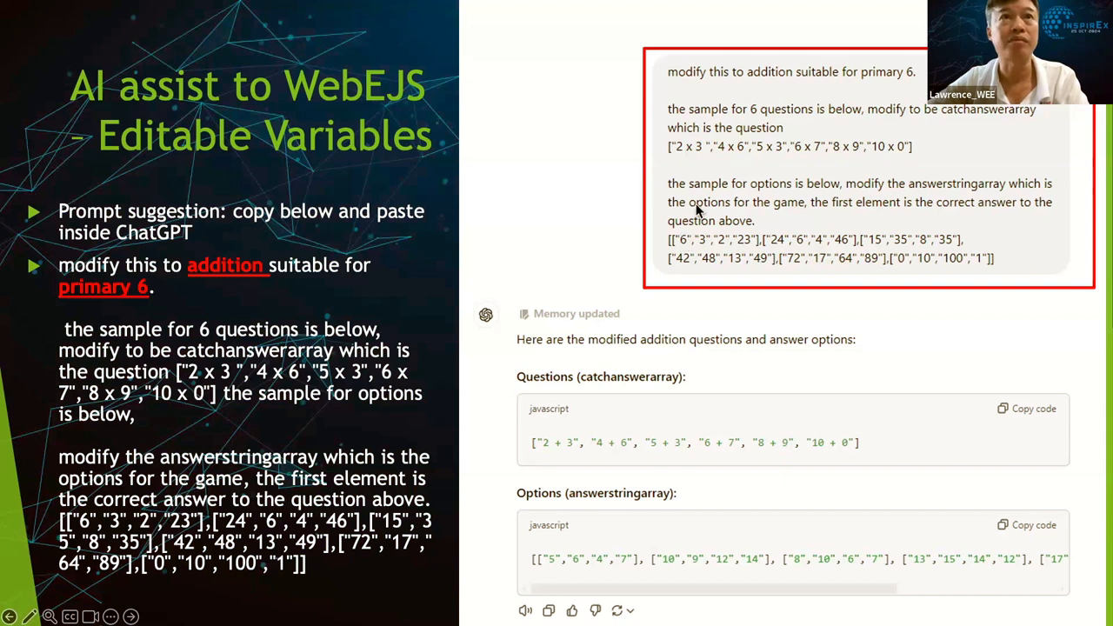
mouse_move(696, 153)
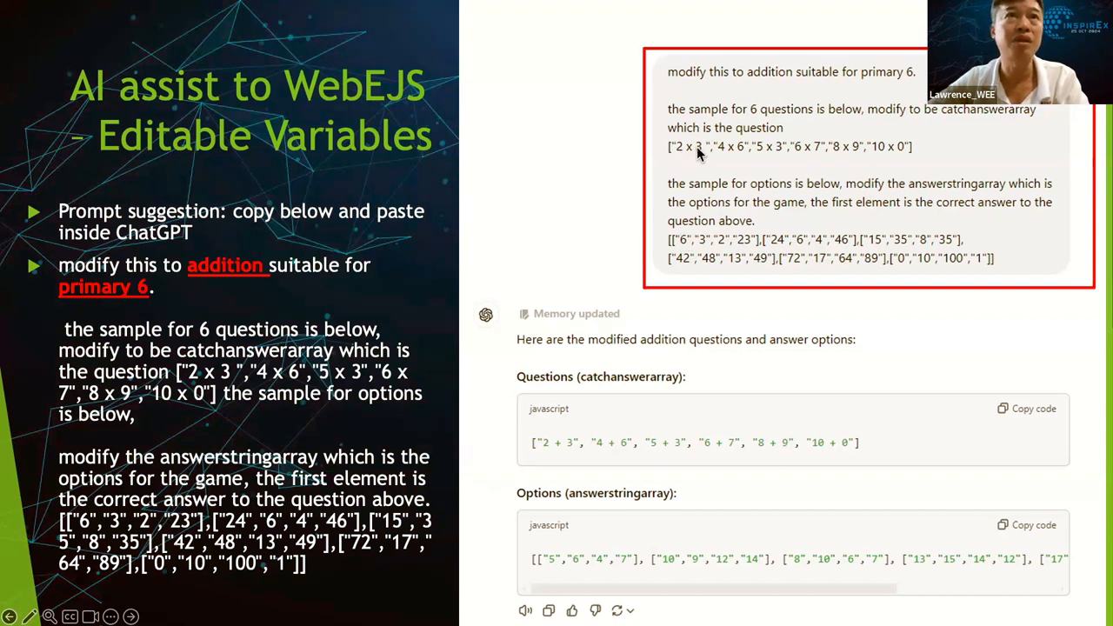
mouse_move(687, 243)
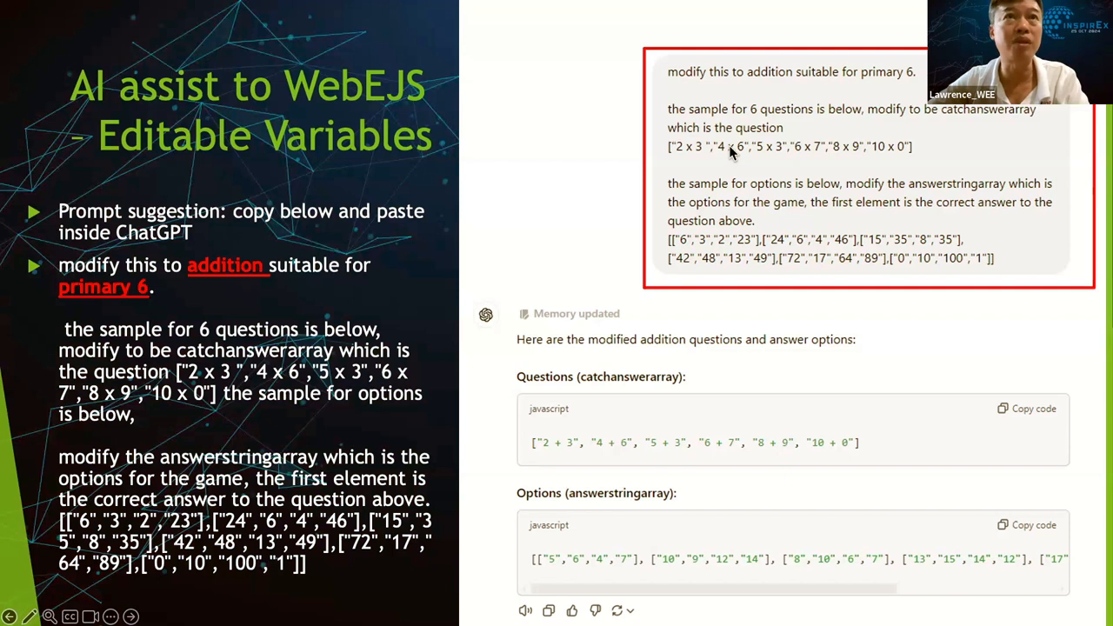
mouse_move(781, 237)
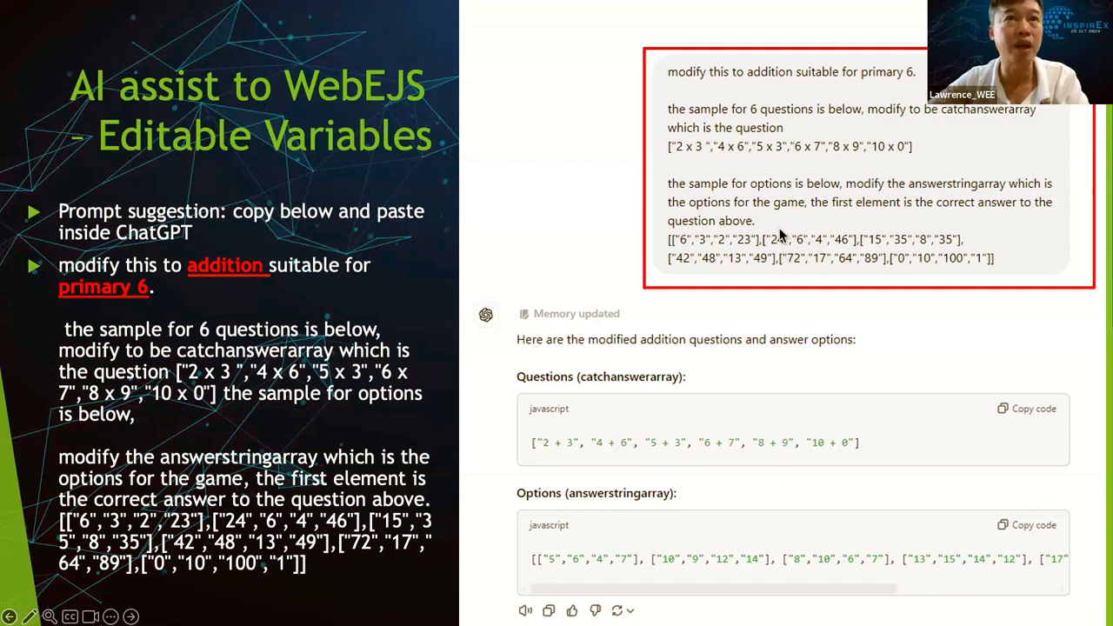
mouse_move(681, 254)
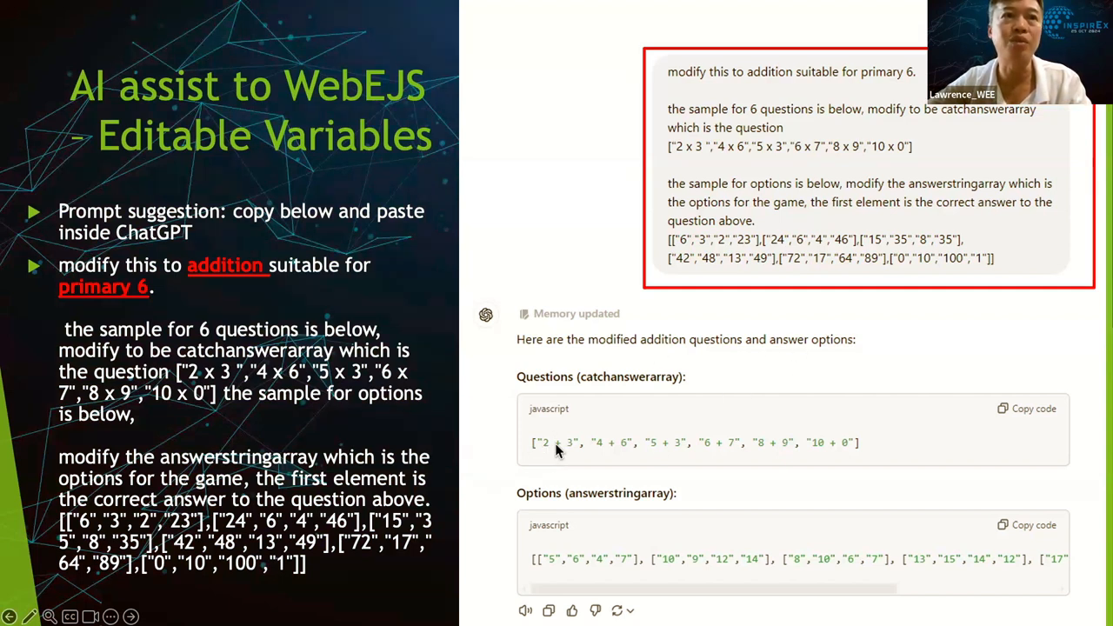
mouse_move(565, 528)
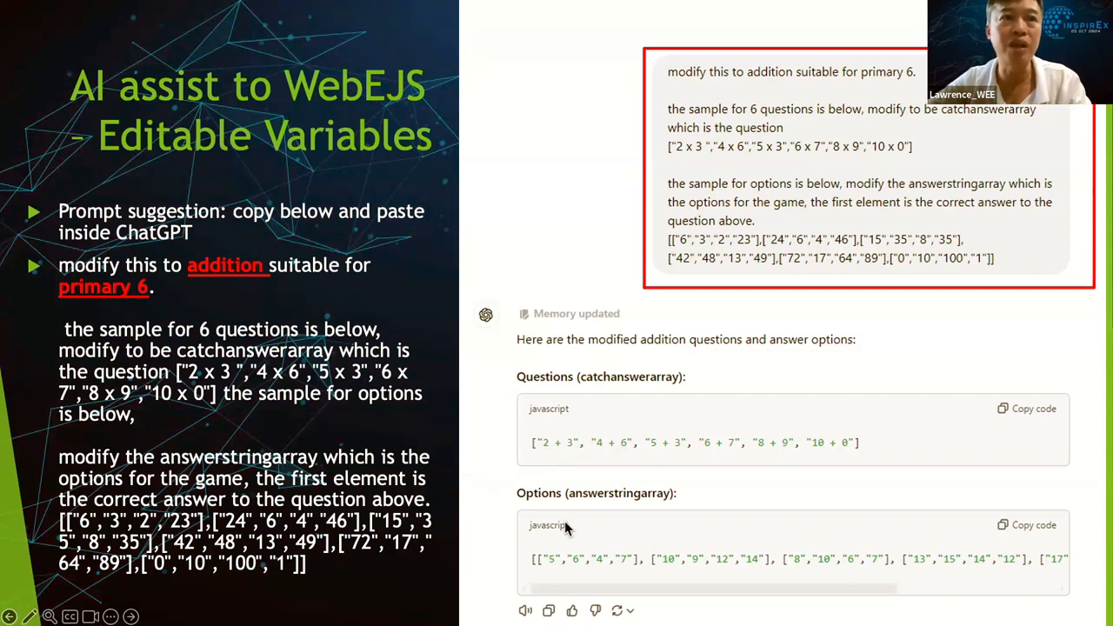
mouse_move(630, 566)
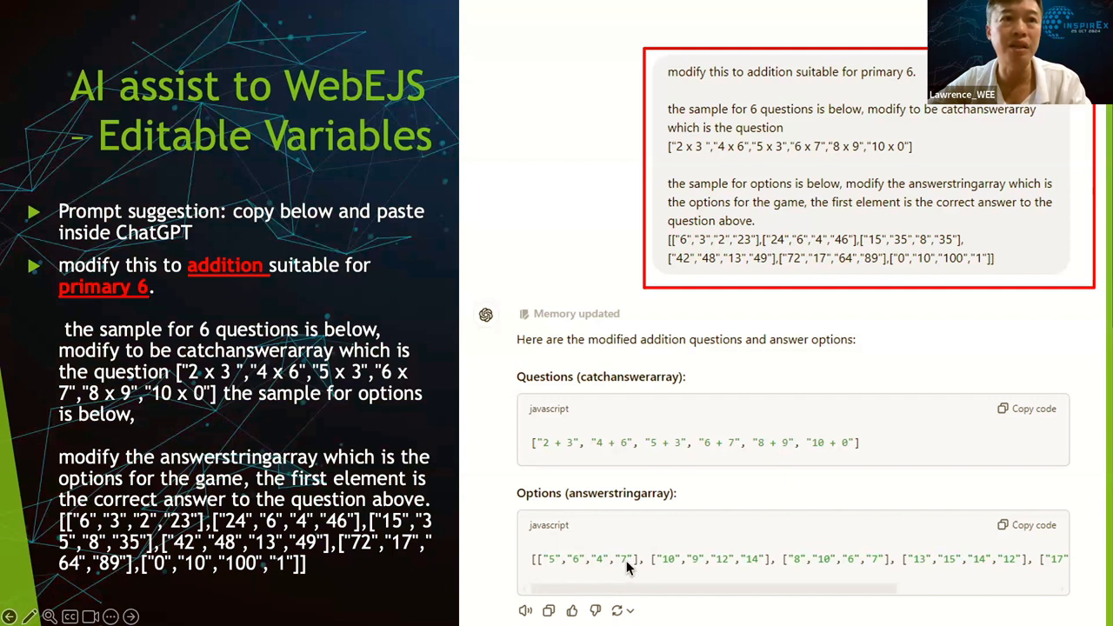
mouse_move(630, 451)
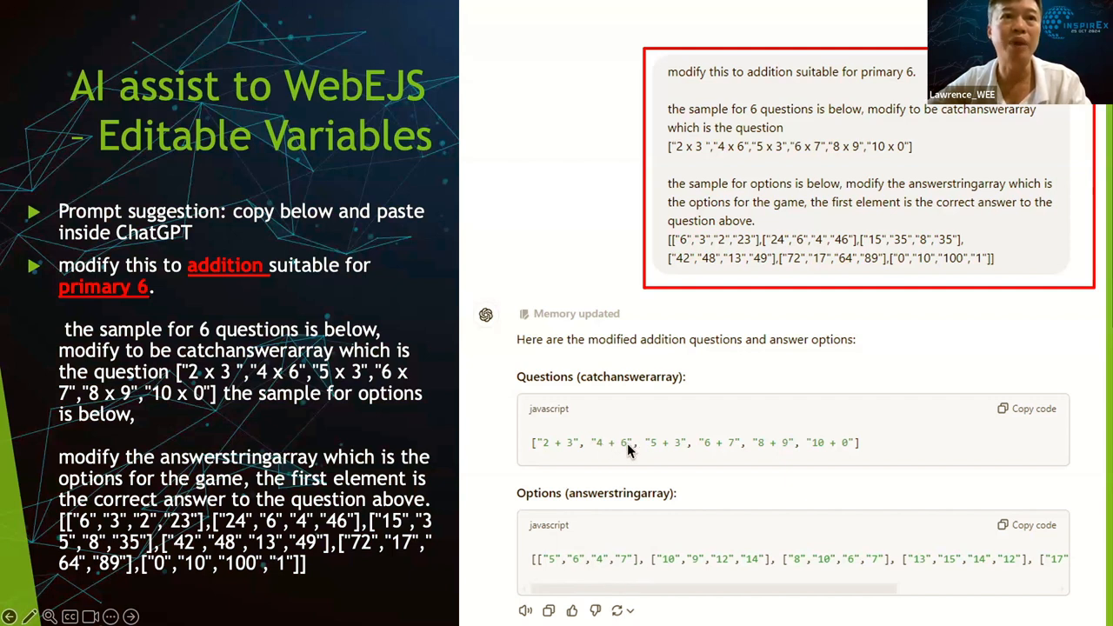
mouse_move(704, 558)
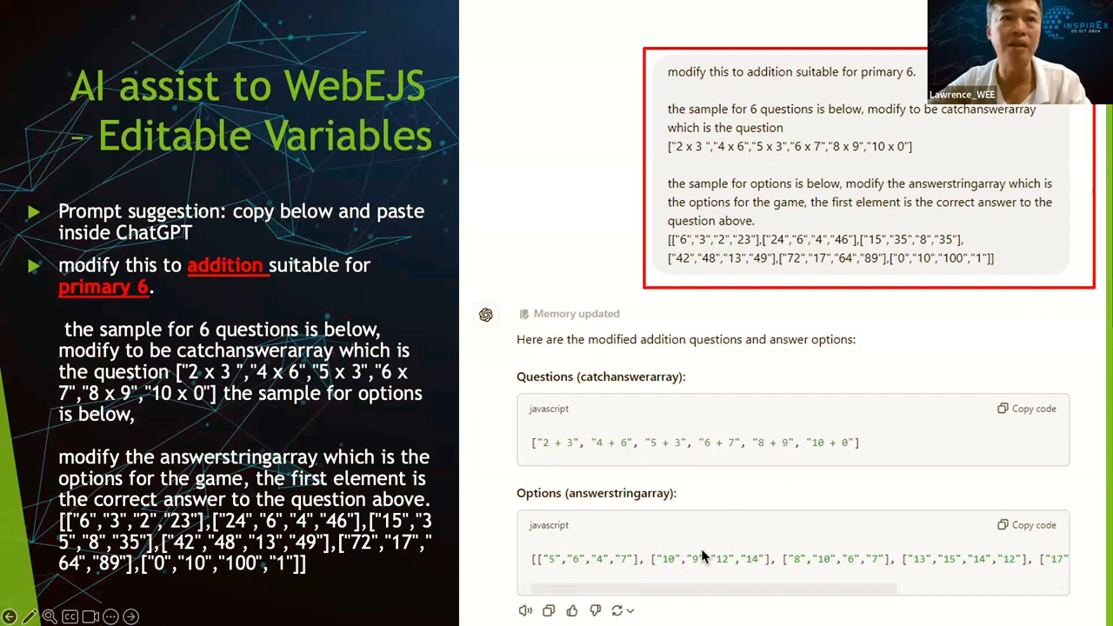
mouse_move(767, 446)
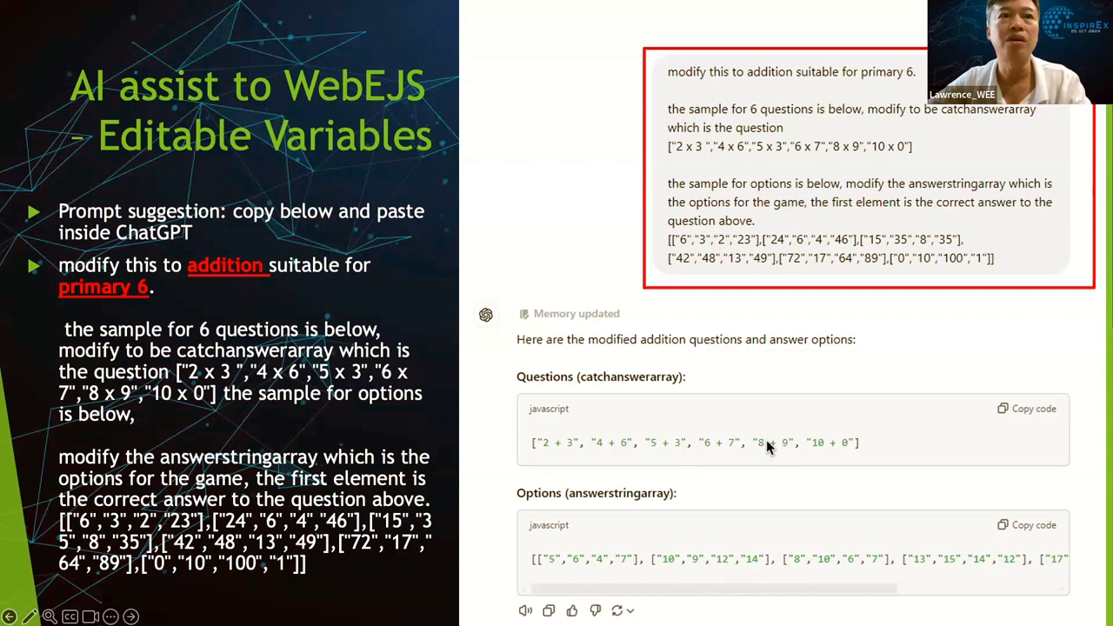
mouse_move(520, 453)
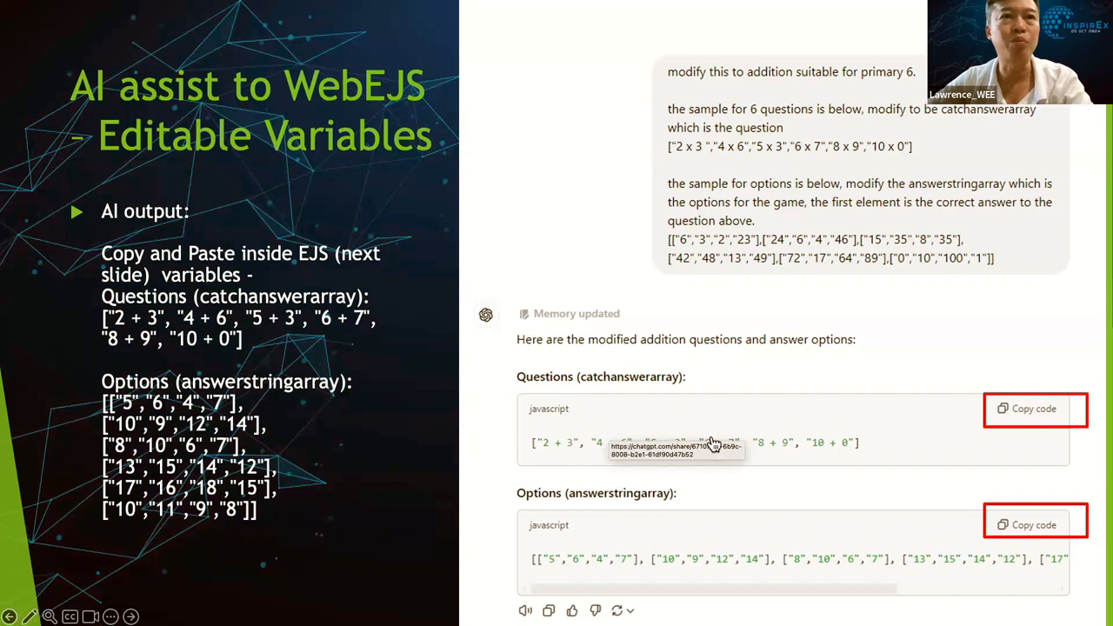
mouse_move(832, 445)
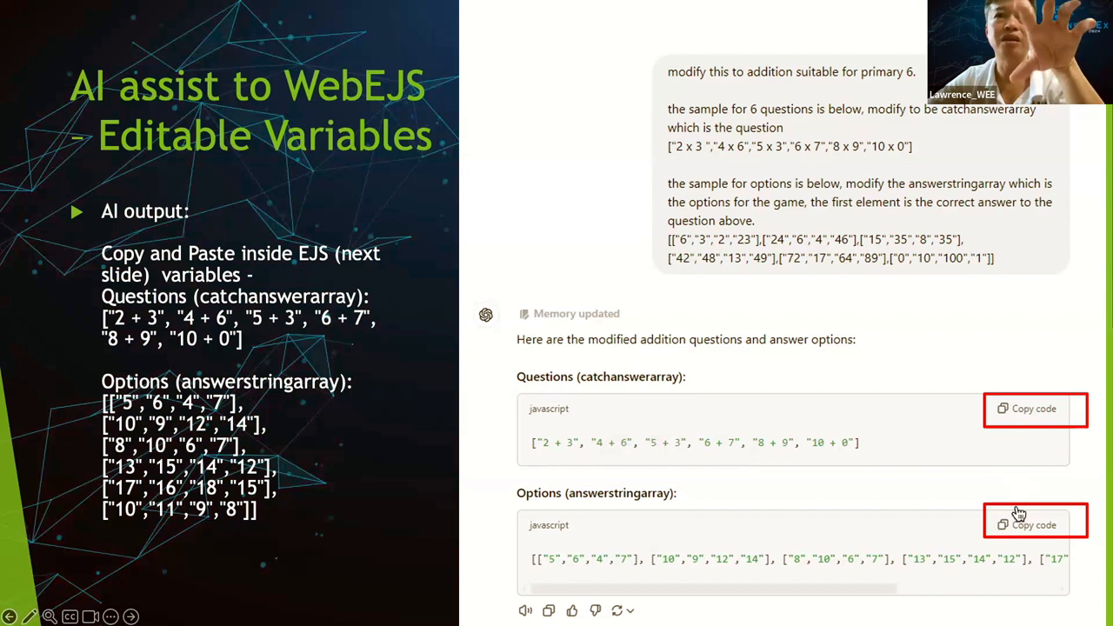
mouse_move(1040, 543)
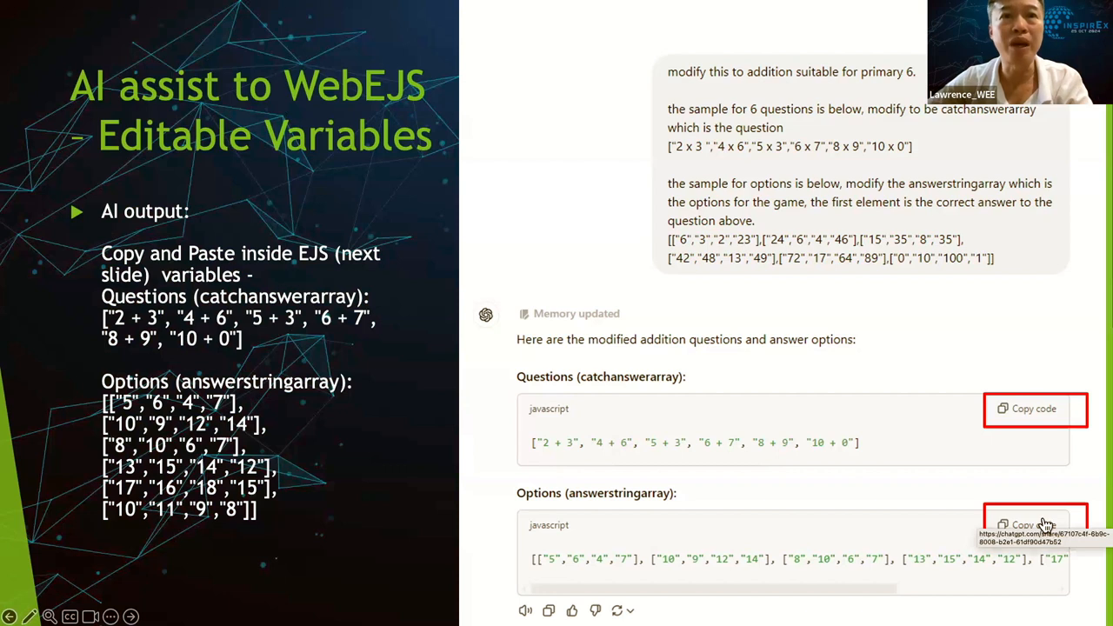
mouse_move(915, 450)
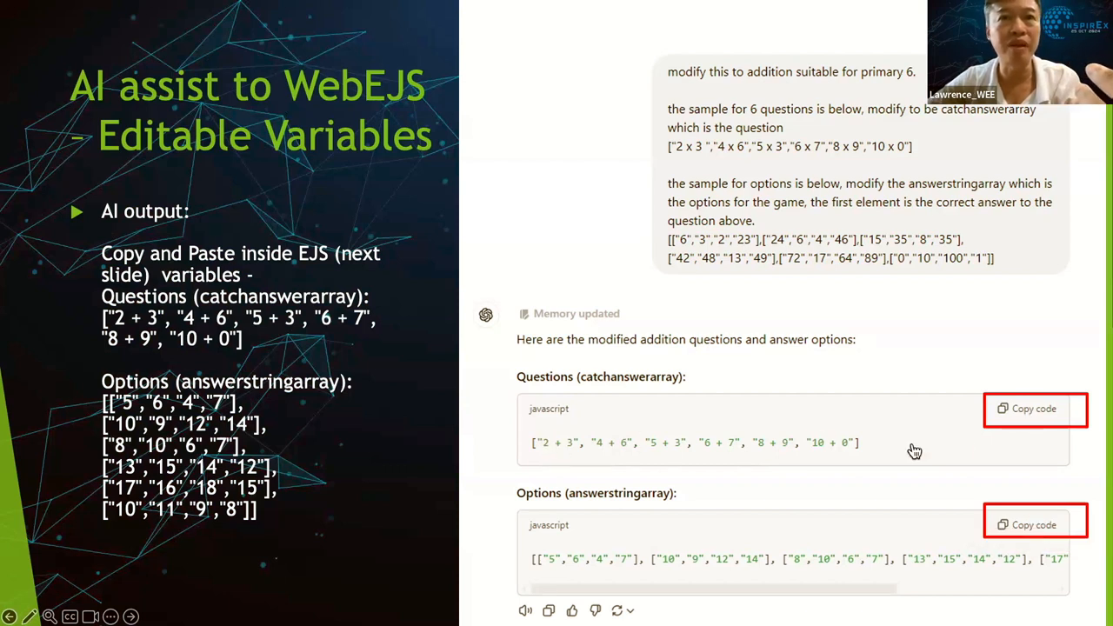
mouse_move(1046, 413)
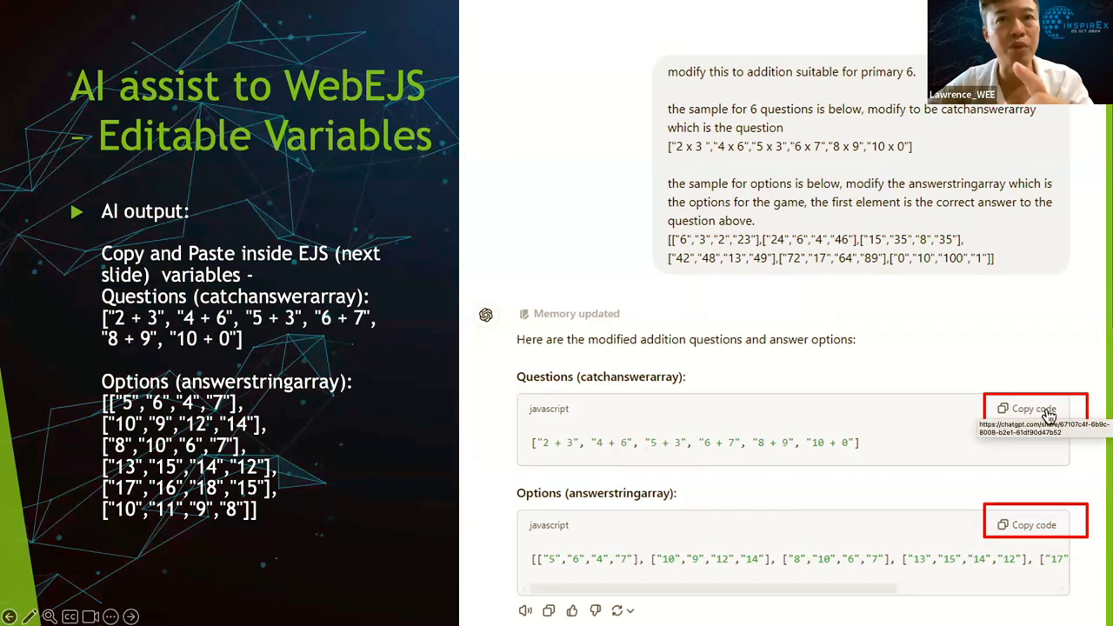
mouse_move(997, 473)
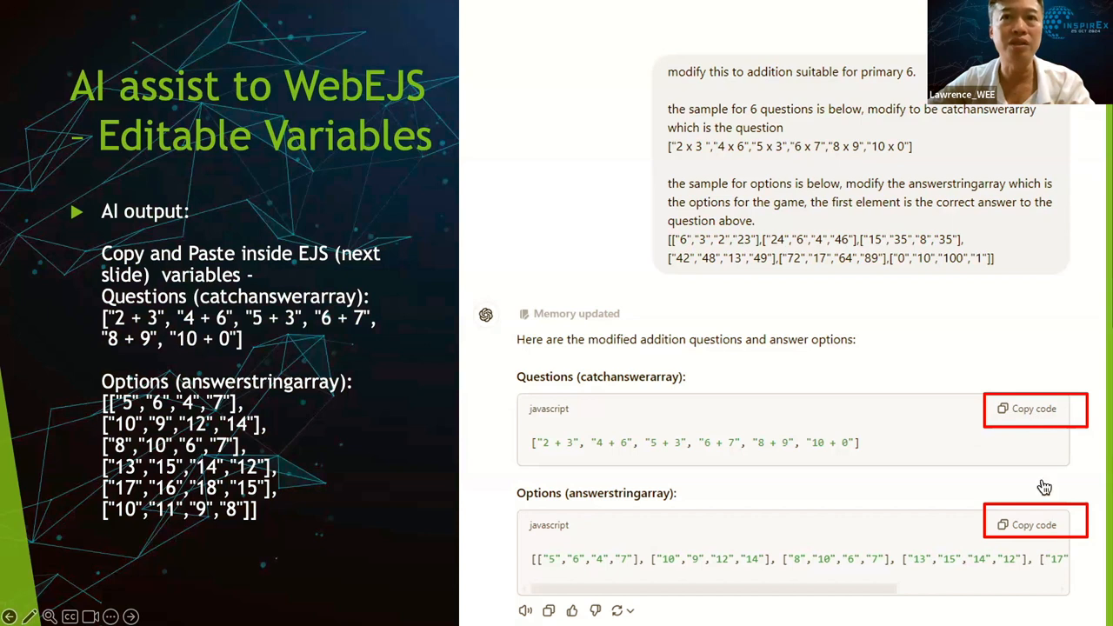
mouse_move(131, 321)
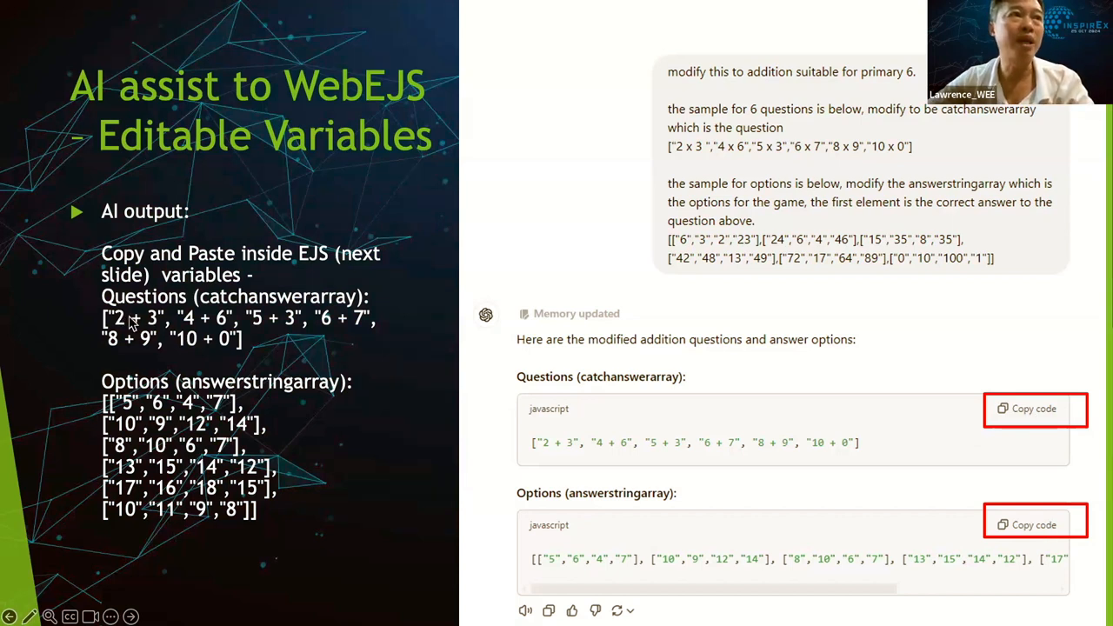
mouse_move(410, 355)
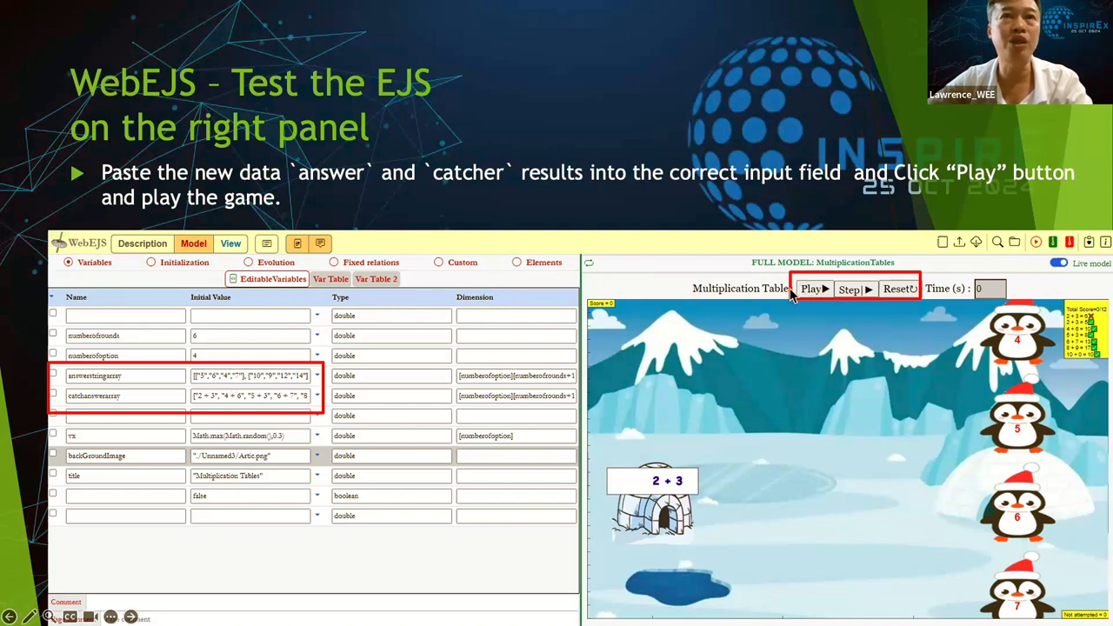
mouse_move(925, 339)
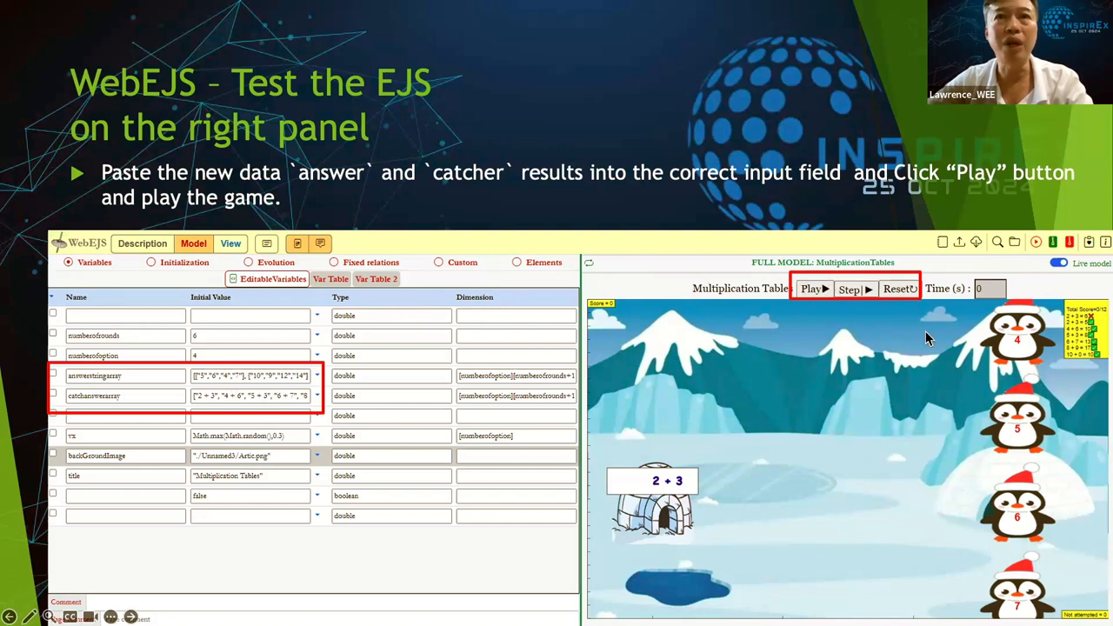
mouse_move(1005, 557)
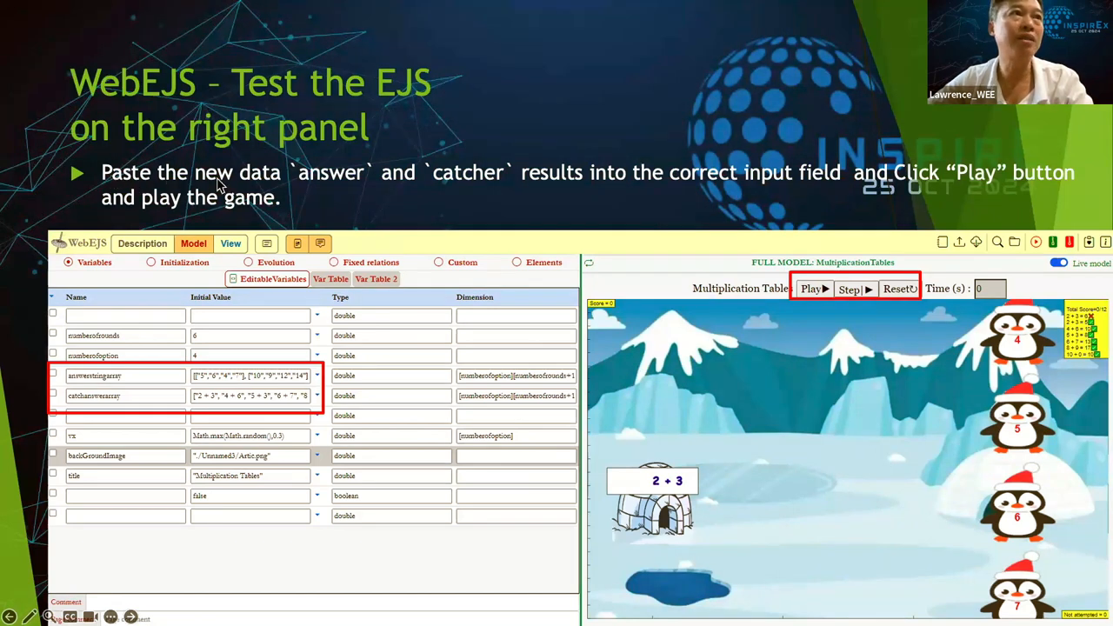
mouse_move(548, 184)
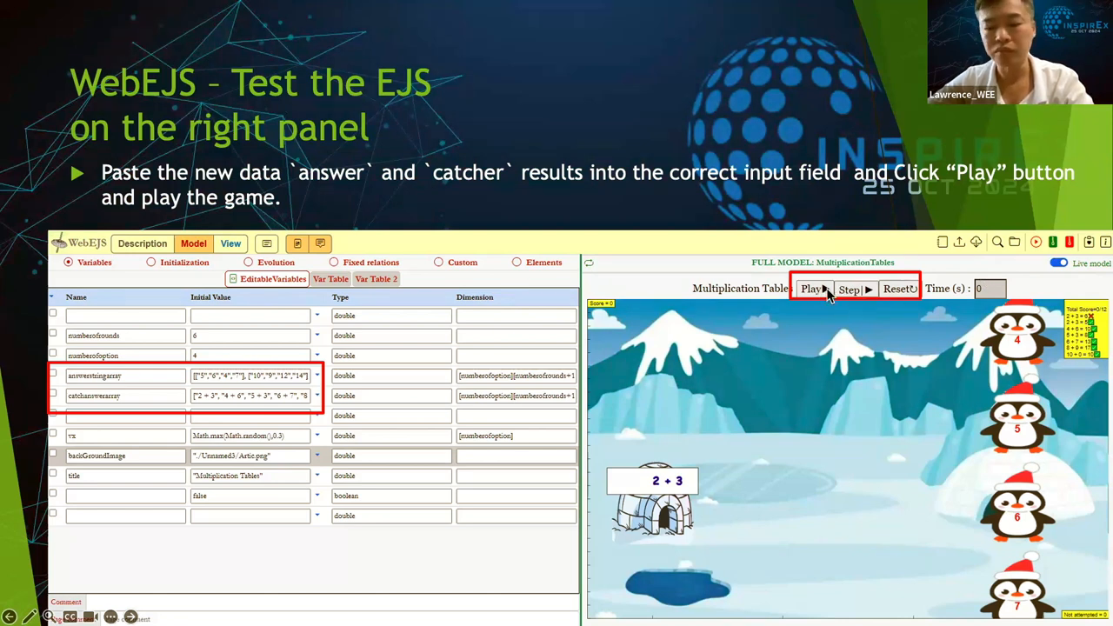
mouse_move(421, 198)
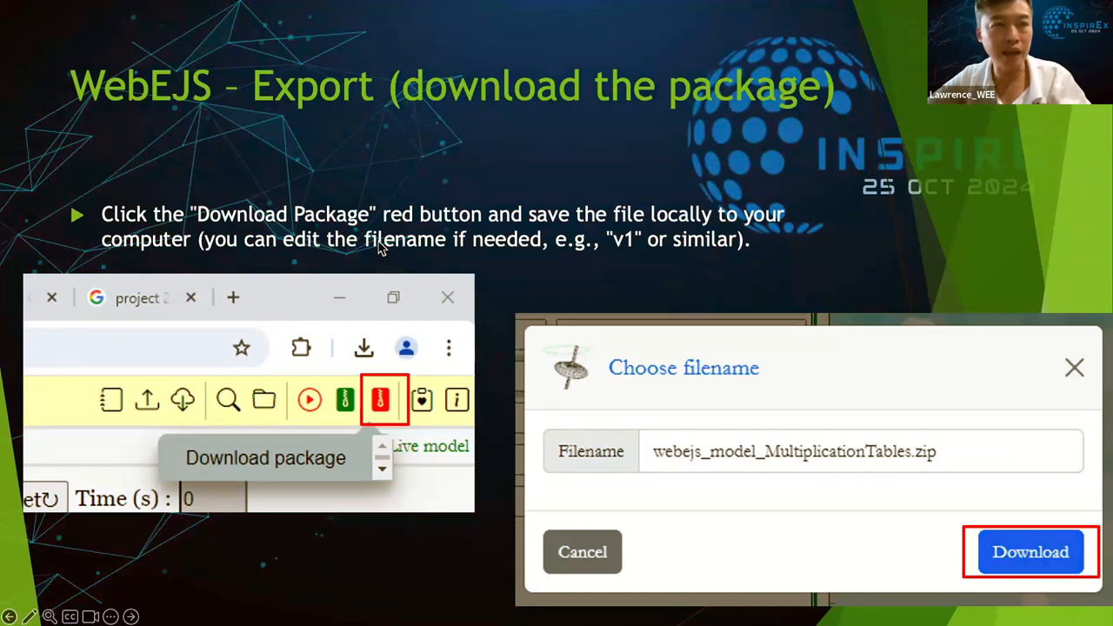
mouse_move(338, 376)
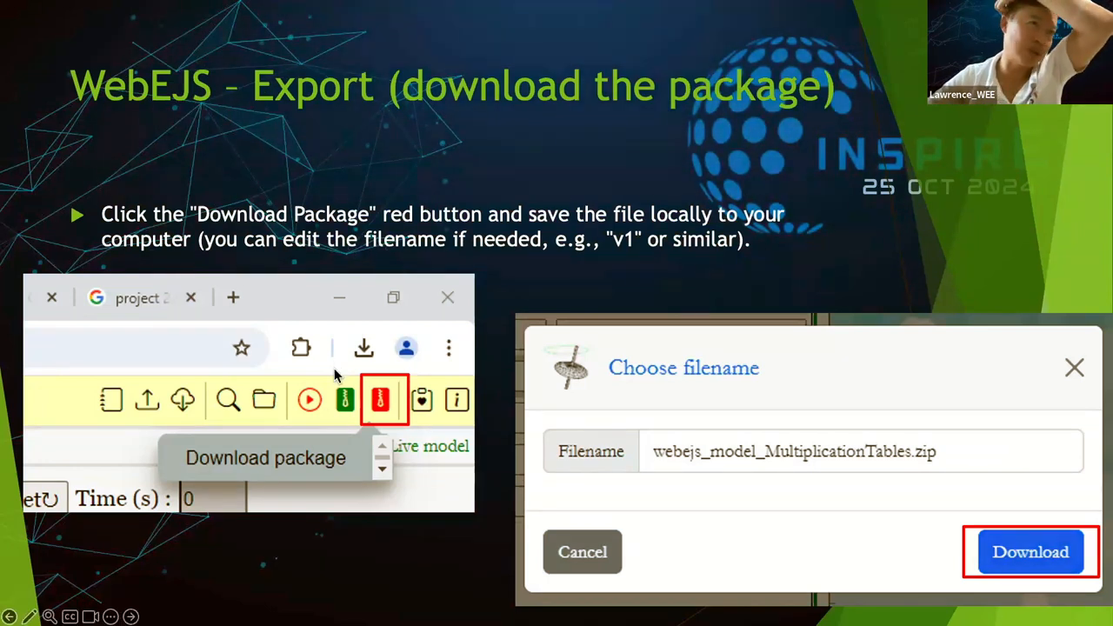
mouse_move(382, 400)
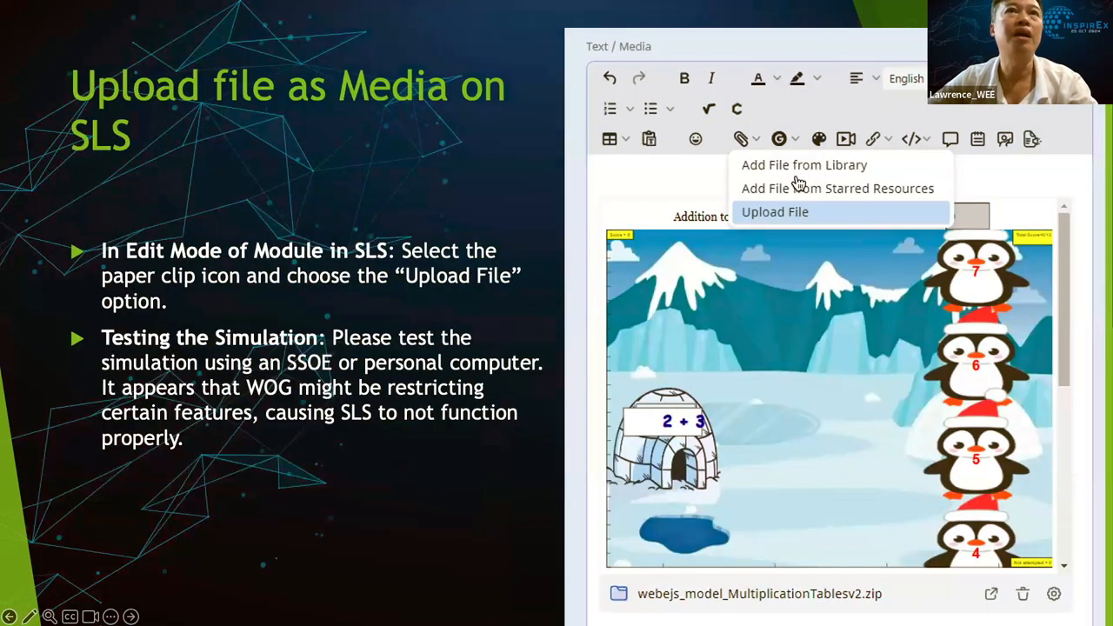
mouse_move(772, 148)
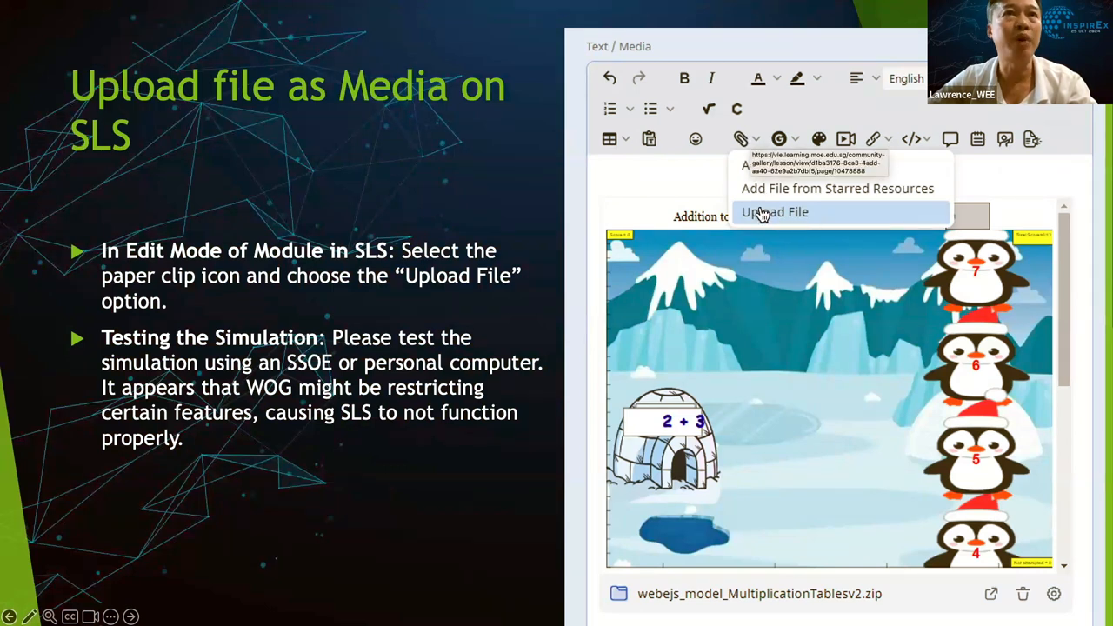
mouse_move(716, 506)
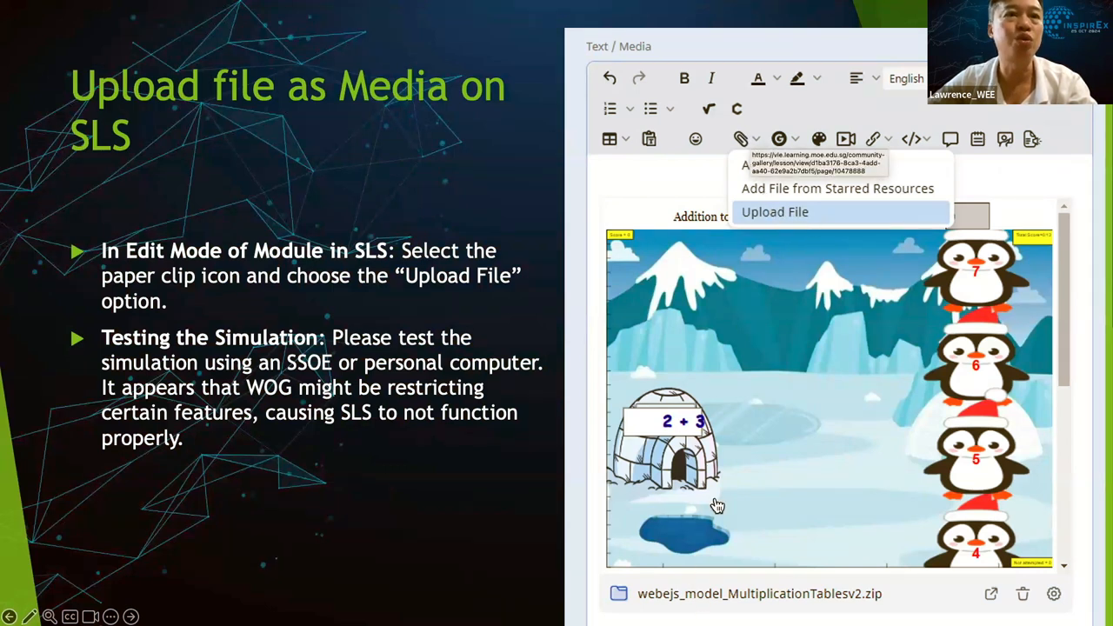
mouse_move(812, 480)
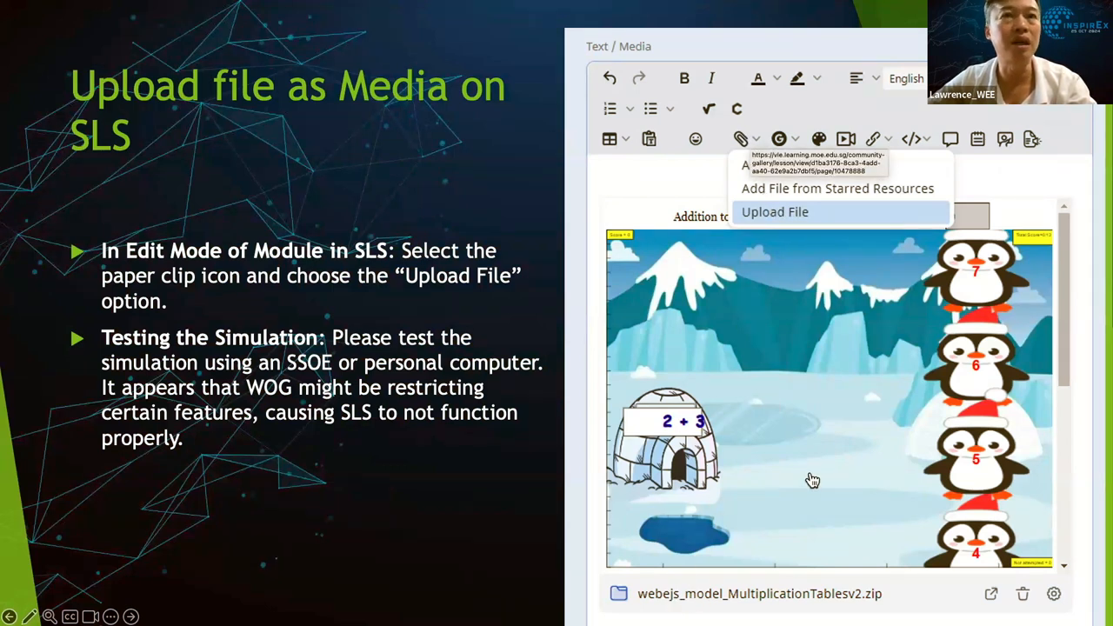
mouse_move(756, 415)
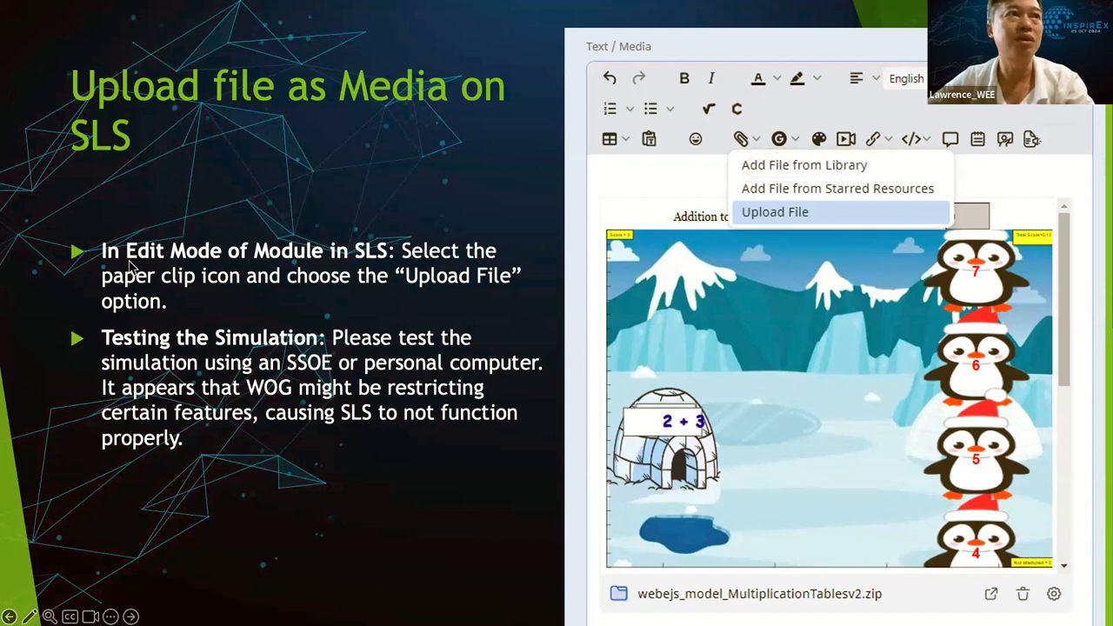
mouse_move(782, 146)
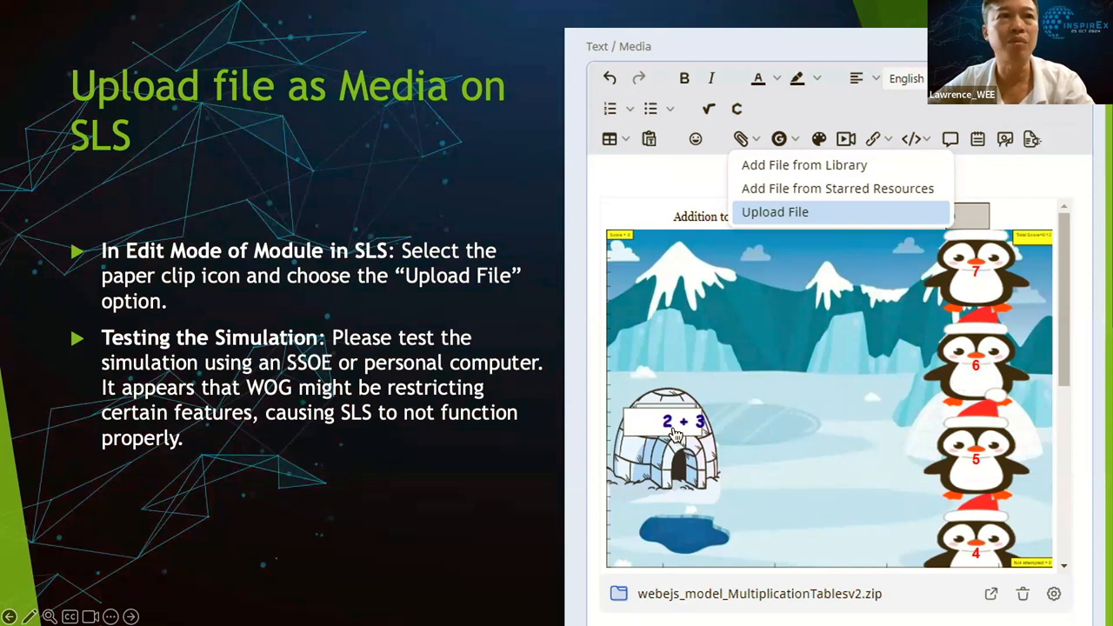
mouse_move(299, 379)
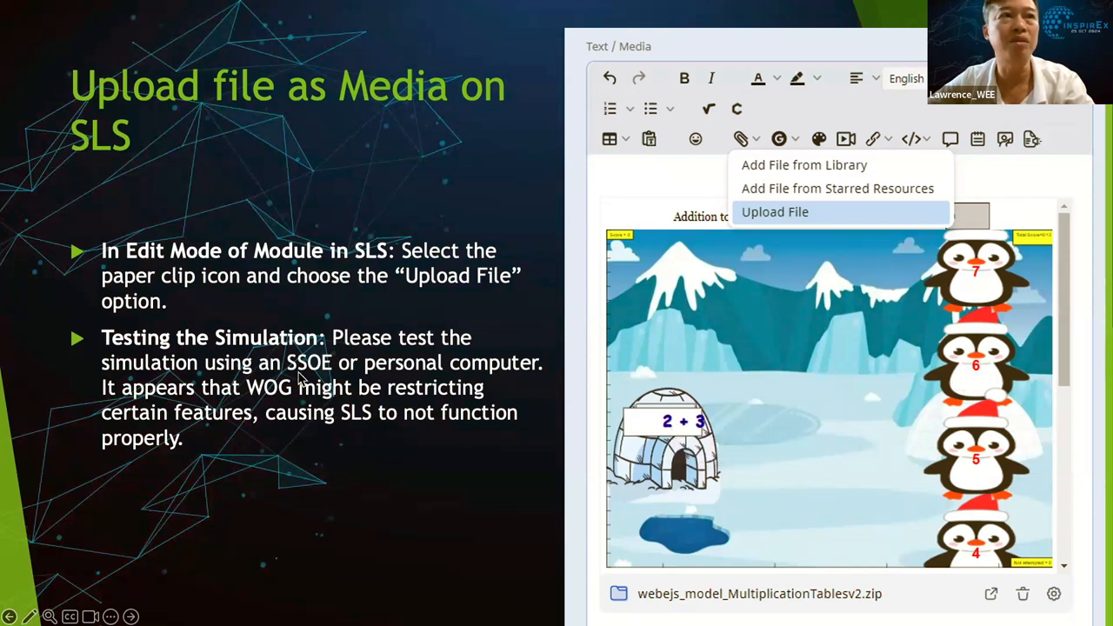
mouse_move(435, 379)
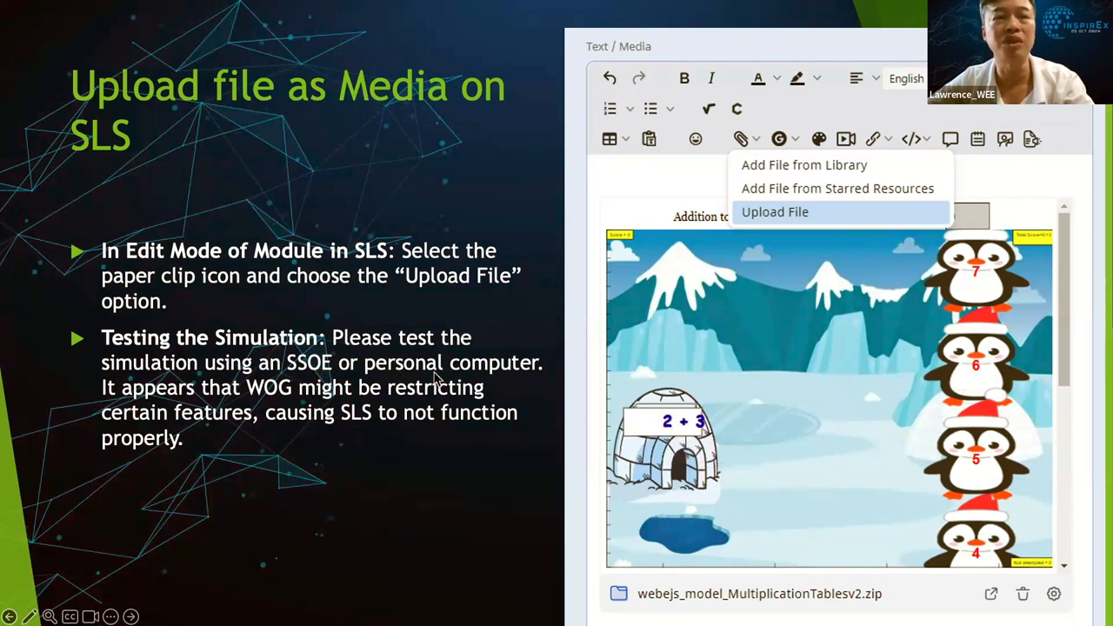
mouse_move(484, 472)
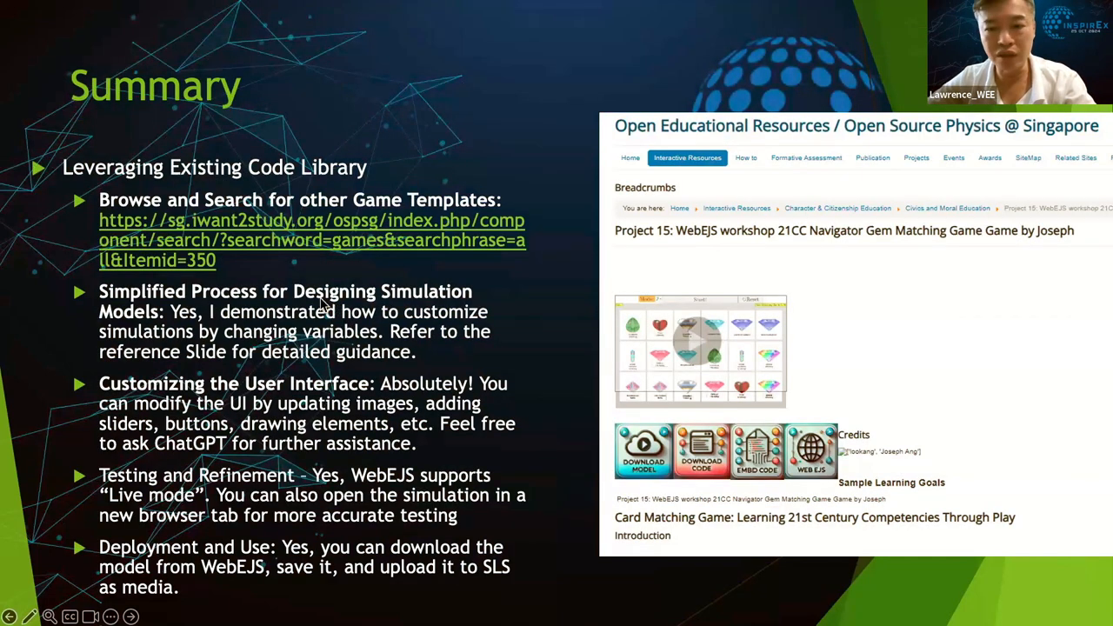
mouse_move(200, 205)
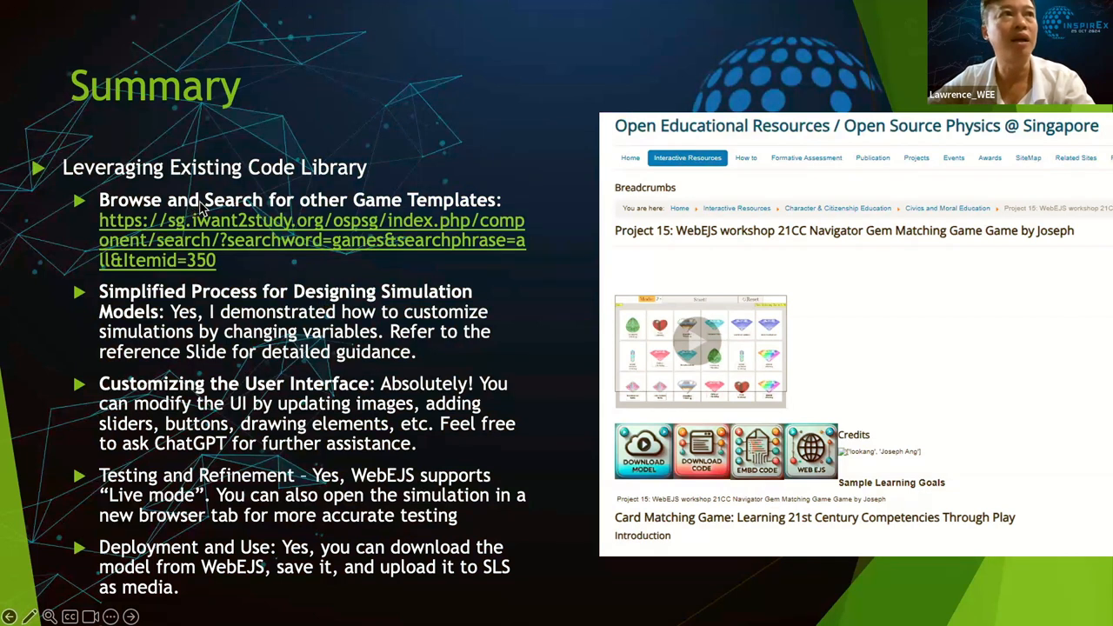
mouse_move(278, 240)
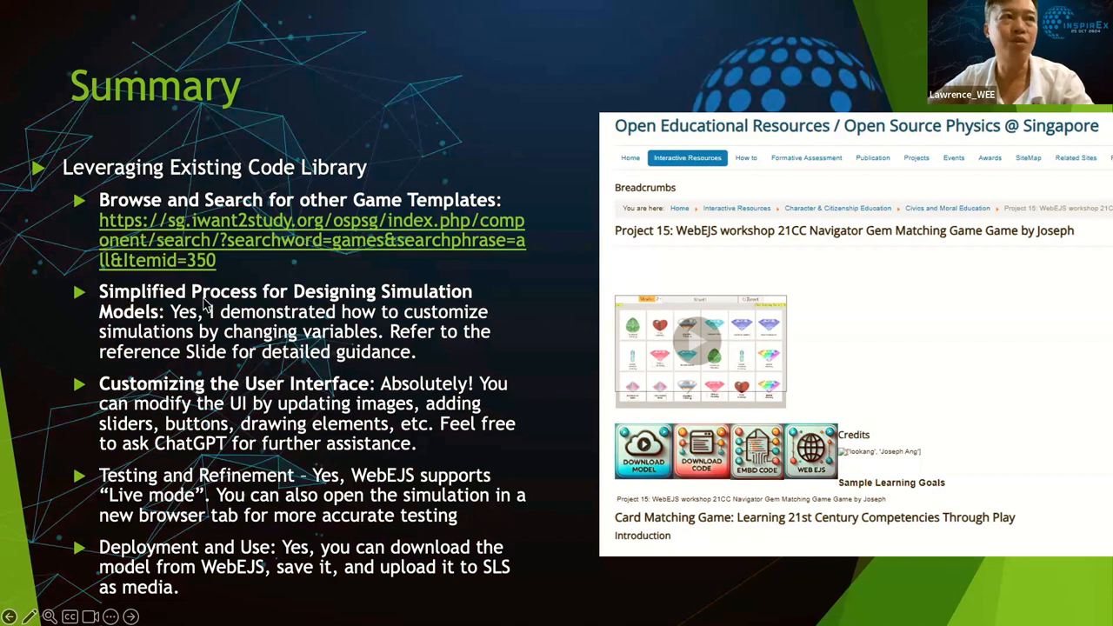
mouse_move(445, 306)
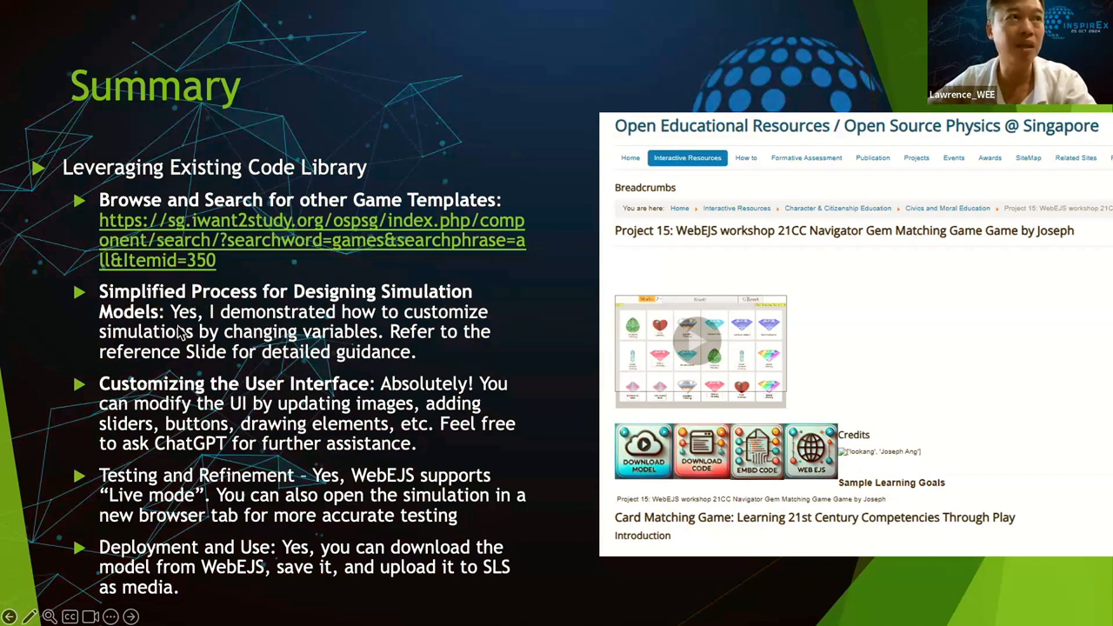
mouse_move(755, 327)
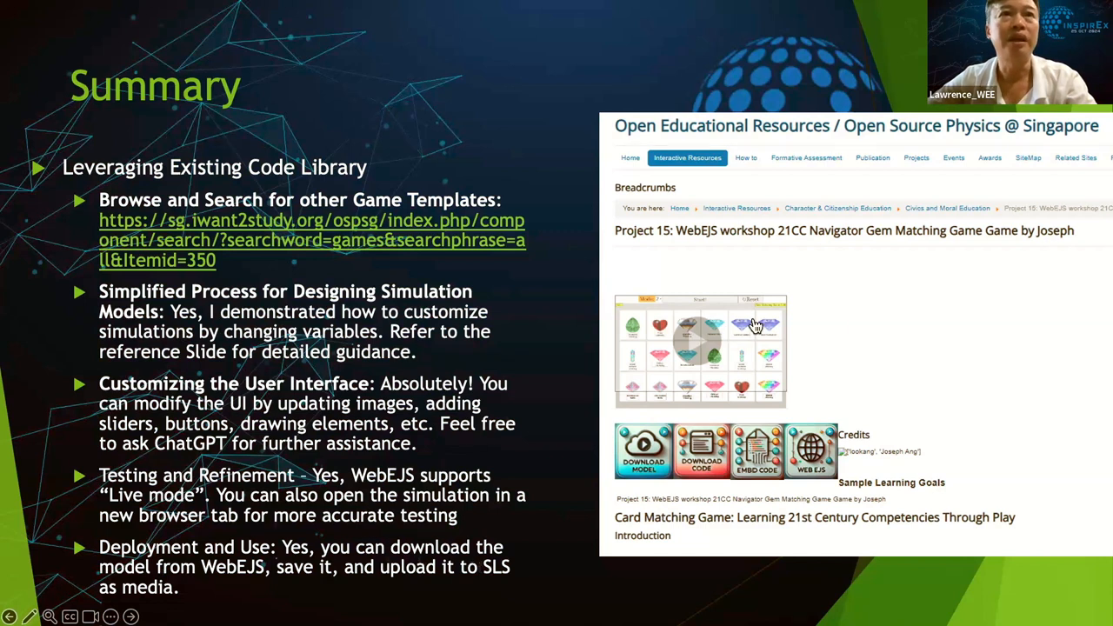
mouse_move(692, 317)
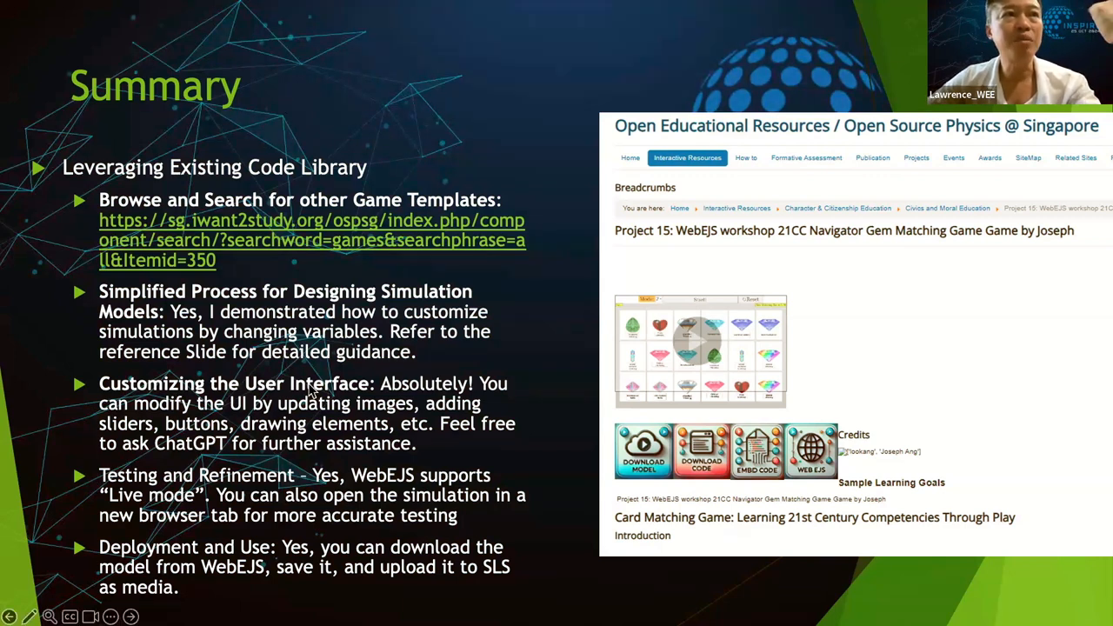
mouse_move(351, 422)
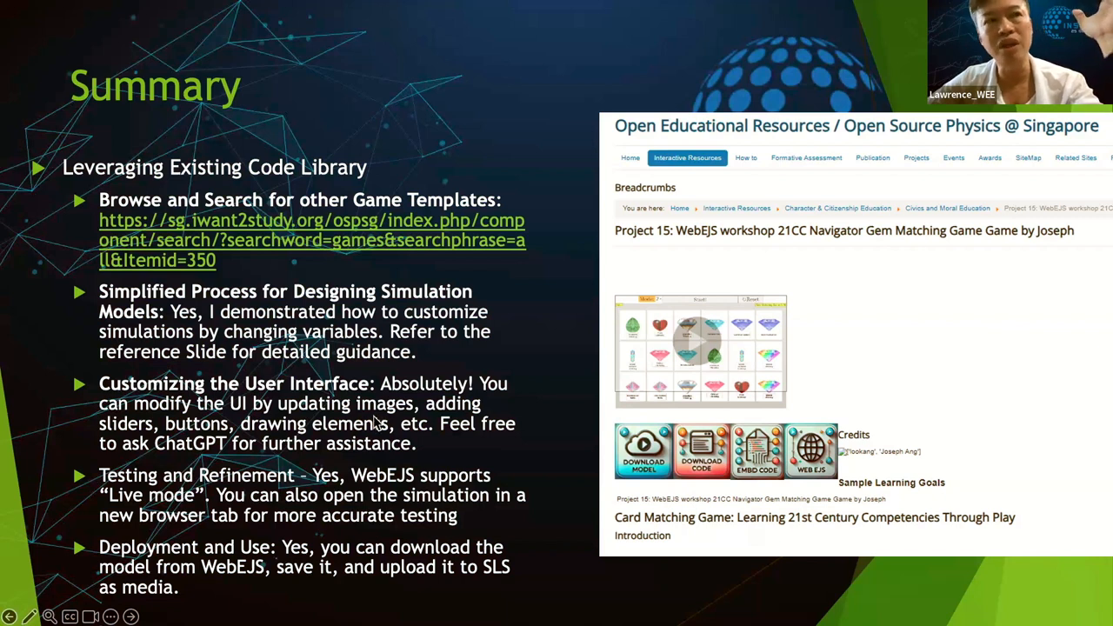
mouse_move(374, 423)
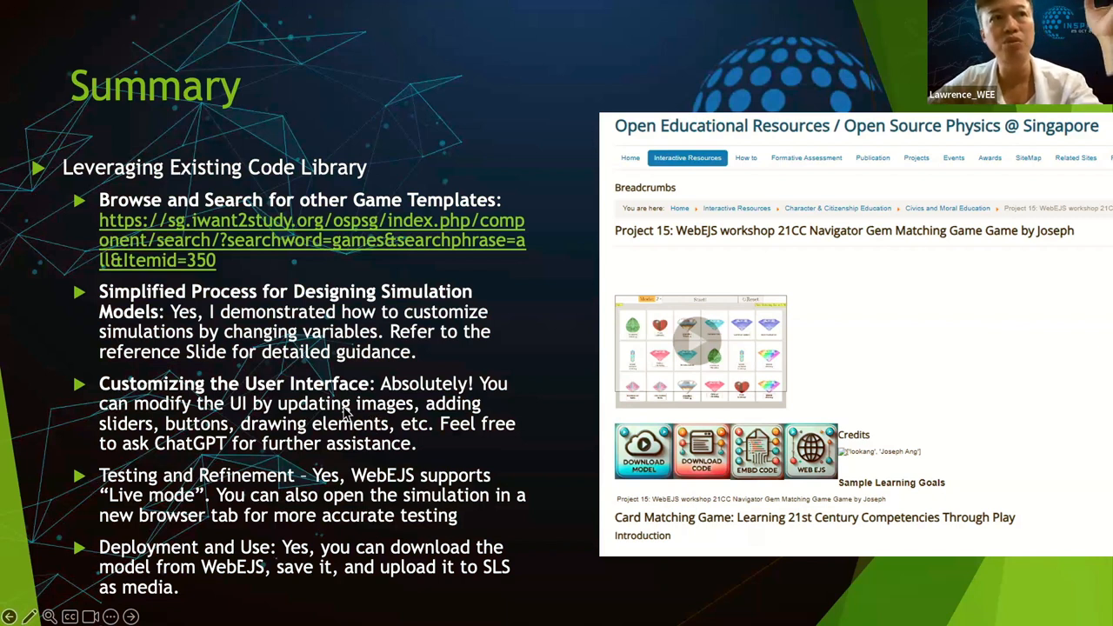
mouse_move(680, 386)
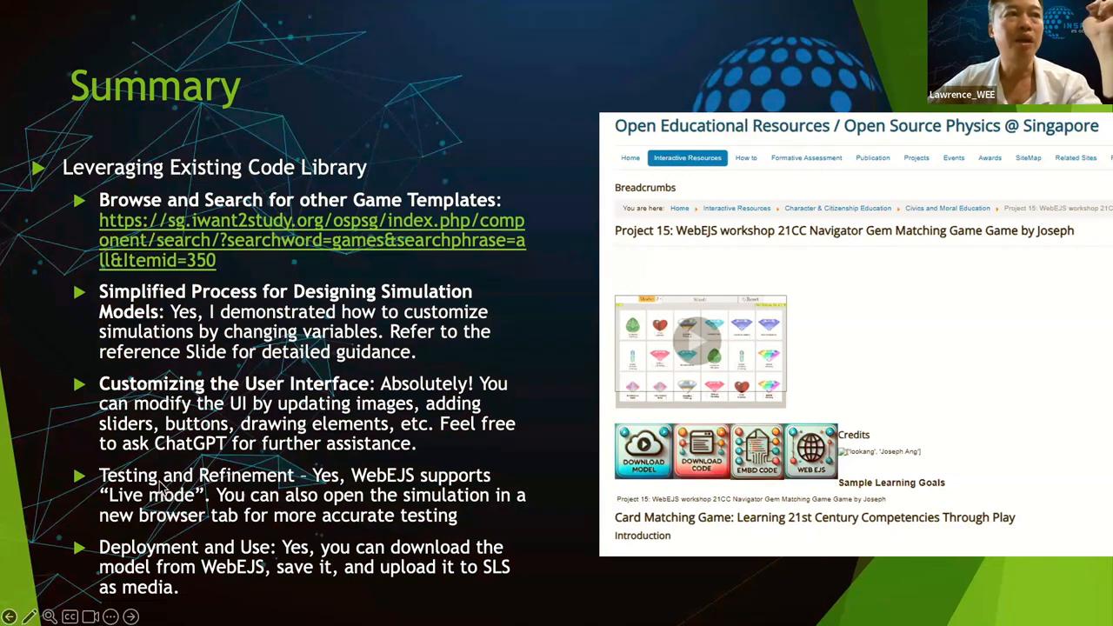
mouse_move(525, 469)
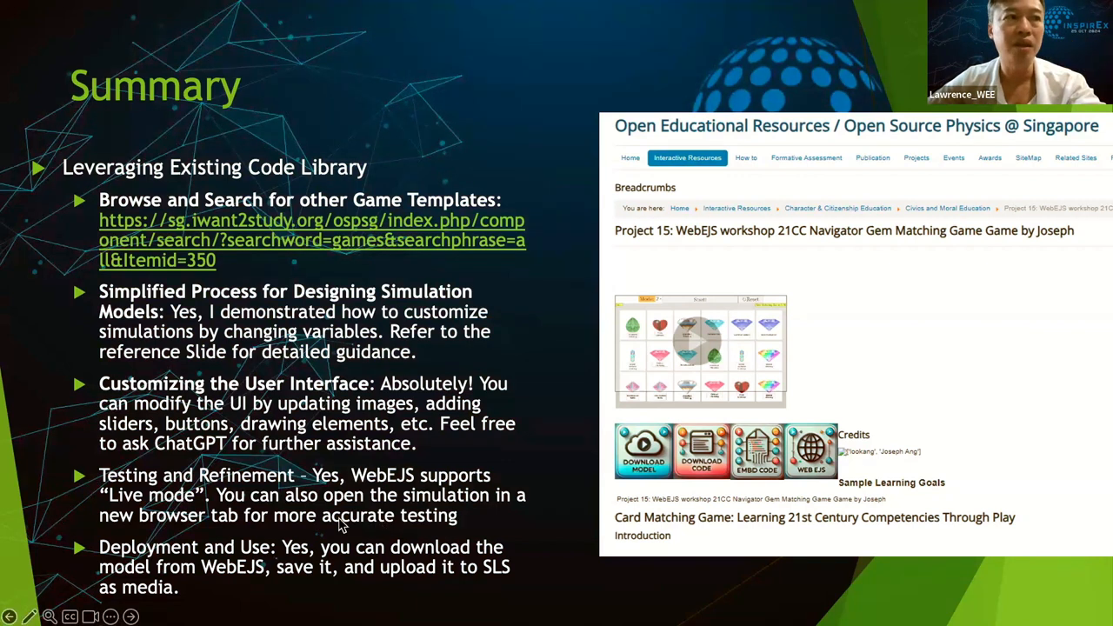
mouse_move(296, 564)
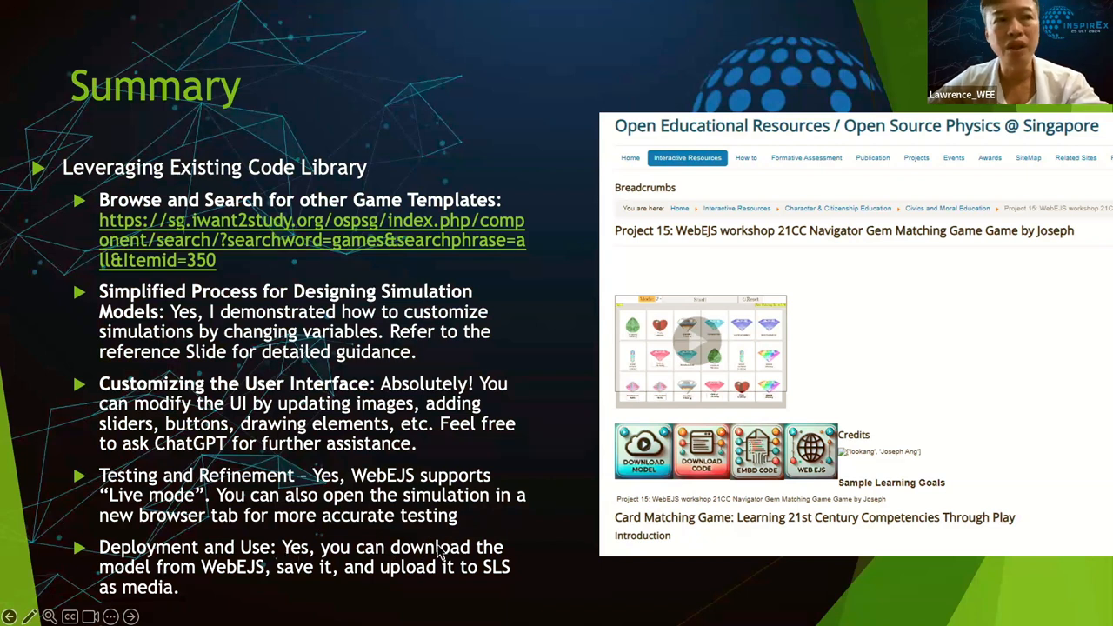
mouse_move(438, 575)
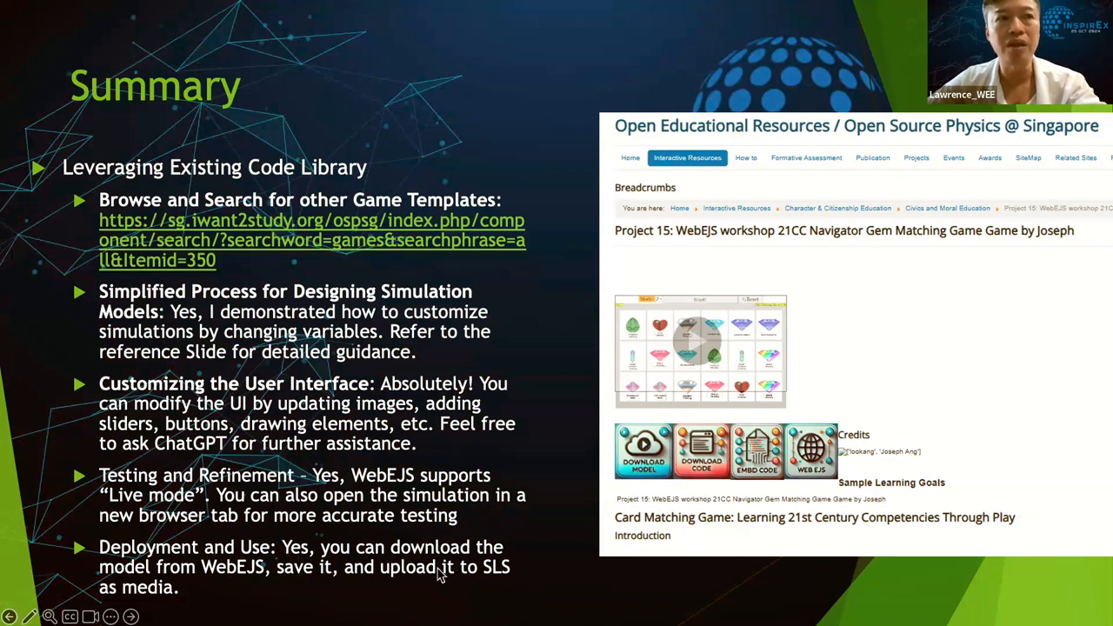
mouse_move(497, 577)
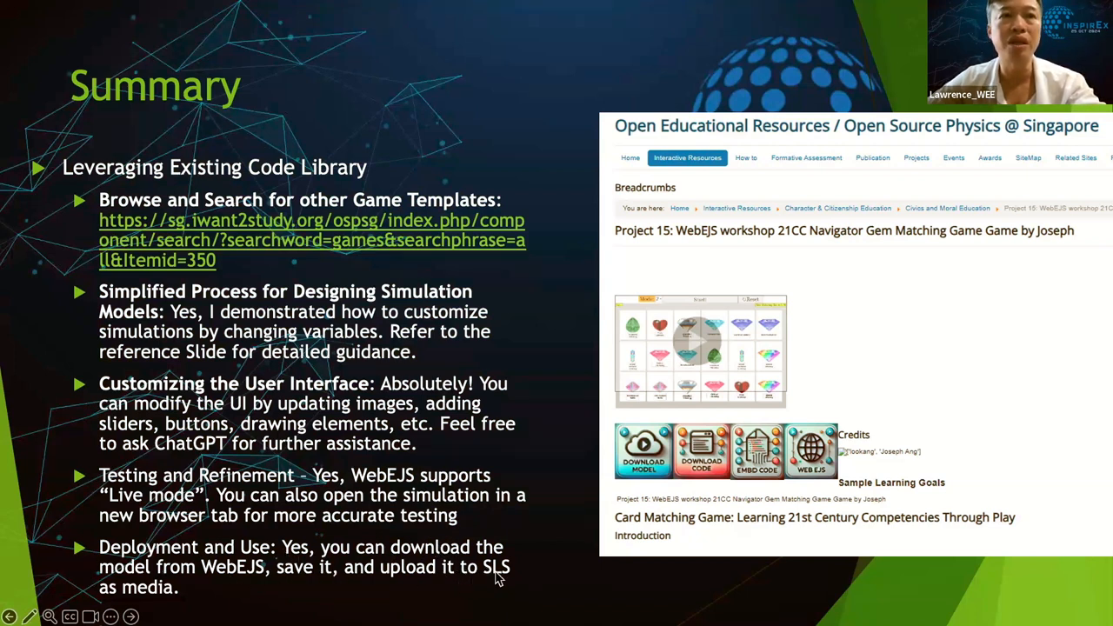
mouse_move(557, 525)
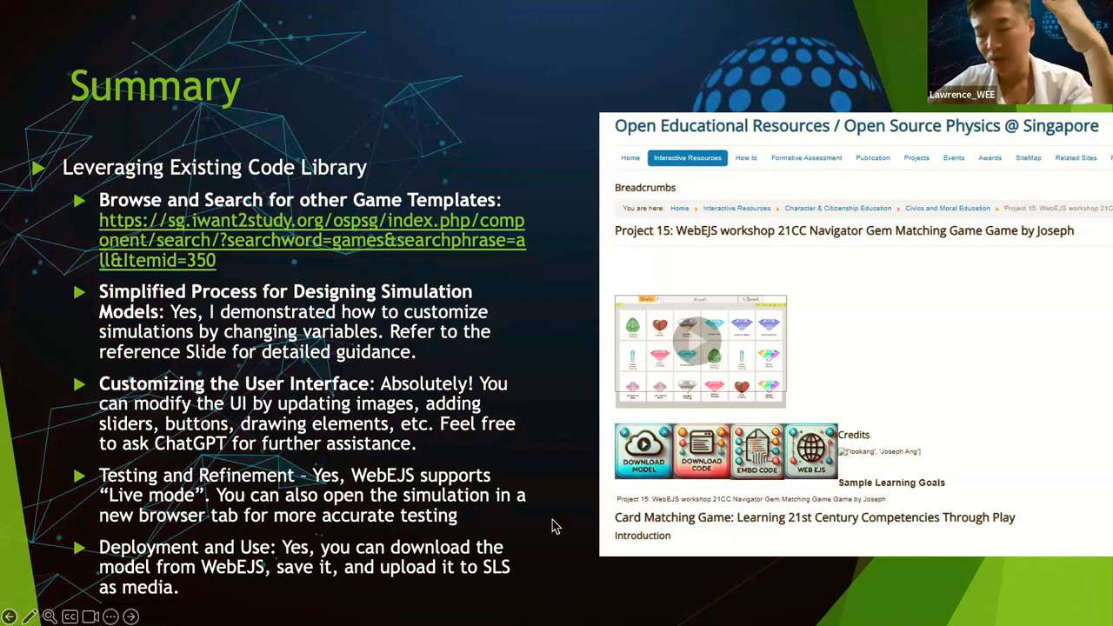
mouse_move(734, 372)
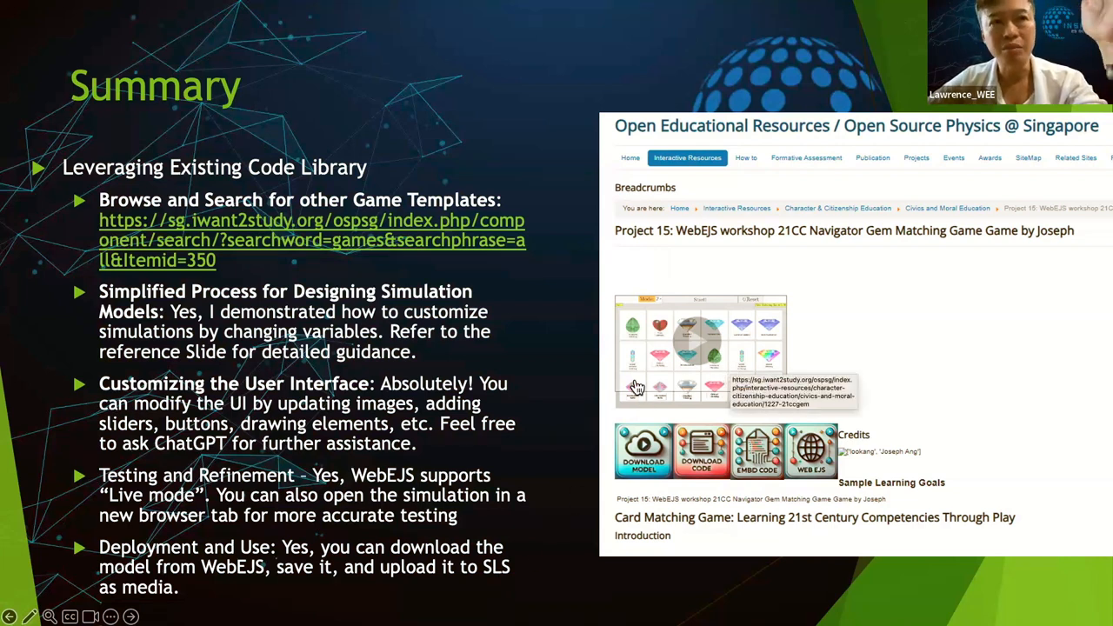
mouse_move(556, 408)
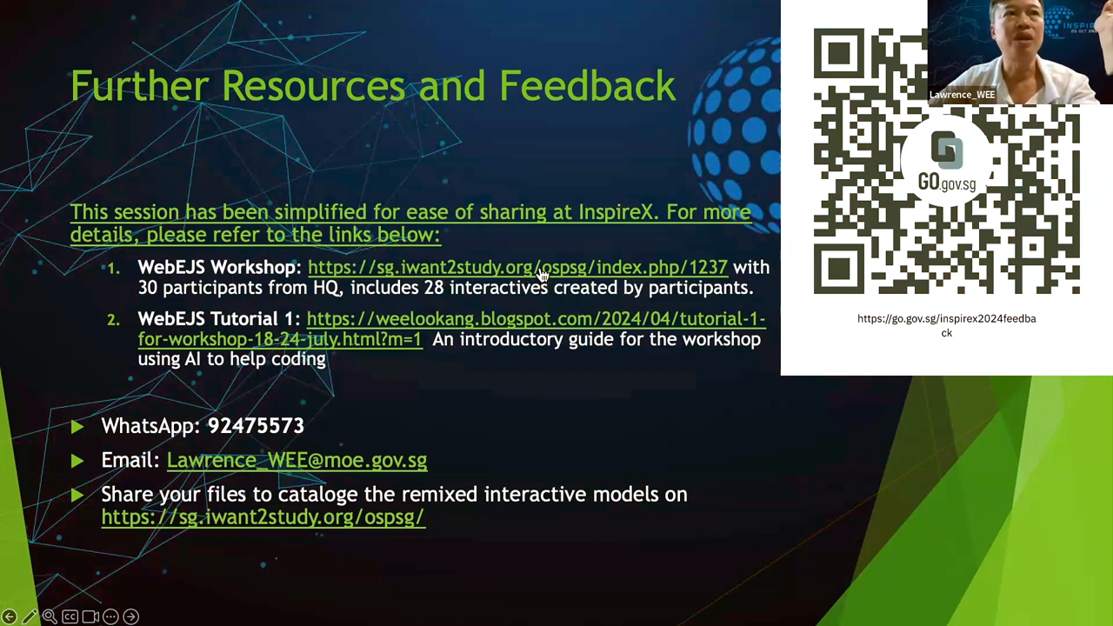
Follow the WebEJS Workshop hyperlink from the Further Resources slide into Chrome.
click(516, 268)
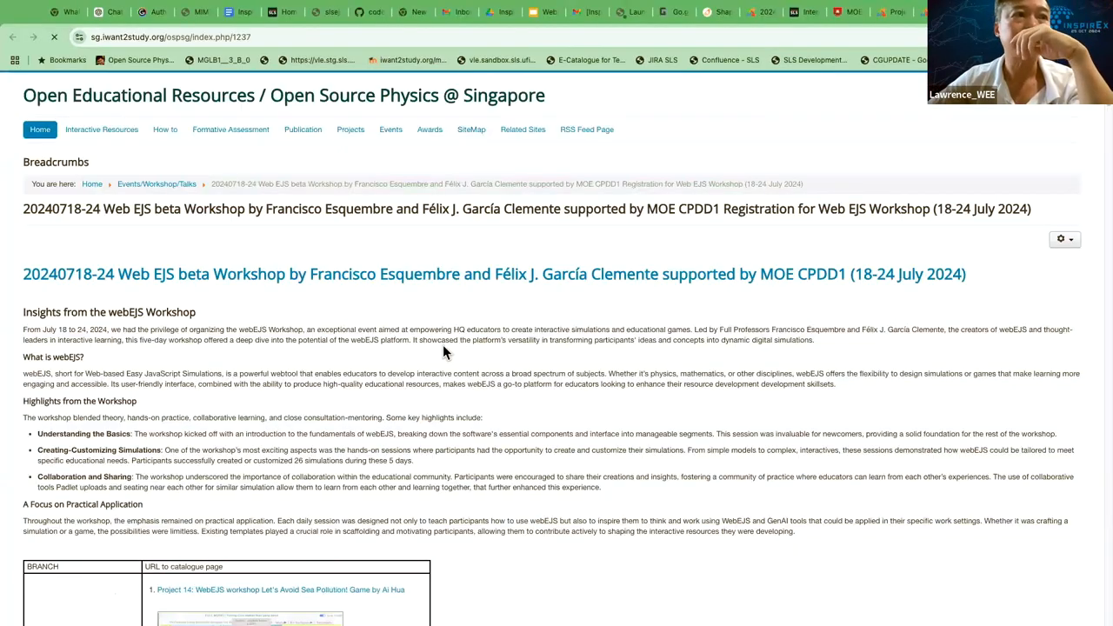
Scroll down through the WebEJS beta Workshop page's project listings.
scroll(down, 3)
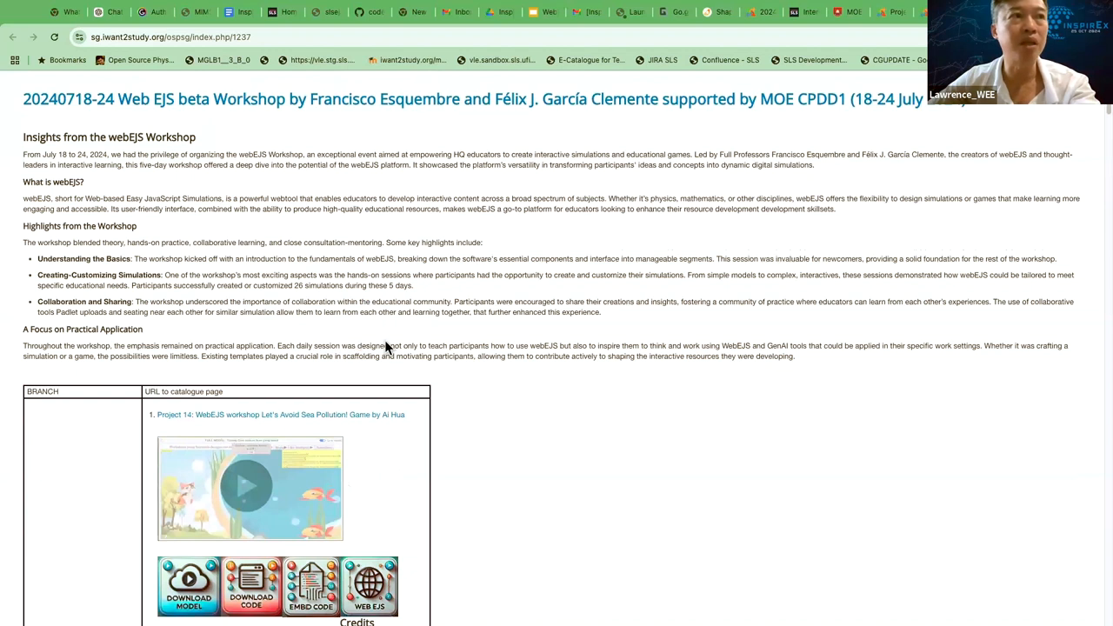
scroll(down, 3)
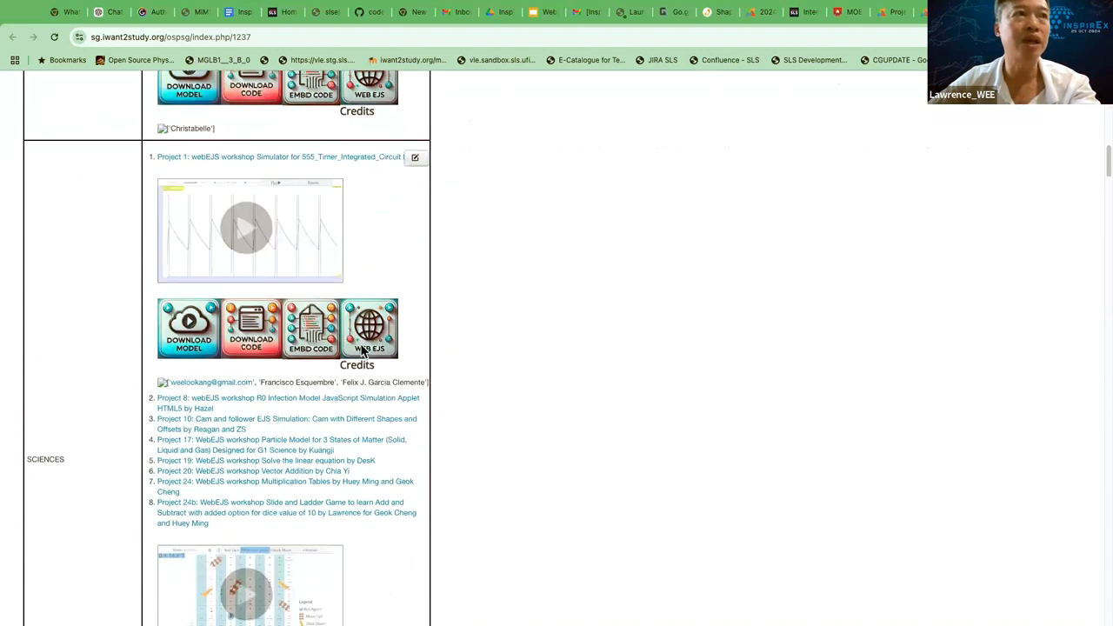
scroll(down, 3)
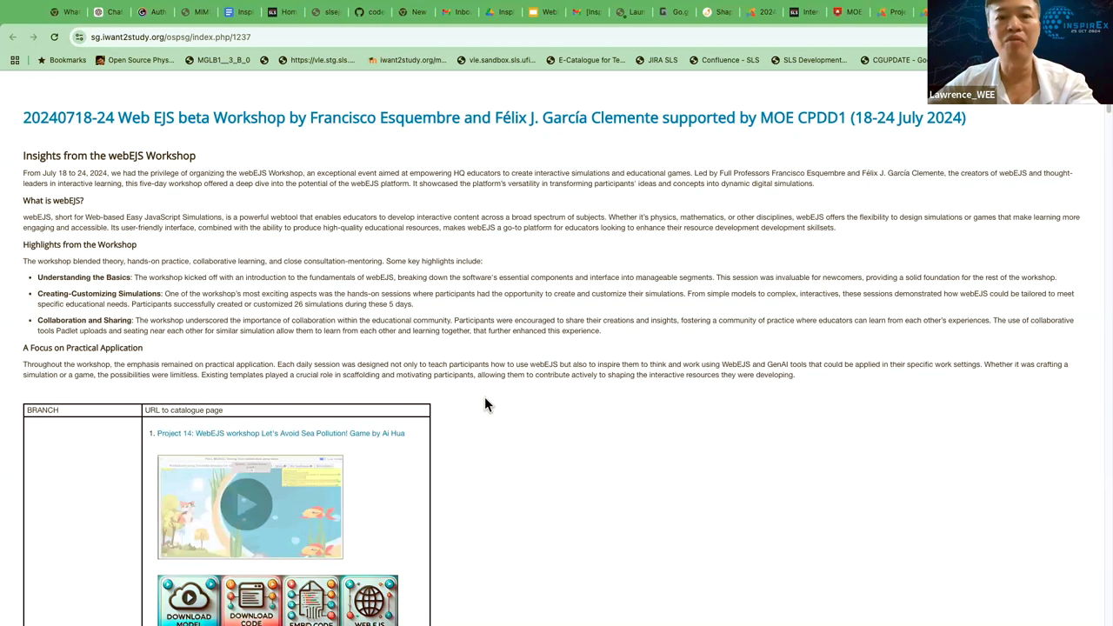
mouse_move(490, 408)
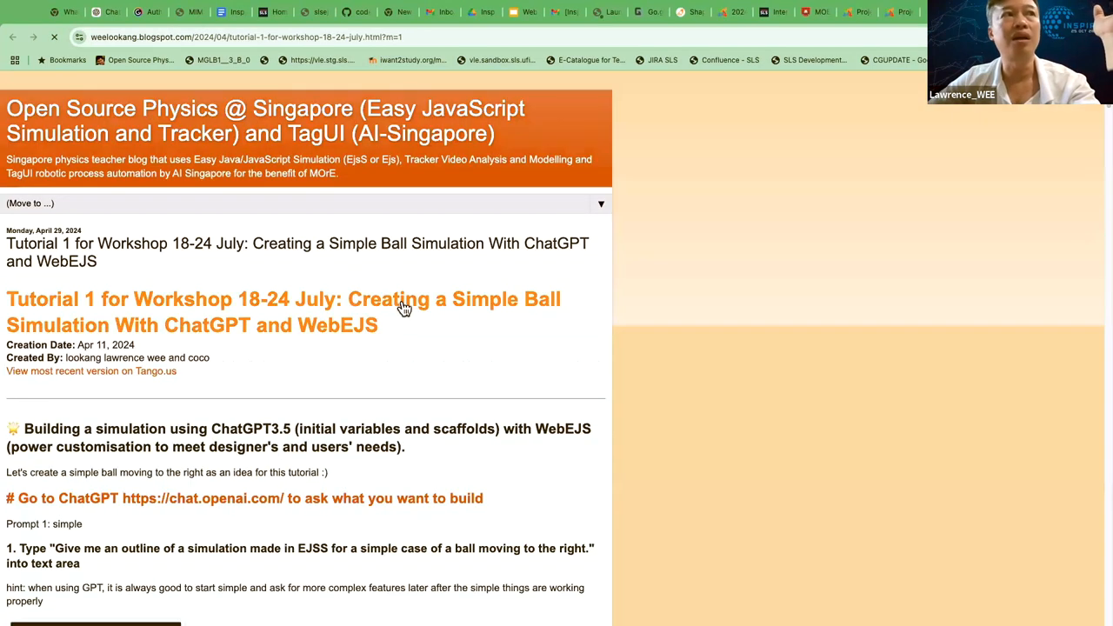
scroll(down, 3)
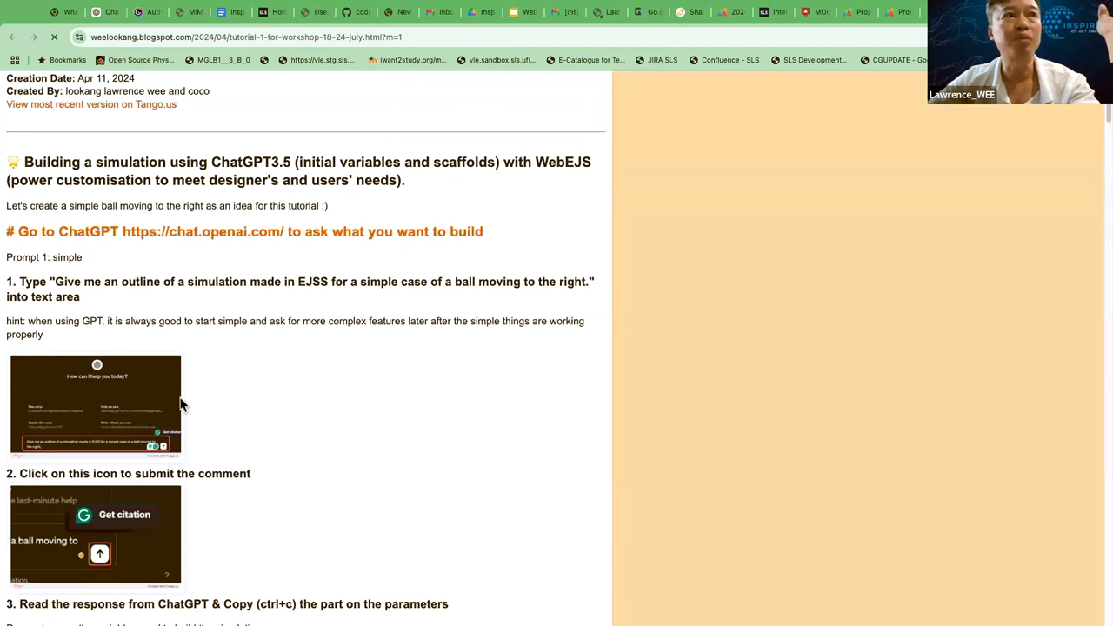
scroll(down, 3)
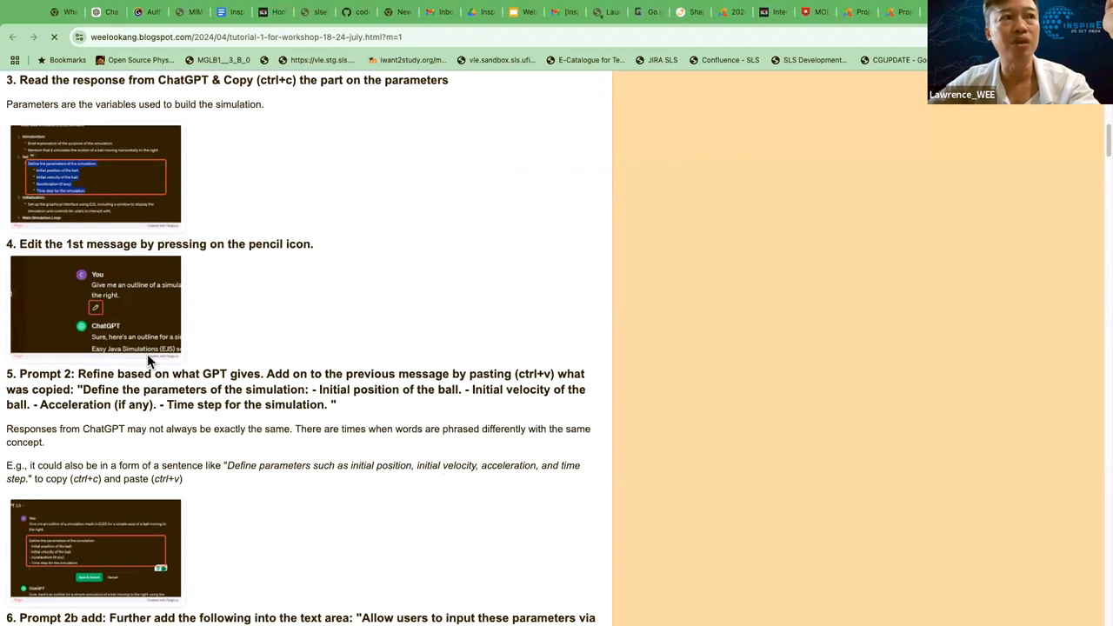
scroll(down, 3)
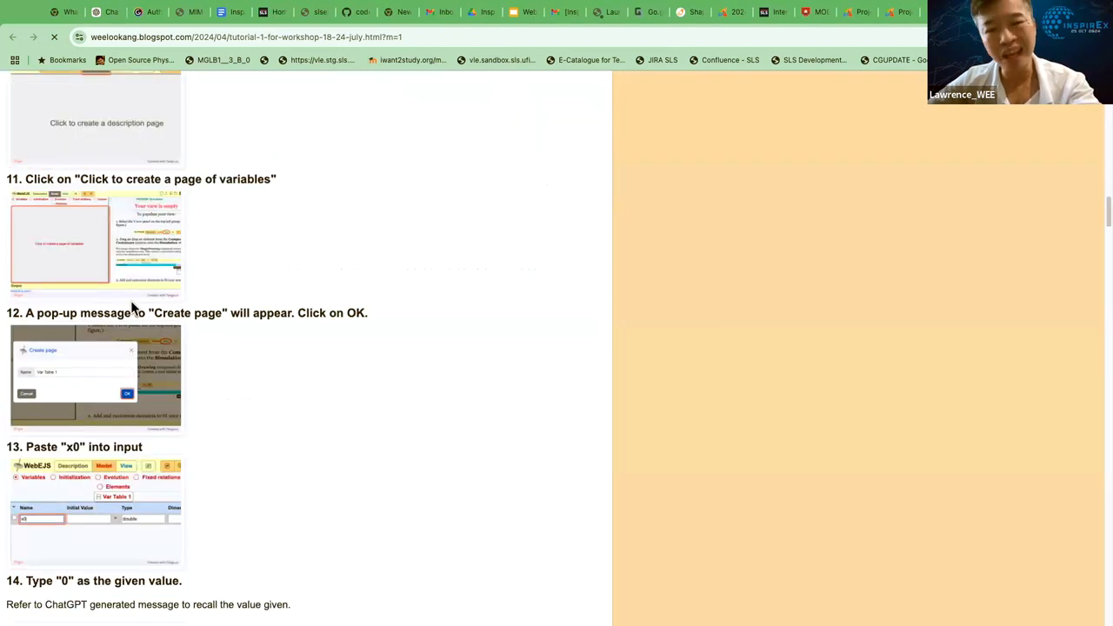
scroll(down, 3)
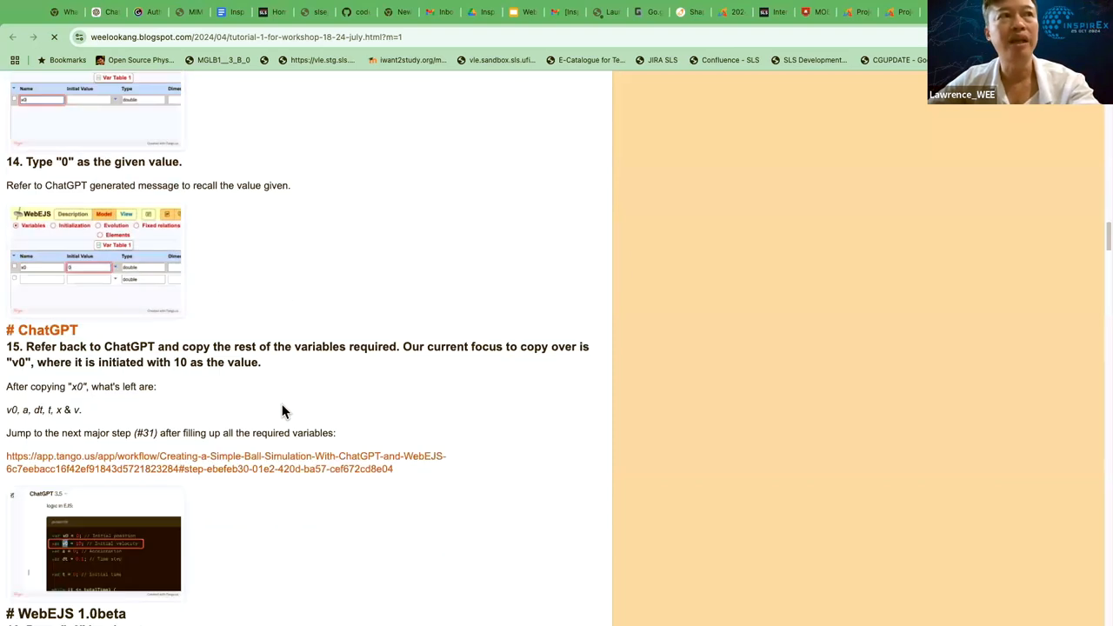
scroll(down, 3)
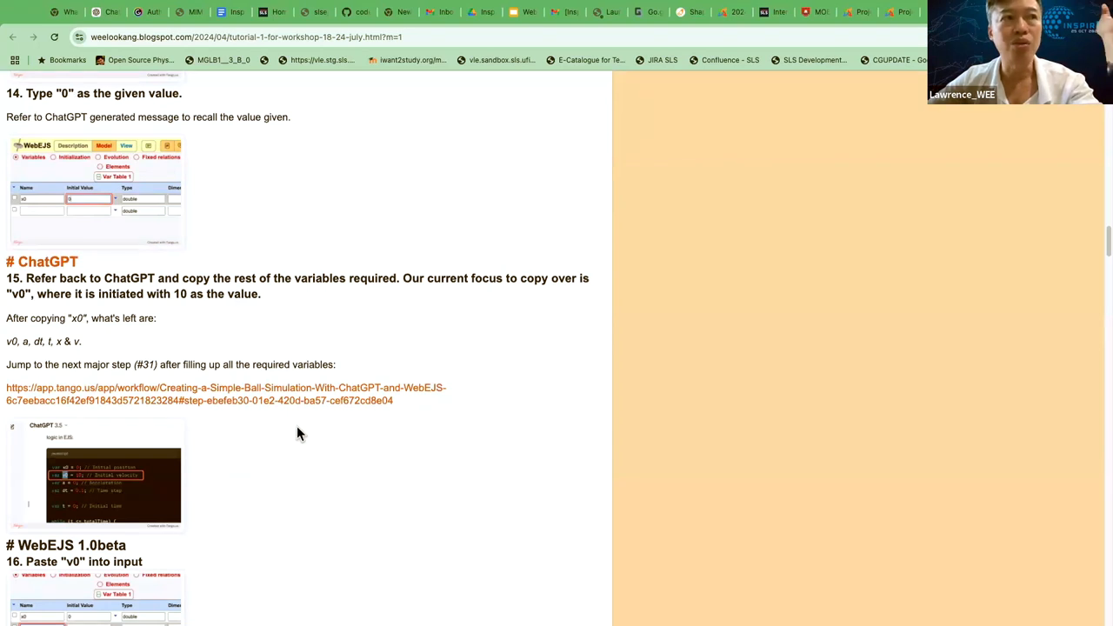
mouse_move(317, 445)
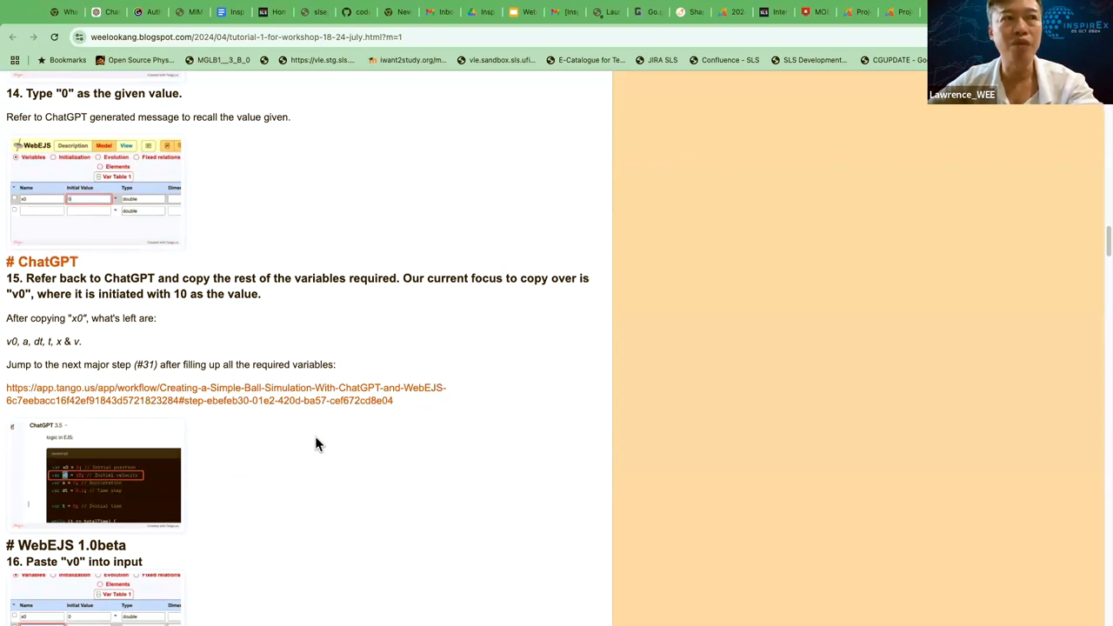
mouse_move(363, 219)
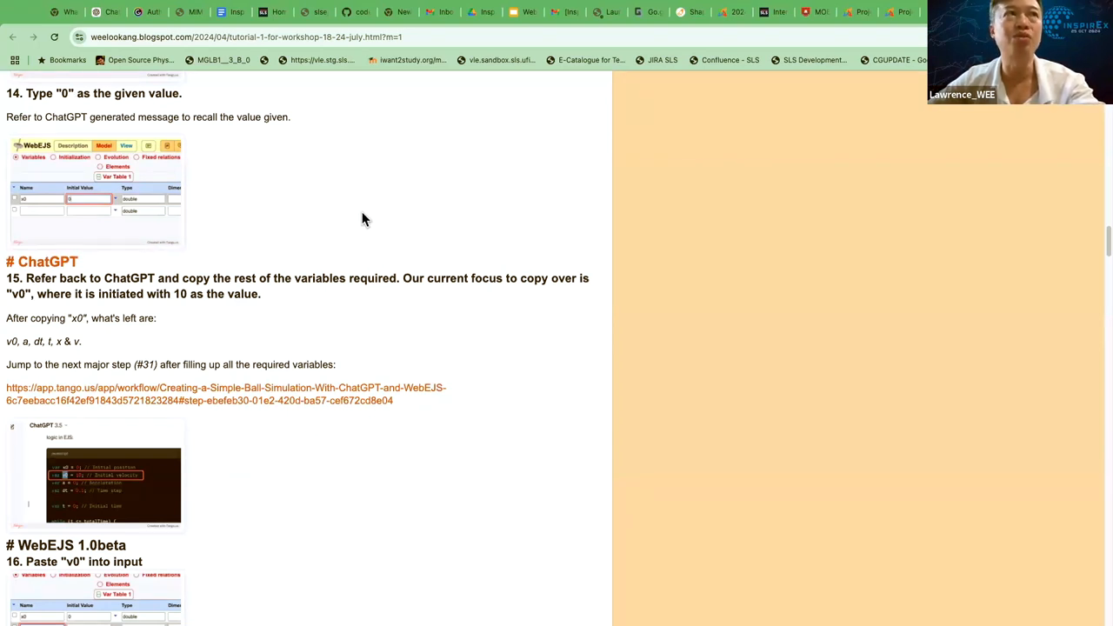
scroll(up, 3)
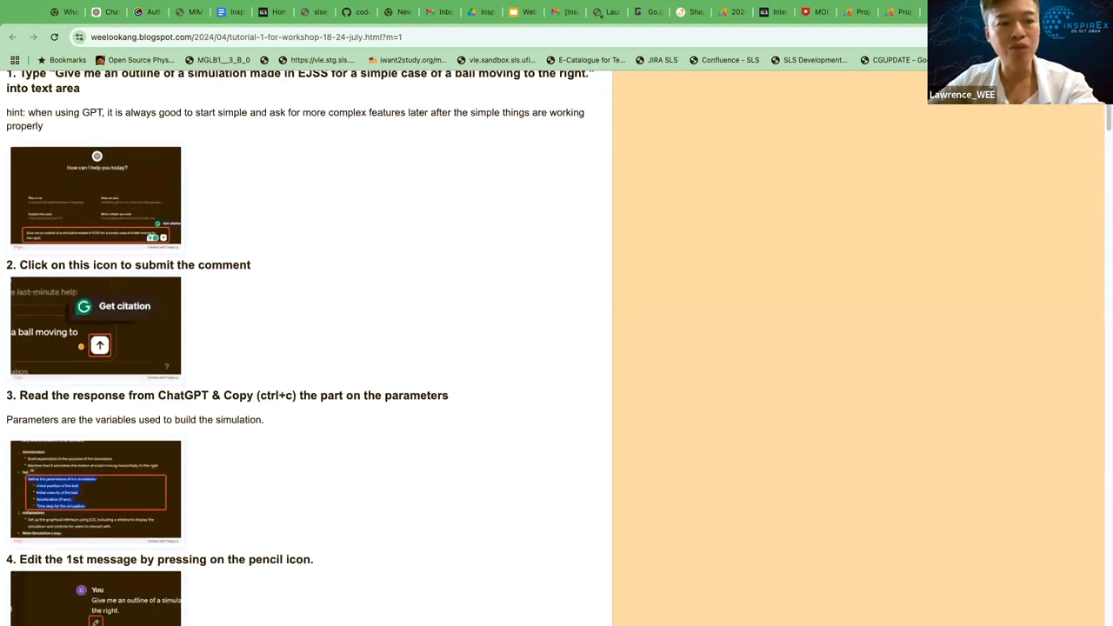